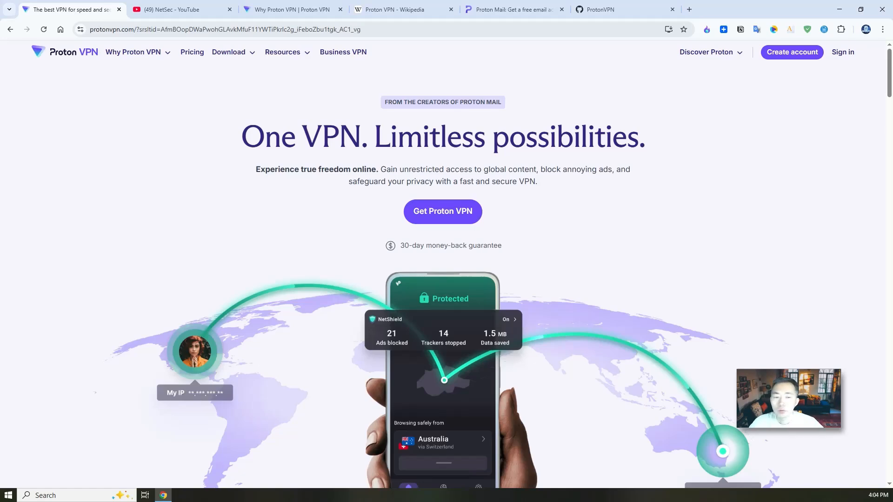
Step: Bring up the Why Proton VPN page after a look at the NetSec VPN search results
{"action": "left_click", "coordinate": [182, 10]}
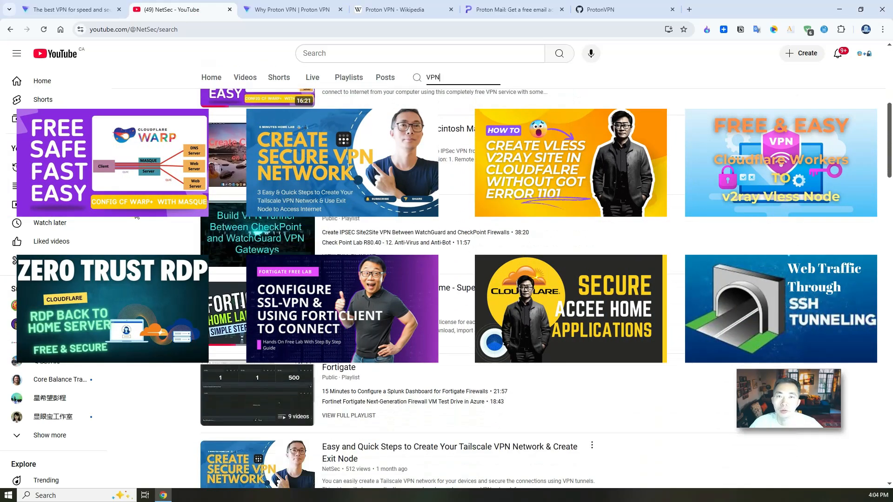
{"action": "left_click", "coordinate": [290, 9]}
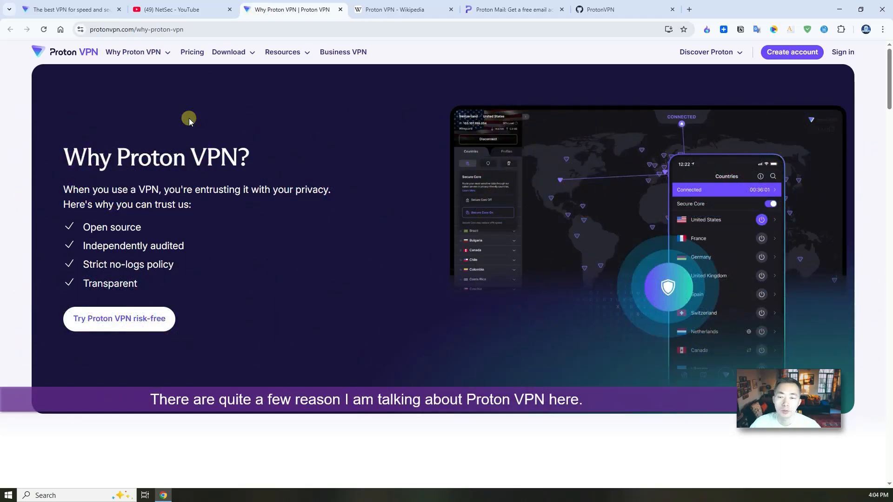
{"action": "mouse_move", "coordinate": [554, 24]}
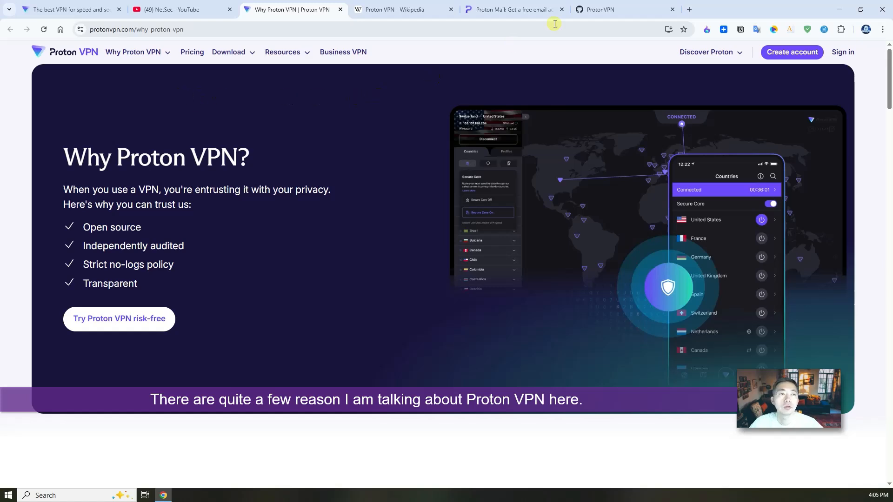
Step: View ProtonVPN's GitHub organisation and browse its public repositories like win-app and android-app
{"action": "left_click", "coordinate": [620, 9]}
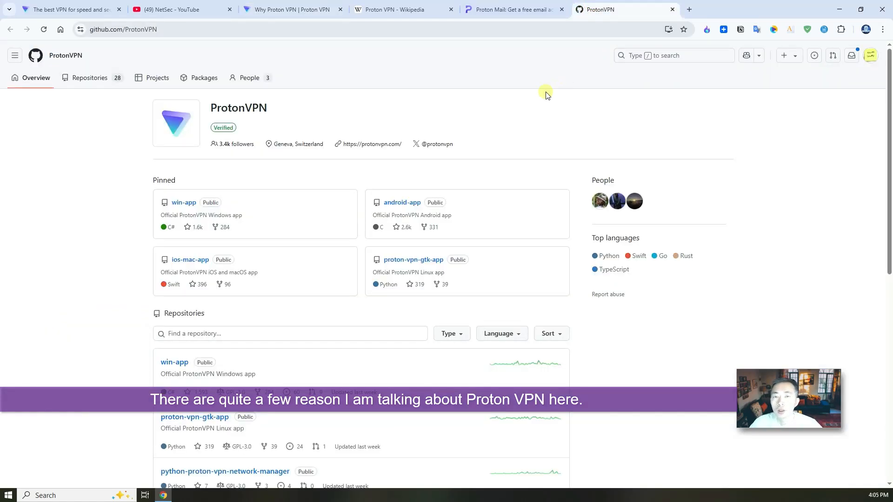
{"action": "mouse_move", "coordinate": [488, 126]}
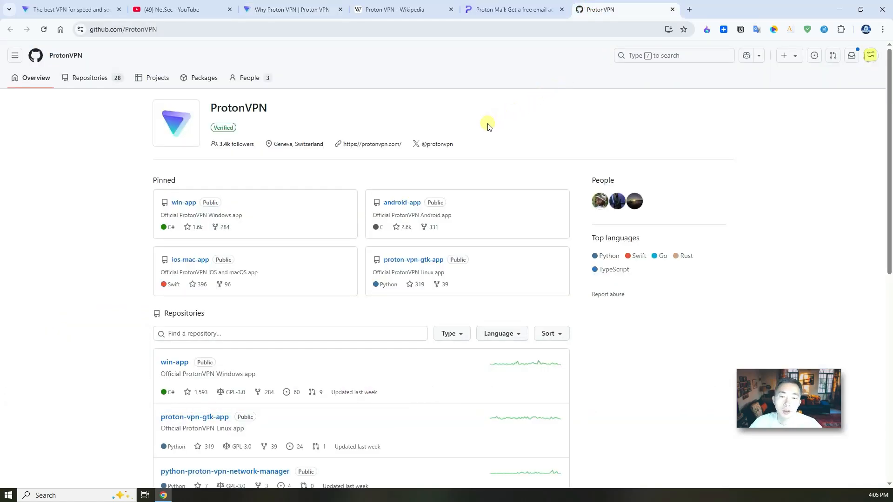
{"action": "scroll", "scroll_direction": "down", "scroll_amount": 3}
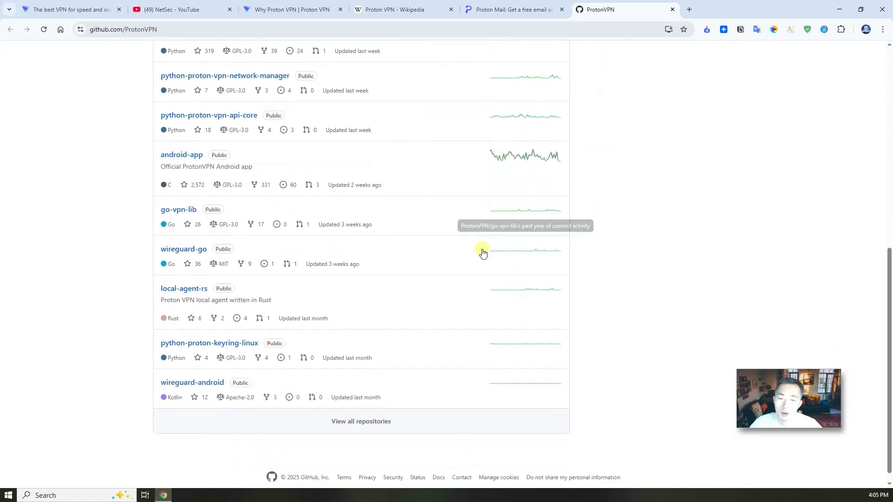
{"action": "scroll", "scroll_direction": "up", "scroll_amount": 3}
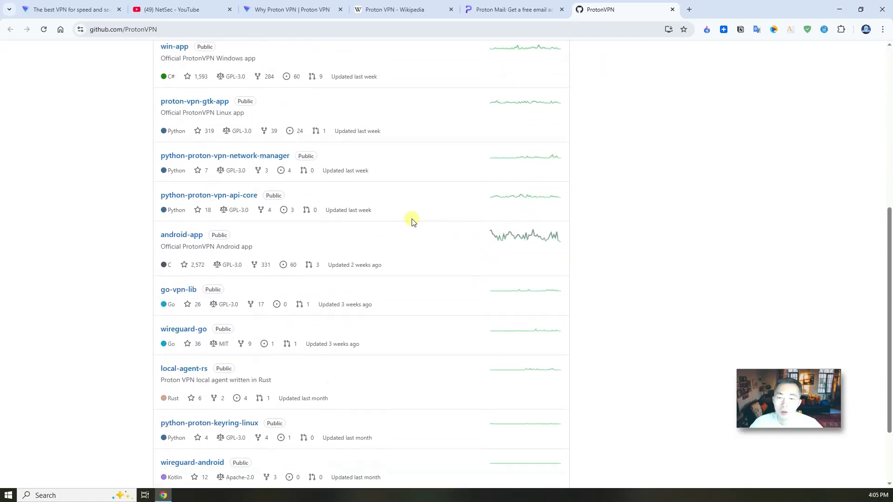
Step: Return to the Why Proton VPN page with its four trust points
{"action": "left_click", "coordinate": [290, 9]}
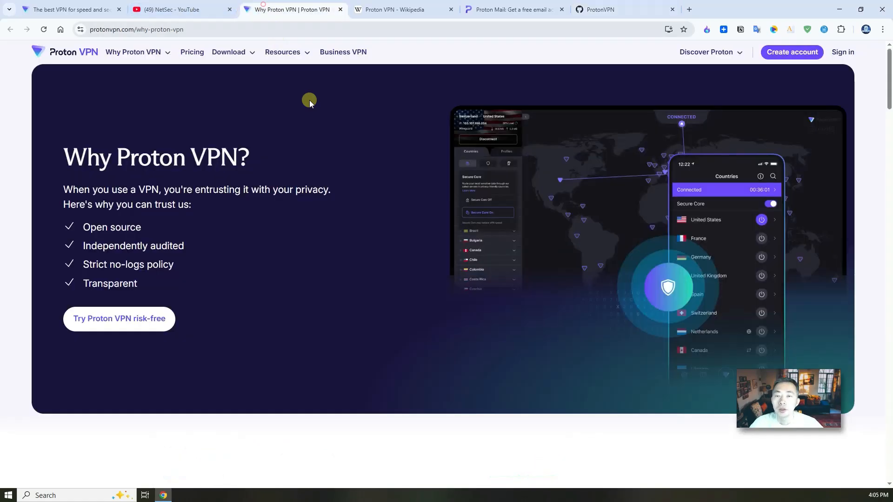
{"action": "mouse_move", "coordinate": [385, 171]}
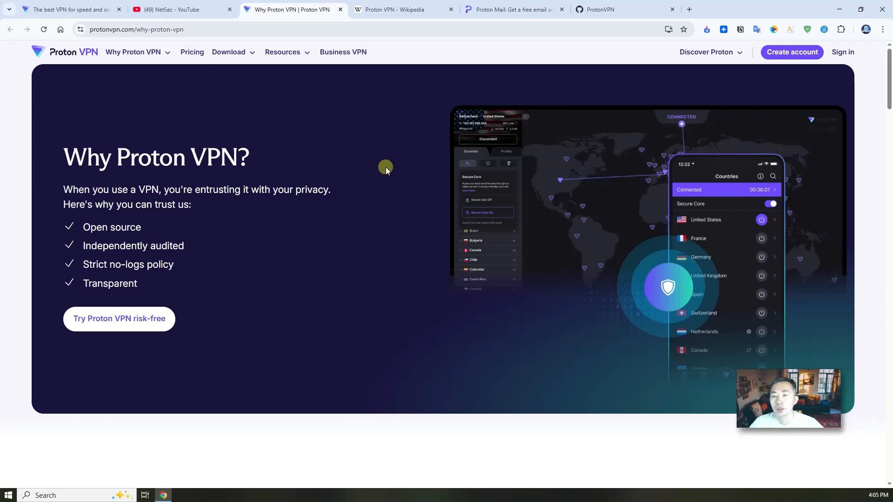
{"action": "mouse_move", "coordinate": [181, 269]}
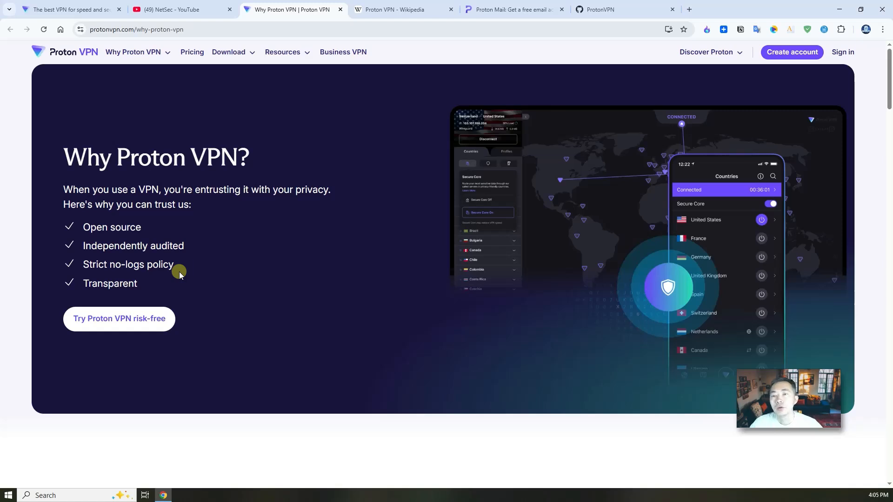
{"action": "mouse_move", "coordinate": [510, 10]}
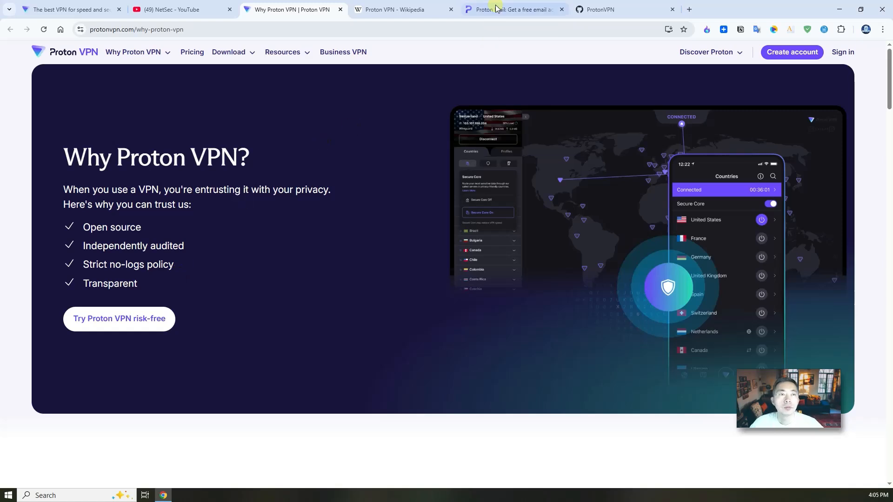
Step: Reach the Wikipedia Proton VPN article's Features section via a stop at Proton Mail
{"action": "left_click", "coordinate": [511, 9]}
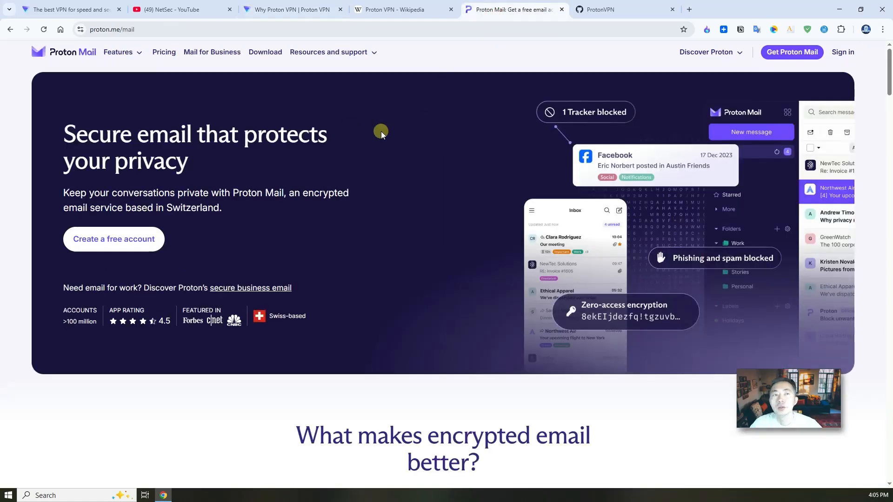
{"action": "left_click", "coordinate": [403, 9]}
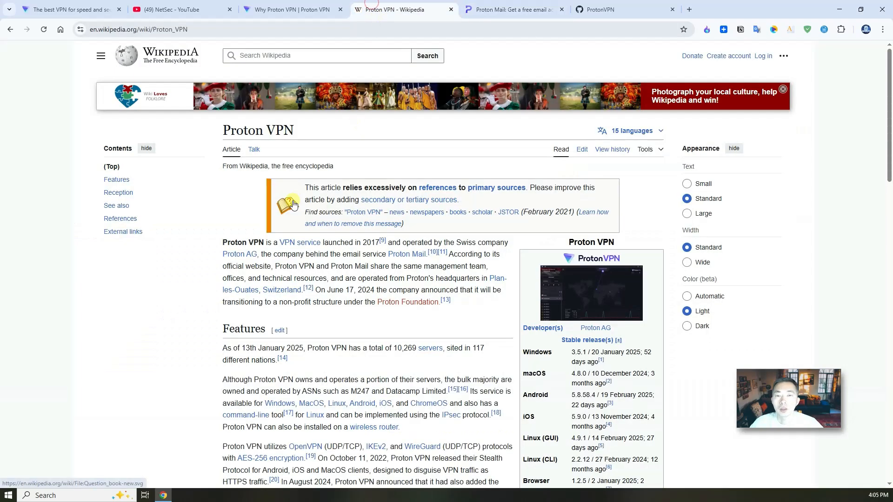
{"action": "mouse_move", "coordinate": [143, 284]}
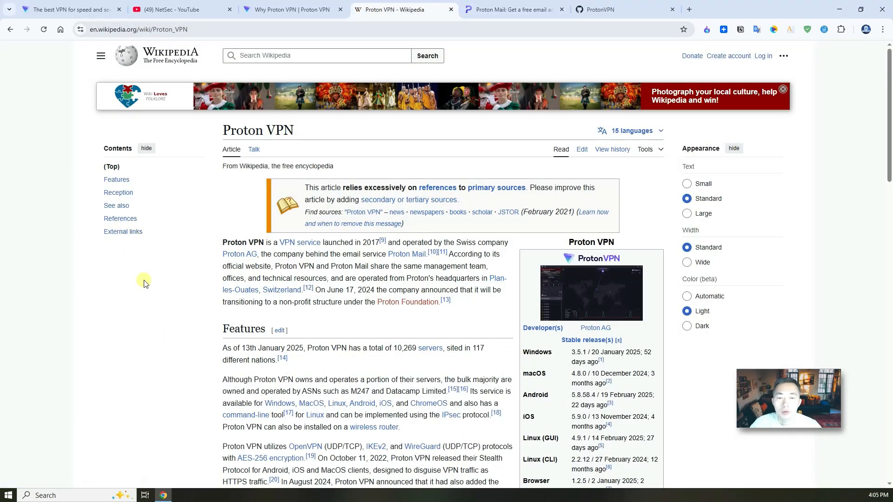
{"action": "mouse_move", "coordinate": [174, 294]}
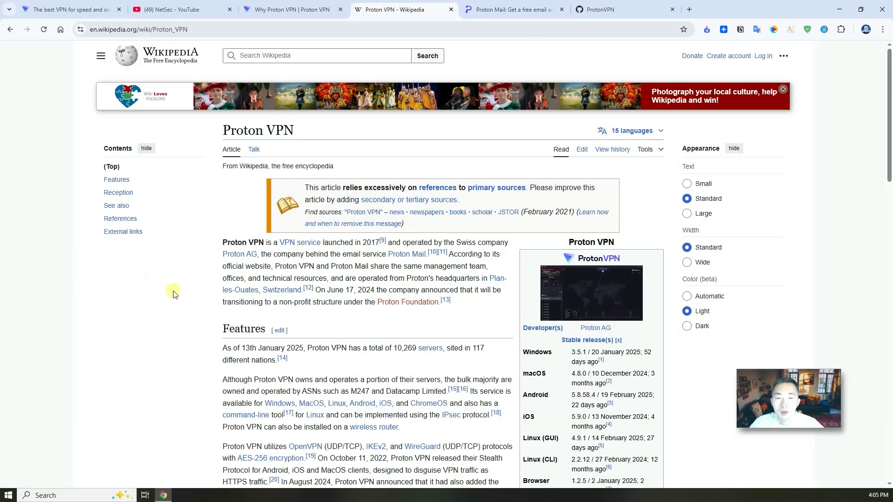
{"action": "mouse_move", "coordinate": [191, 309]}
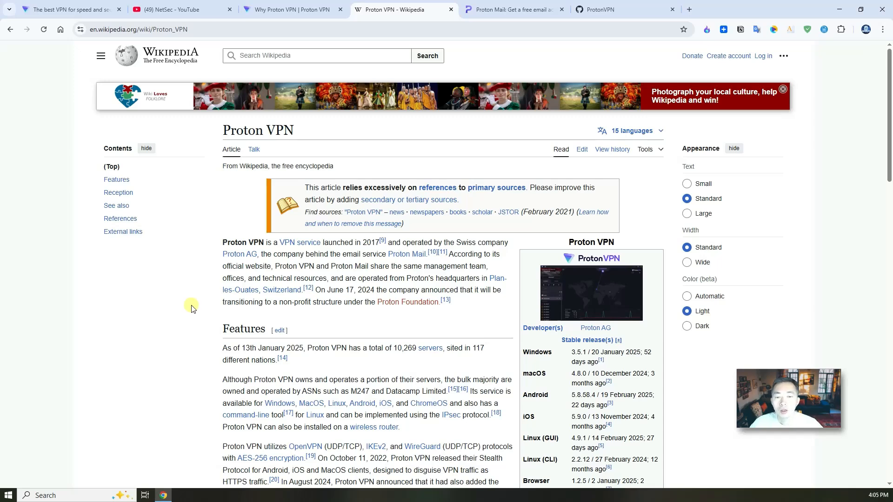
{"action": "mouse_move", "coordinate": [262, 303]}
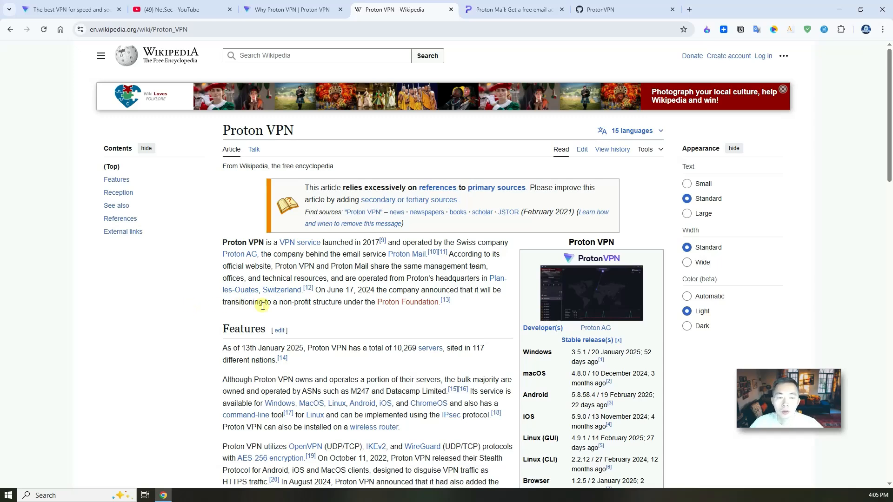
{"action": "mouse_move", "coordinate": [437, 317]}
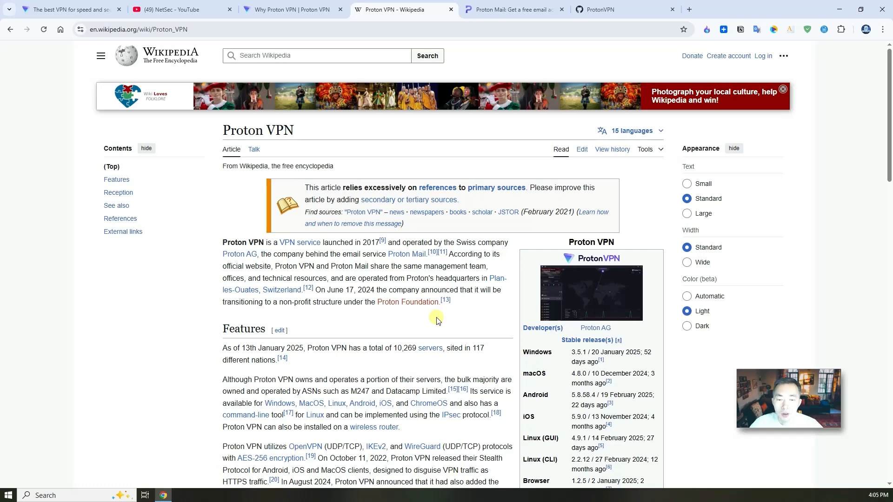
{"action": "scroll", "scroll_direction": "down", "scroll_amount": 3}
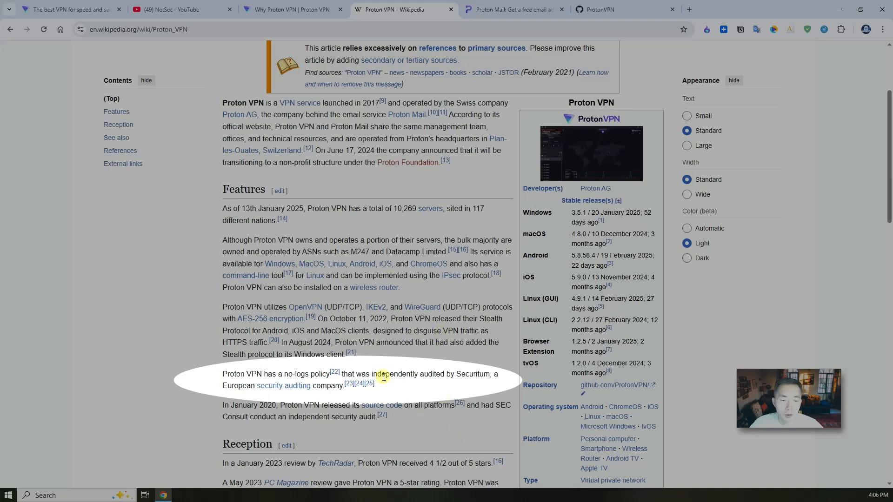
{"action": "mouse_move", "coordinate": [491, 378]}
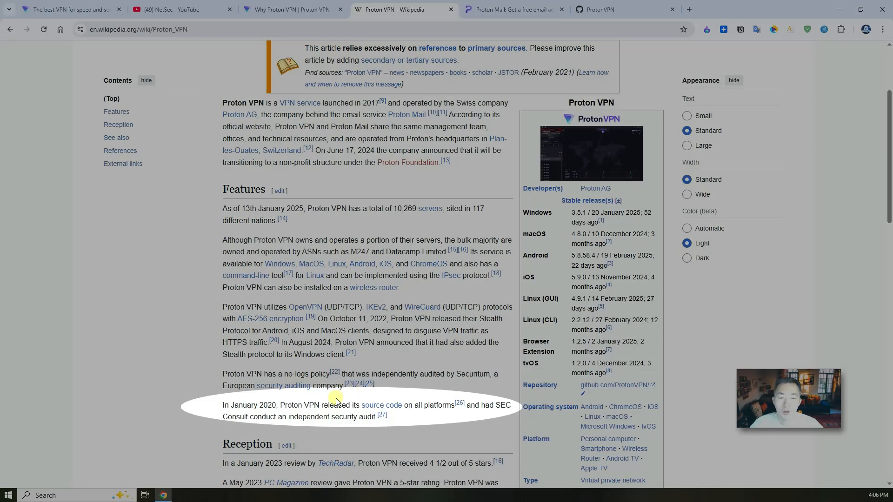
{"action": "mouse_move", "coordinate": [422, 395]}
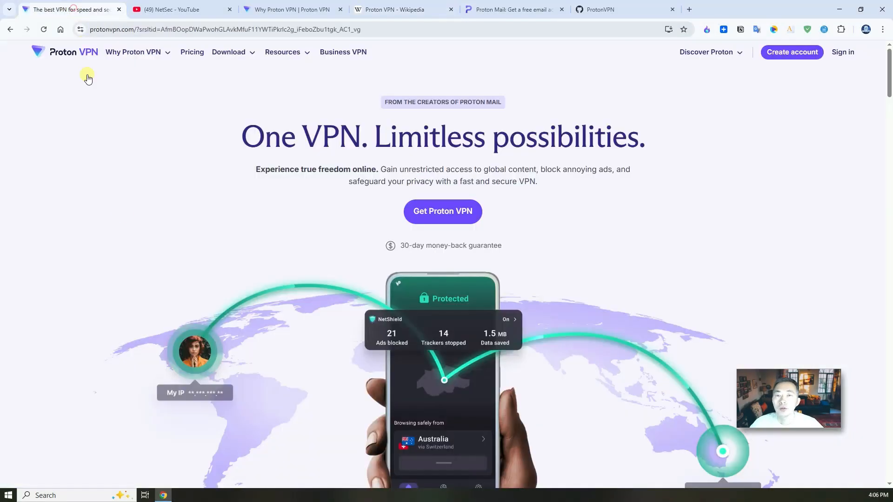
{"action": "mouse_move", "coordinate": [126, 218]}
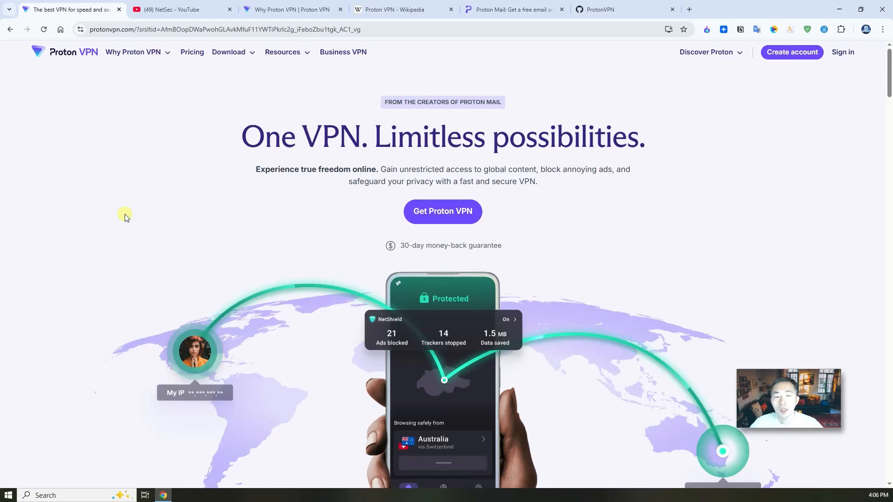
{"action": "mouse_move", "coordinate": [284, 240]}
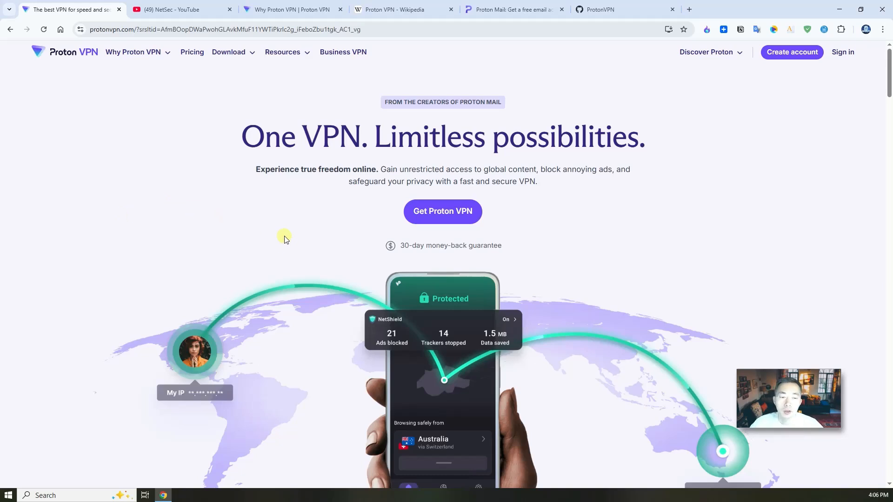
{"action": "mouse_move", "coordinate": [335, 254]}
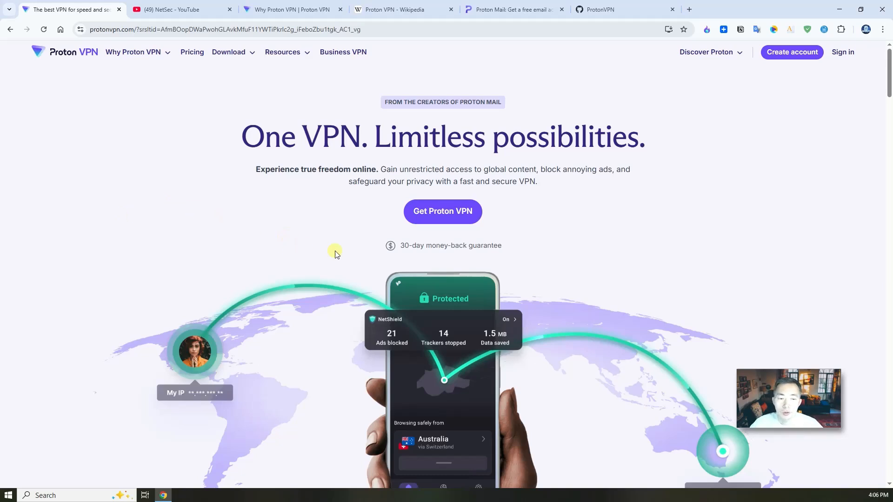
{"action": "mouse_move", "coordinate": [418, 235]}
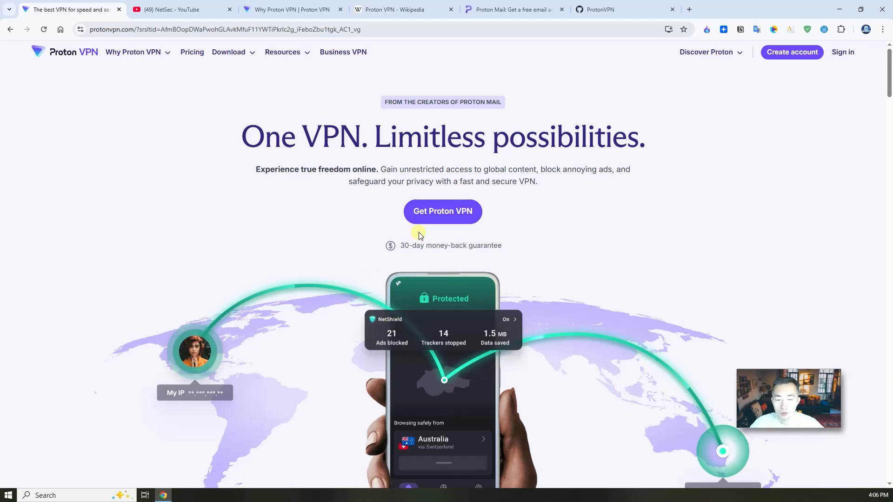
{"action": "mouse_move", "coordinate": [359, 194]}
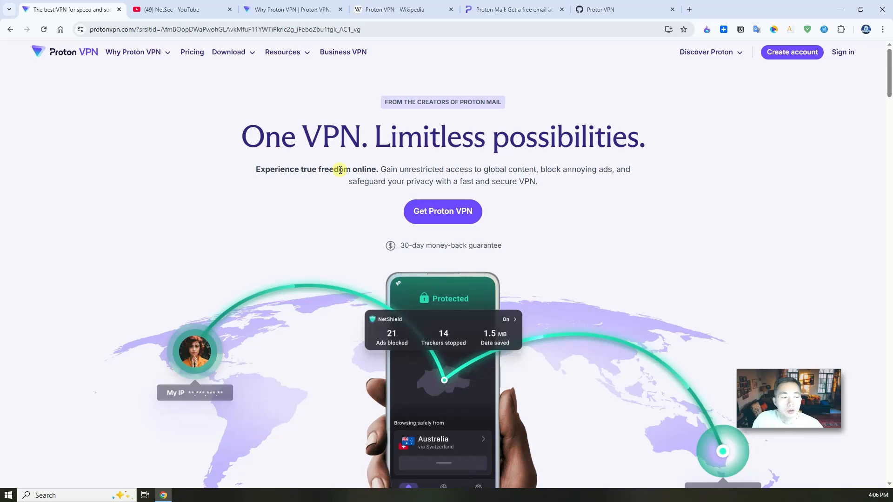
{"action": "mouse_move", "coordinate": [566, 223]}
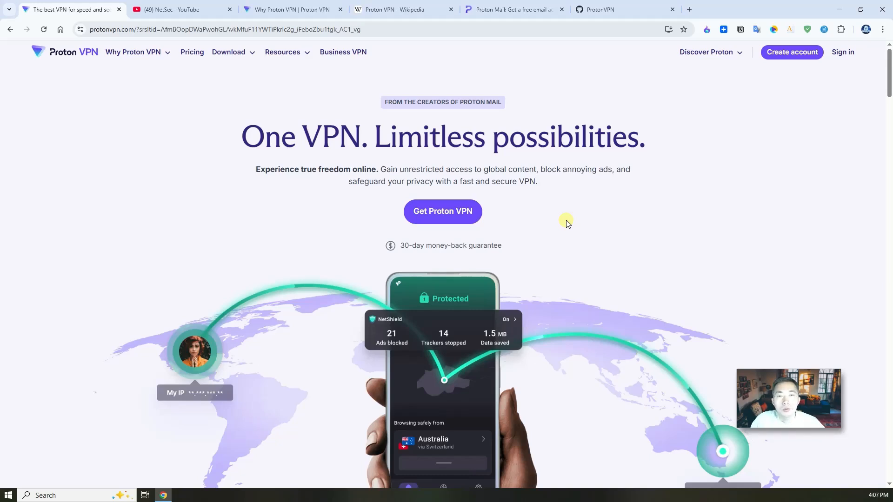
Step: Leave the Proton VPN homepage for the NetSec channel's VPN search results
{"action": "left_click", "coordinate": [182, 9]}
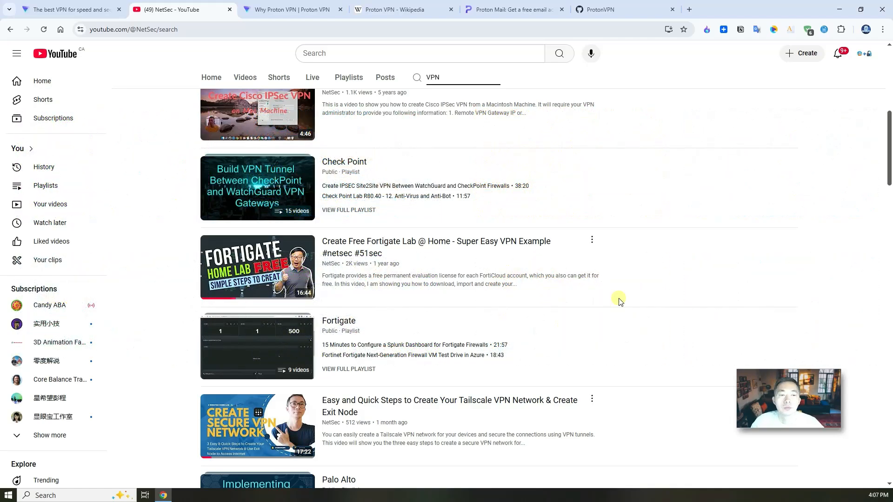
Step: Show the Proton VPN homepage in the sandbox browser's protonvpn.com tab
{"action": "left_click", "coordinate": [62, 10]}
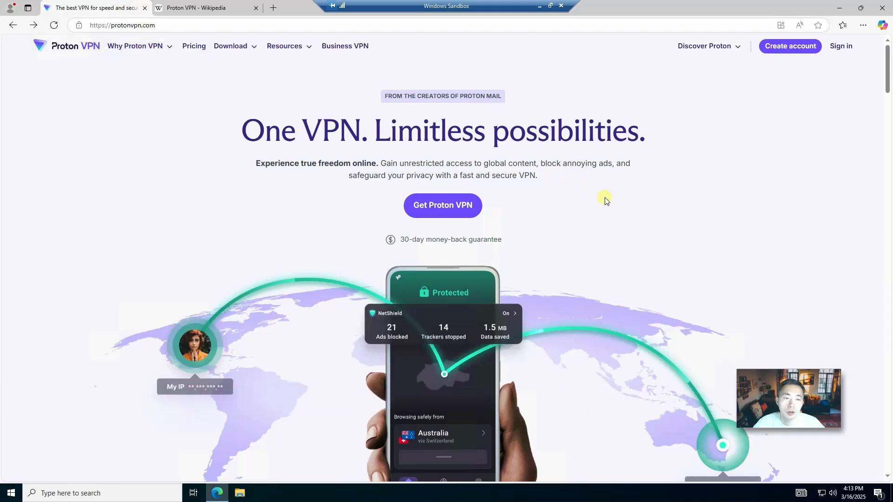
Step: View the pricing page, compare Proton Unlimited prices, and return to Proton VPN Plus
{"action": "left_click", "coordinate": [194, 46]}
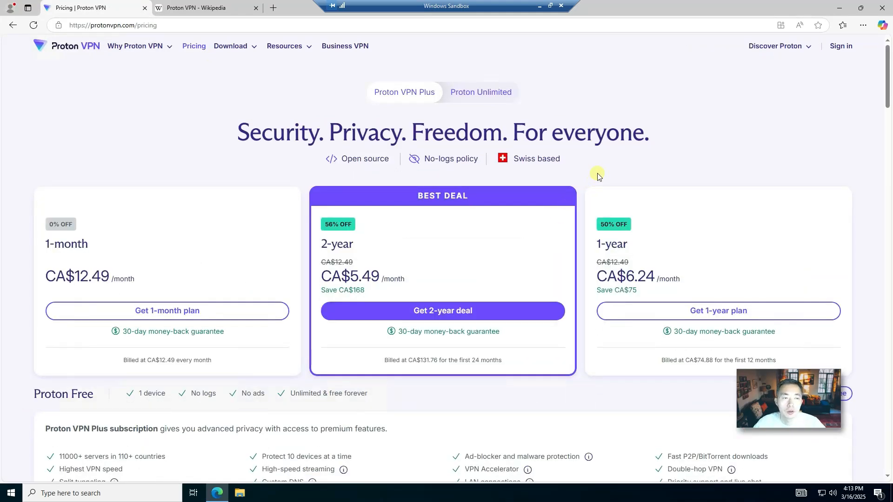
{"action": "mouse_move", "coordinate": [446, 150]}
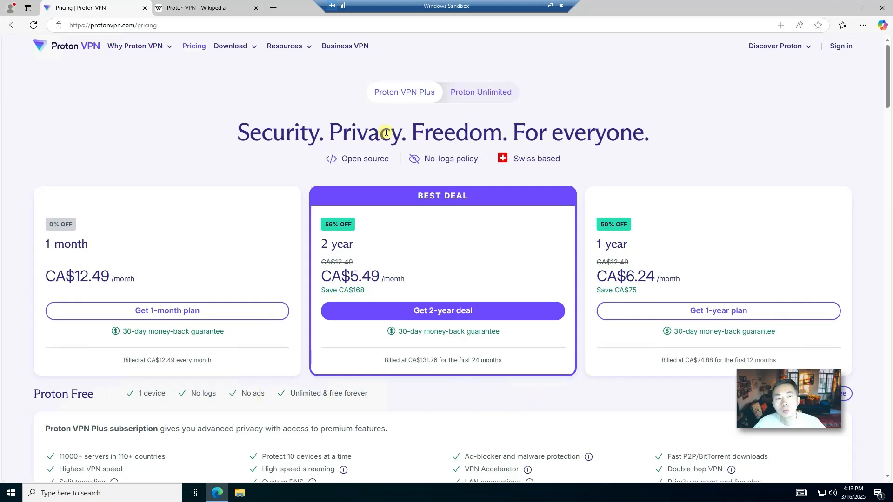
{"action": "left_click", "coordinate": [480, 92]}
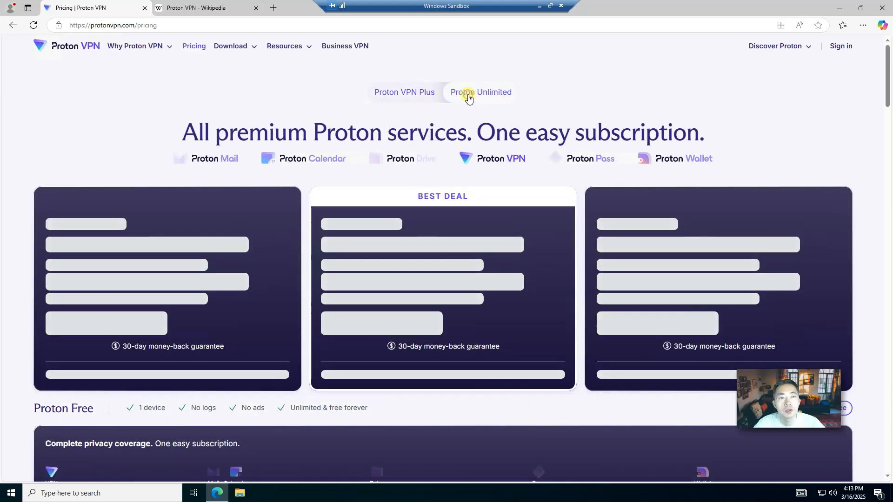
{"action": "left_click", "coordinate": [404, 92]}
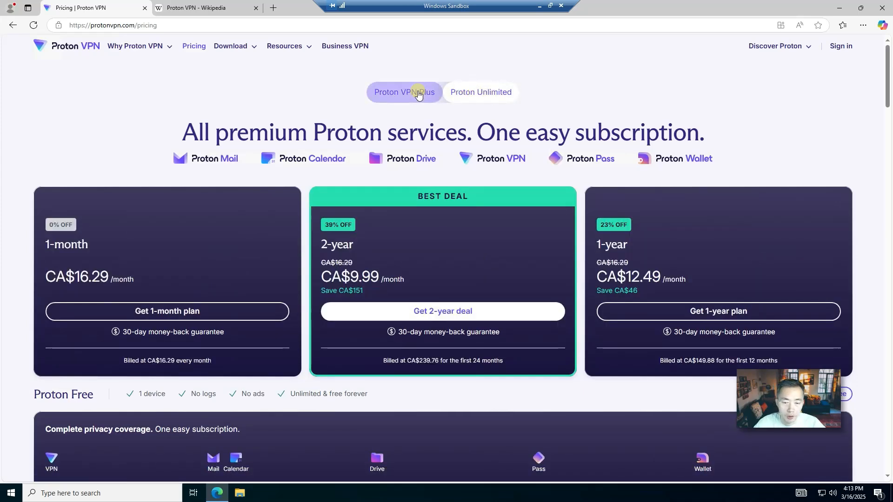
{"action": "left_click", "coordinate": [403, 92]}
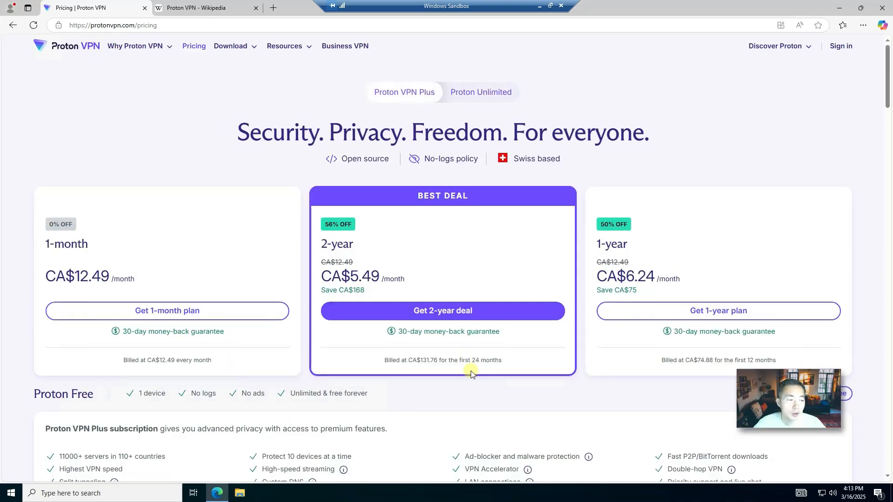
Step: Review the Proton Free perks and Plus feature list, highlighting P2P/BitTorrent downloads
{"action": "scroll", "scroll_direction": "down", "scroll_amount": 3}
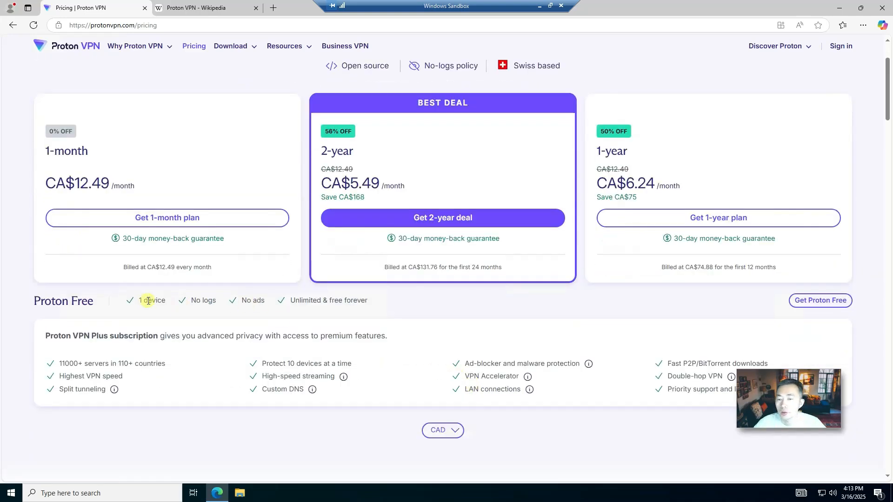
{"action": "mouse_move", "coordinate": [257, 300]}
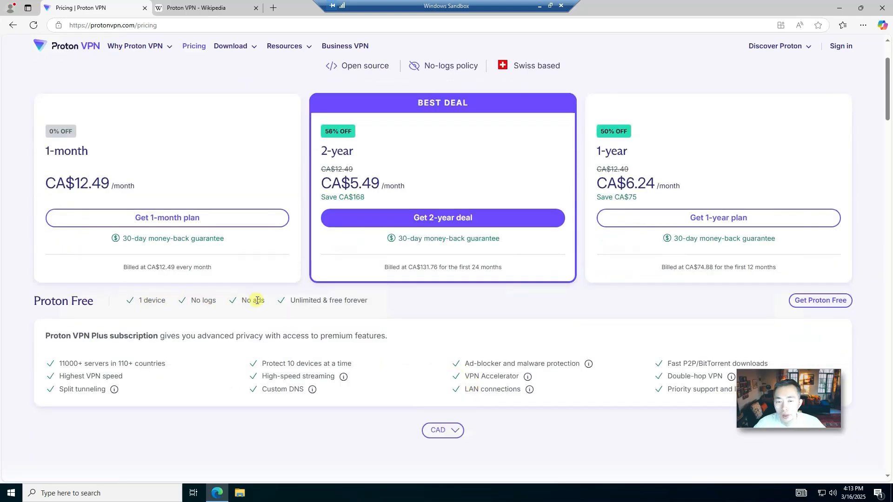
{"action": "mouse_move", "coordinate": [354, 300]}
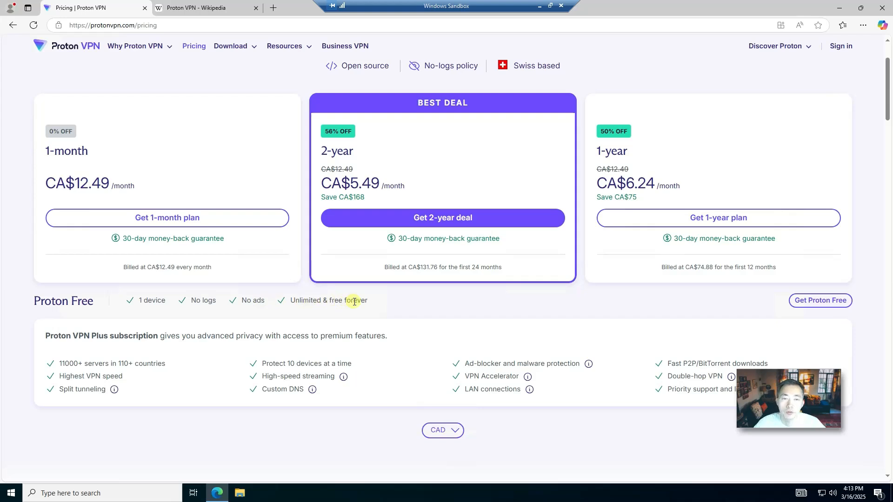
{"action": "scroll", "scroll_direction": "down", "scroll_amount": 3}
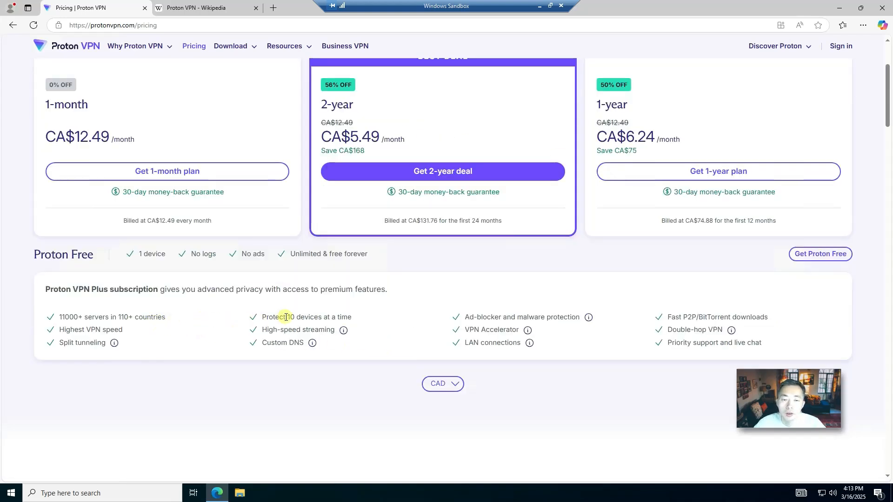
{"action": "double_click", "coordinate": [319, 316]}
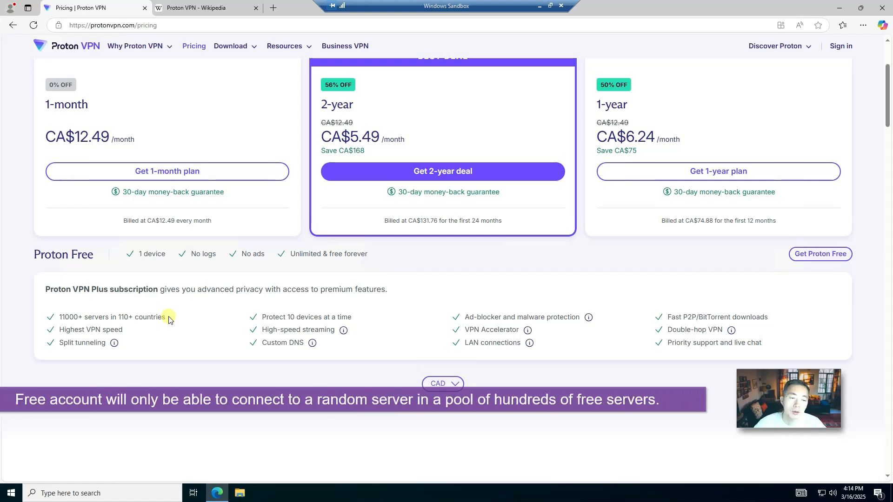
{"action": "scroll", "scroll_direction": "down", "scroll_amount": 3}
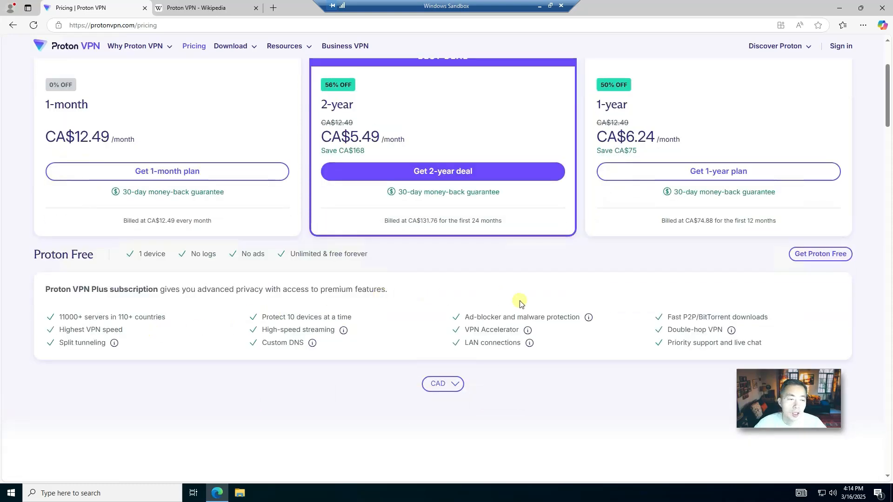
{"action": "mouse_move", "coordinate": [312, 342]}
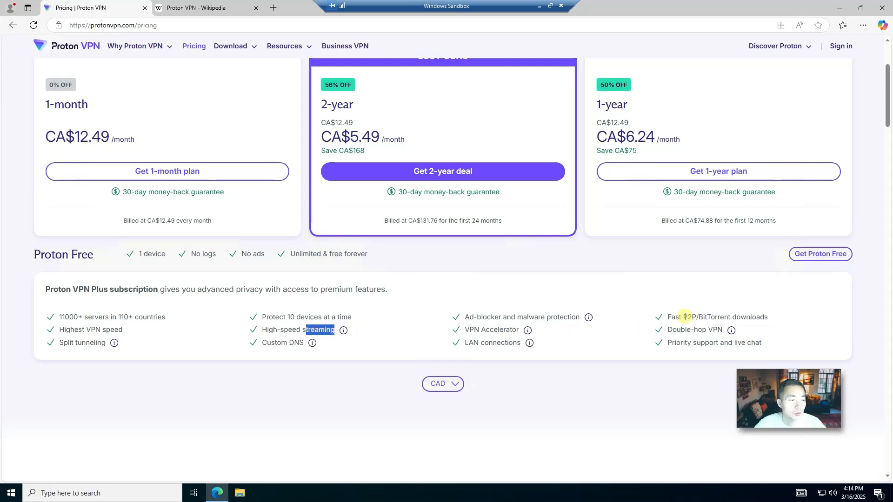
{"action": "double_click", "coordinate": [688, 317]}
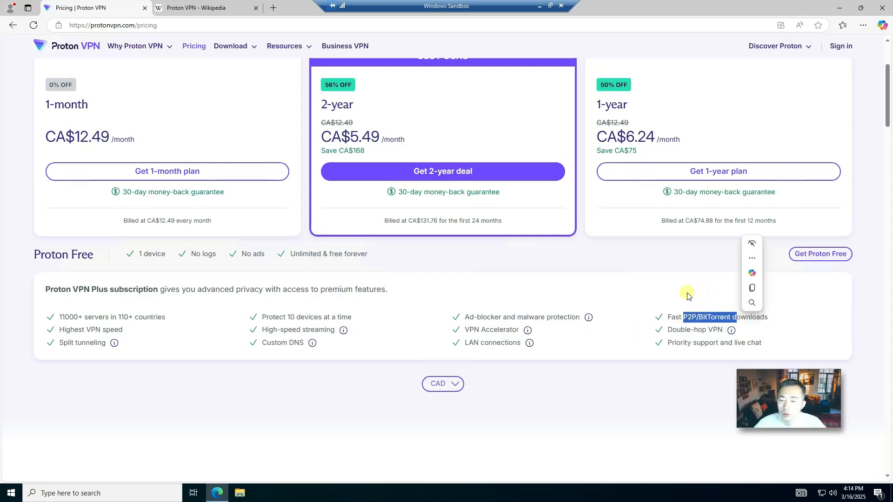
{"action": "scroll", "scroll_direction": "up", "scroll_amount": 3}
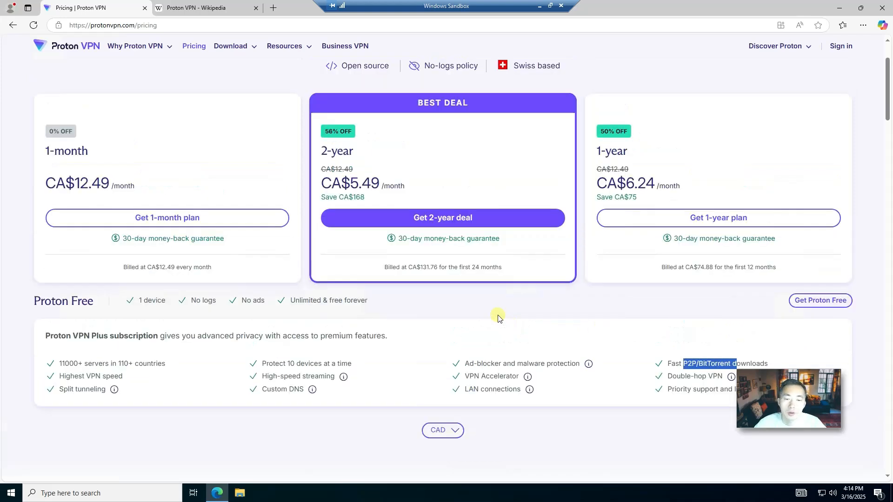
{"action": "mouse_move", "coordinate": [204, 299]}
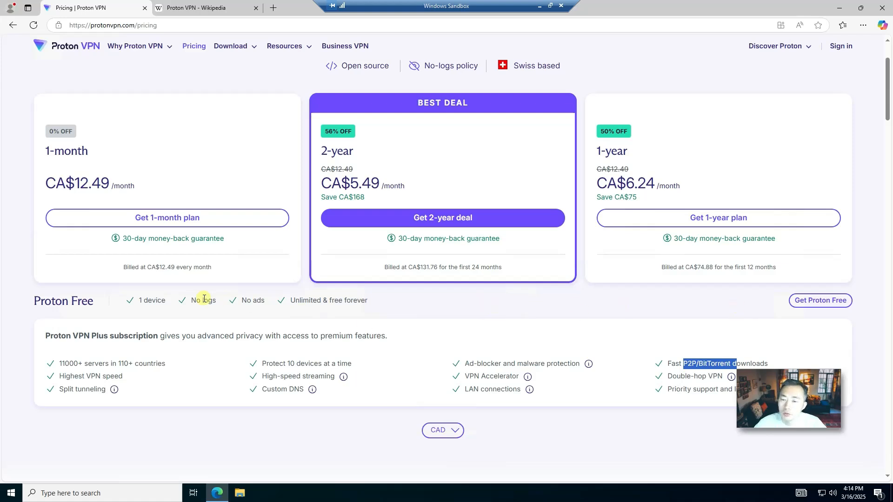
{"action": "mouse_move", "coordinate": [226, 312]}
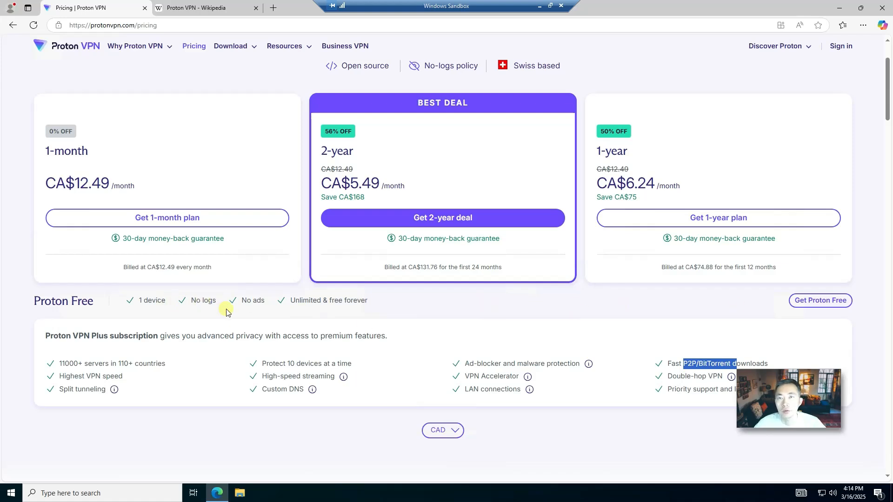
Step: Read the Wikipedia article's Features section, highlighting the Stealth phrase about disguising VPN traffic
{"action": "left_click", "coordinate": [196, 7]}
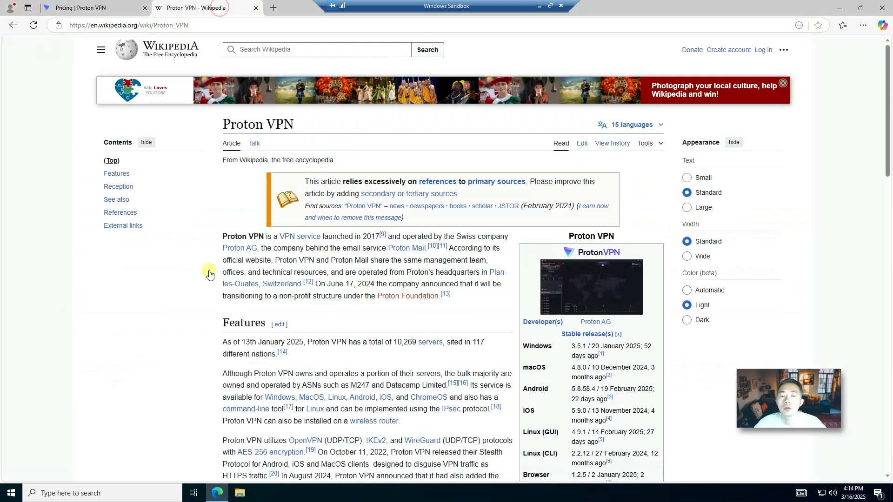
{"action": "scroll", "scroll_direction": "down", "scroll_amount": 3}
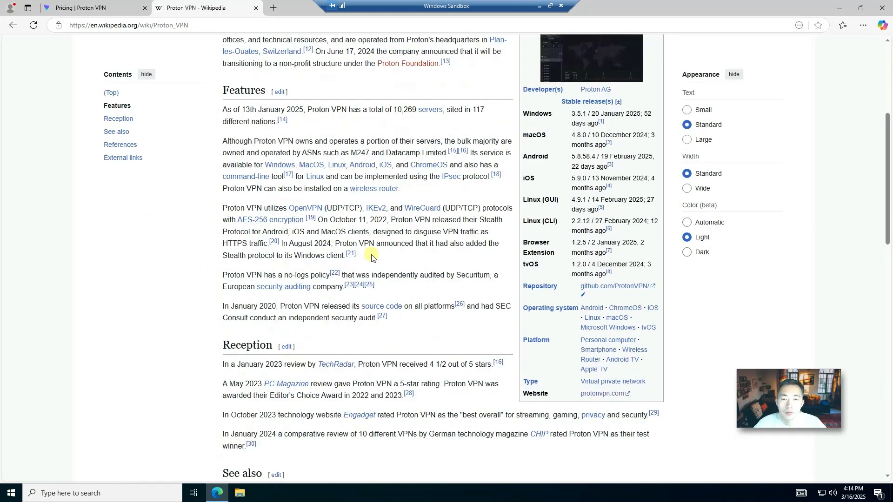
{"action": "mouse_move", "coordinate": [367, 257]}
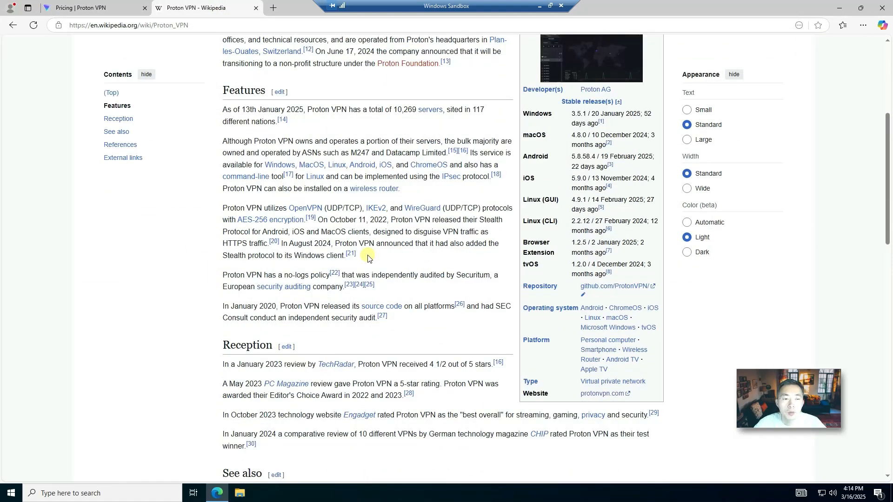
{"action": "mouse_move", "coordinate": [432, 219]}
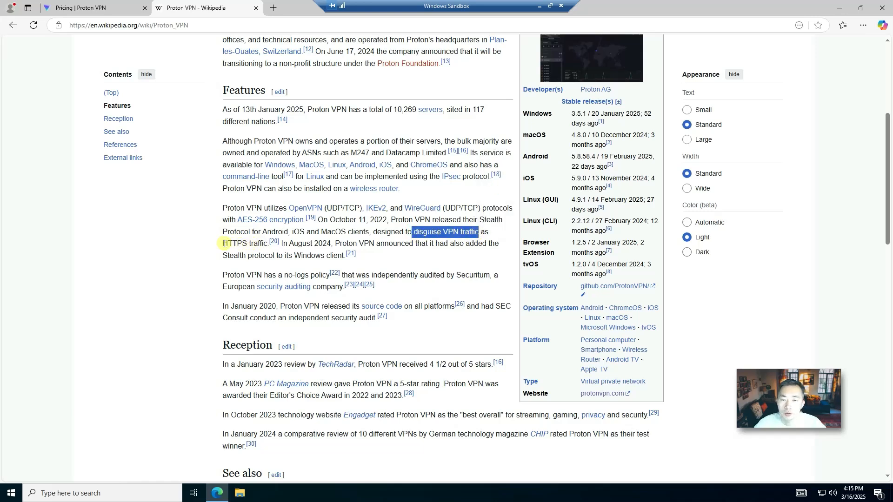
{"action": "double_click", "coordinate": [244, 243]}
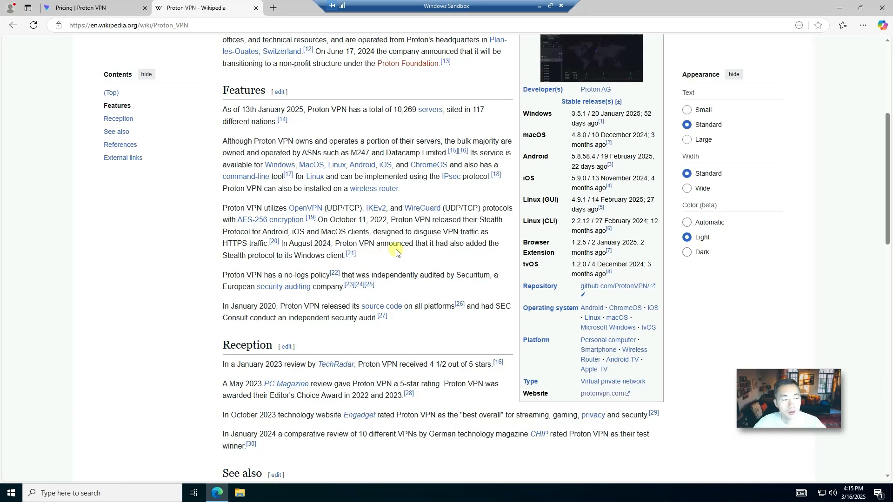
{"action": "mouse_move", "coordinate": [366, 250]}
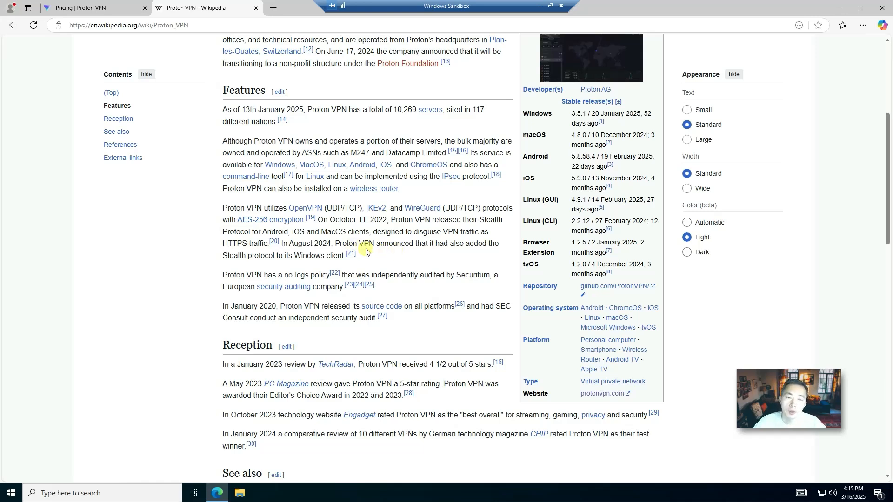
{"action": "mouse_move", "coordinate": [367, 262]}
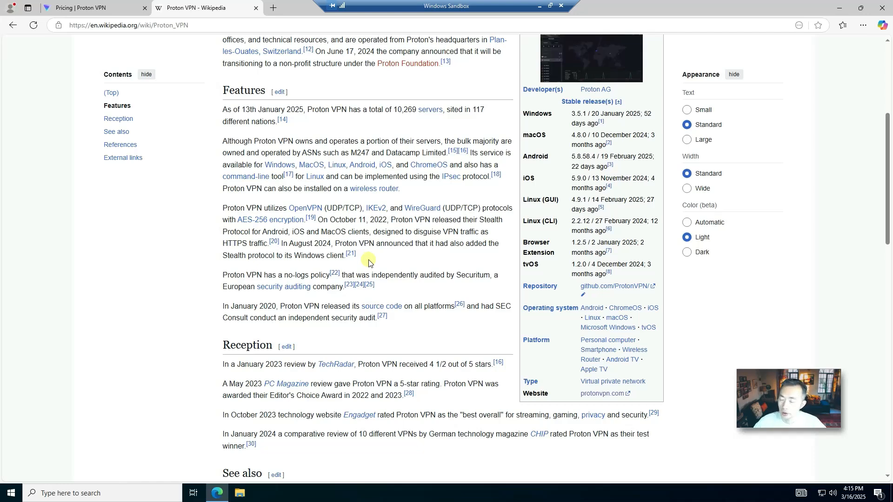
{"action": "scroll", "scroll_direction": "down", "scroll_amount": 3}
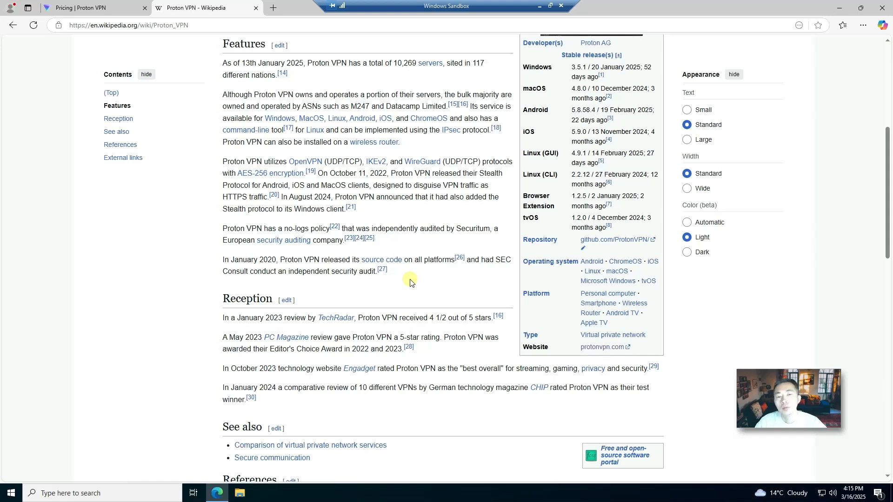
{"action": "mouse_move", "coordinate": [422, 222]}
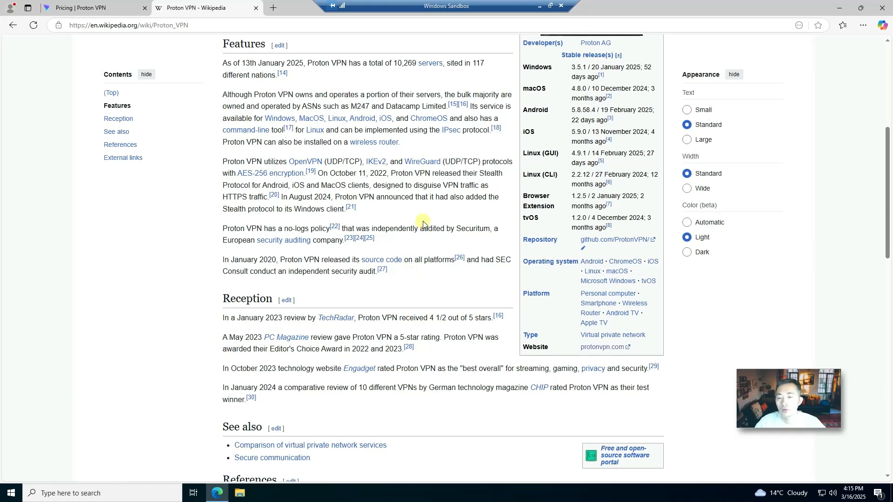
{"action": "mouse_move", "coordinate": [389, 216]}
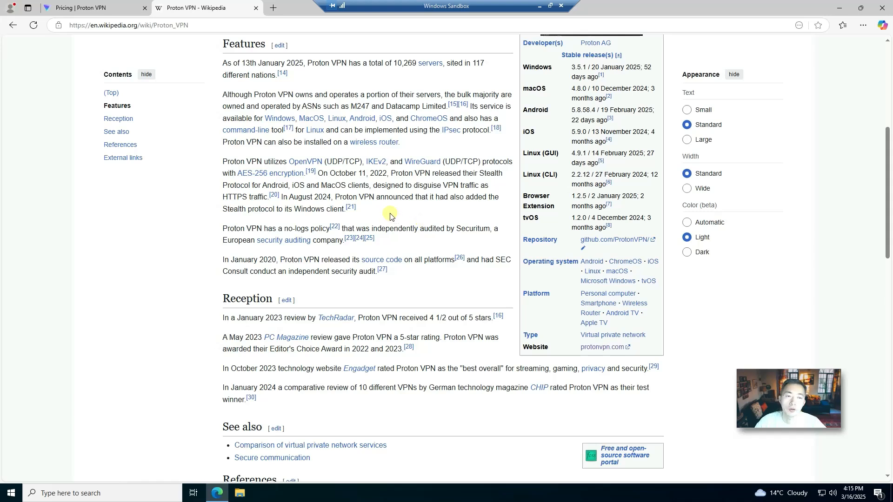
{"action": "mouse_move", "coordinate": [392, 225]}
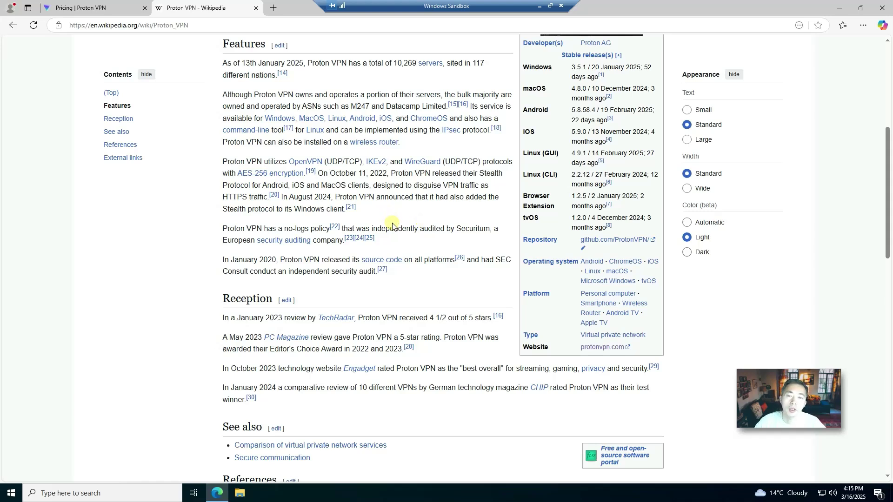
{"action": "mouse_move", "coordinate": [378, 219]}
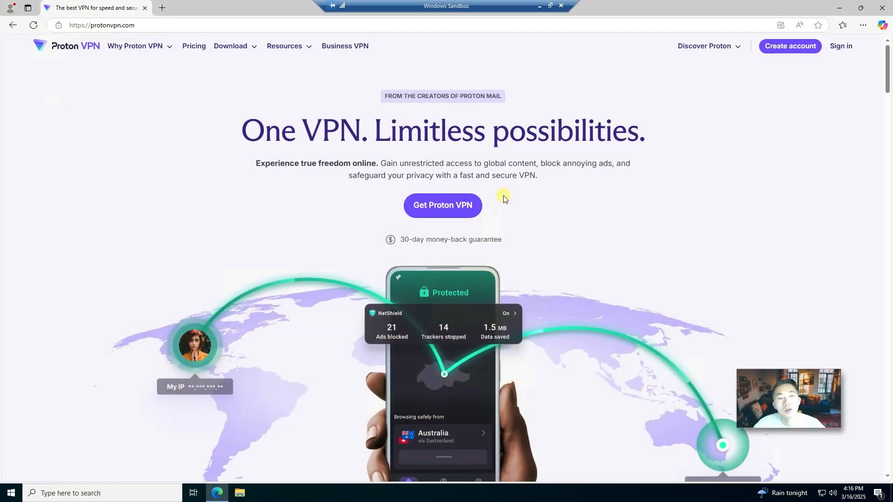
Step: Choose Get Proton Free and continue with the free plan past the VPN Plus upsell
{"action": "left_click", "coordinate": [194, 46]}
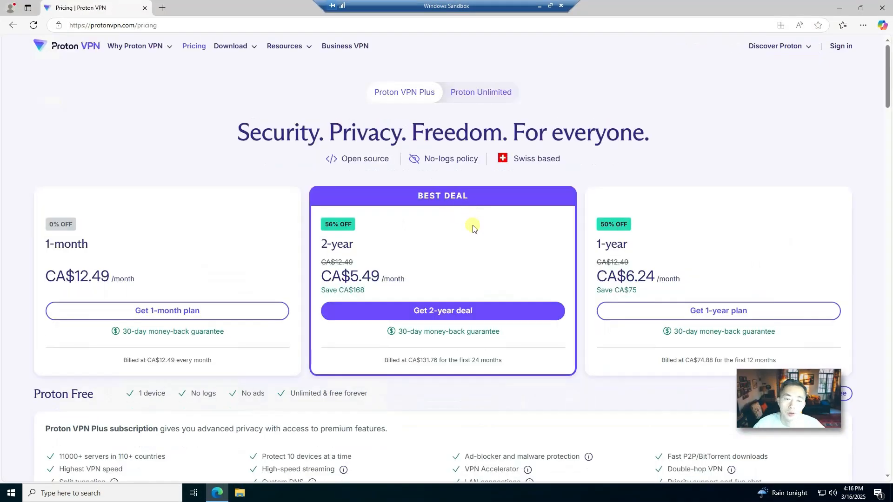
{"action": "scroll", "scroll_direction": "down", "scroll_amount": 3}
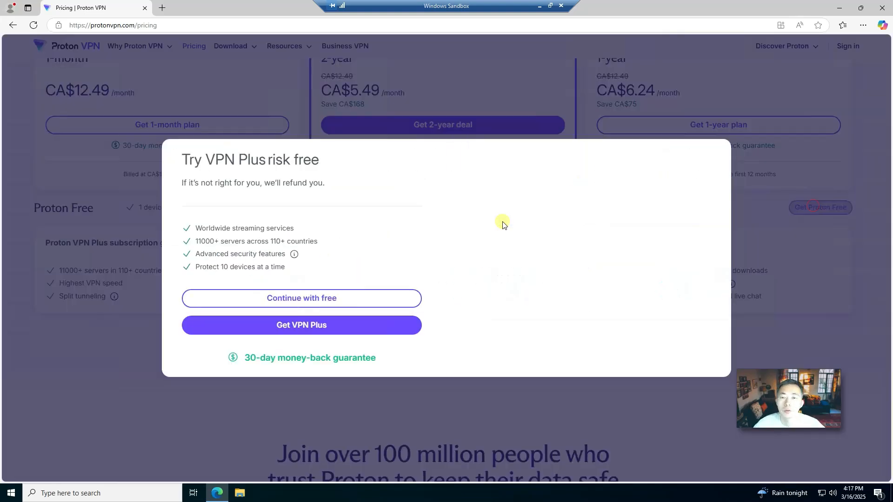
{"action": "left_click", "coordinate": [301, 297]}
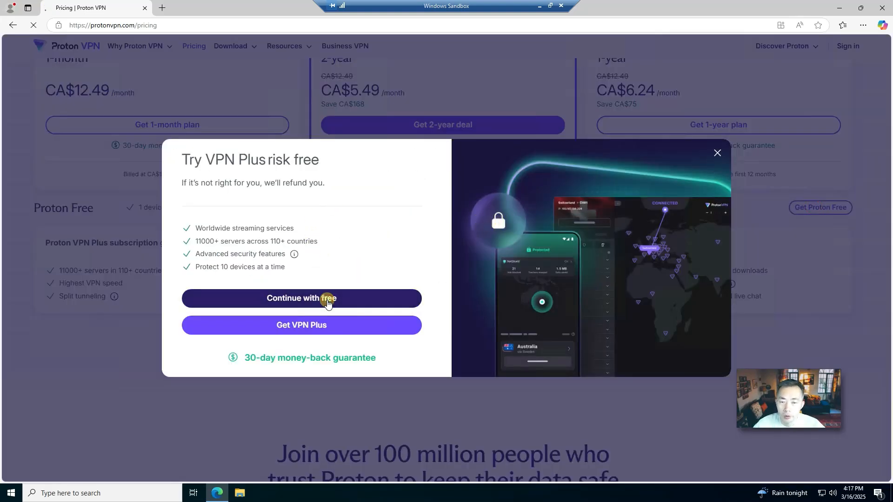
{"action": "left_click", "coordinate": [301, 297]}
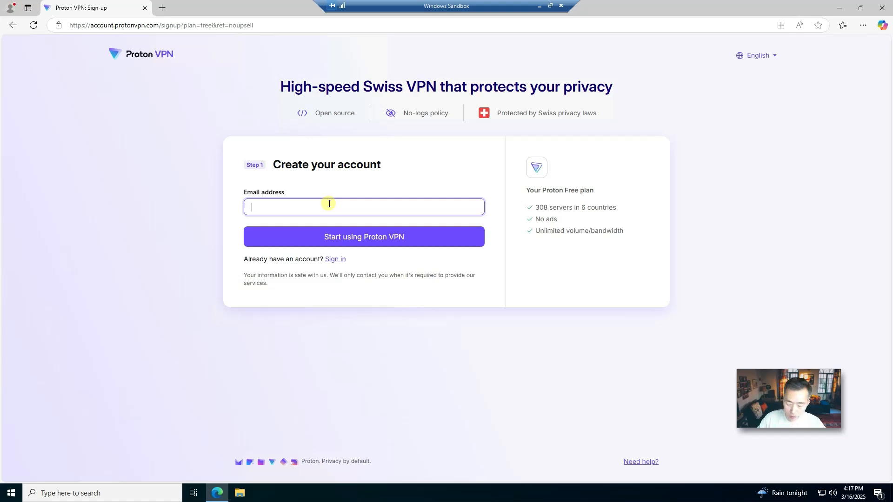
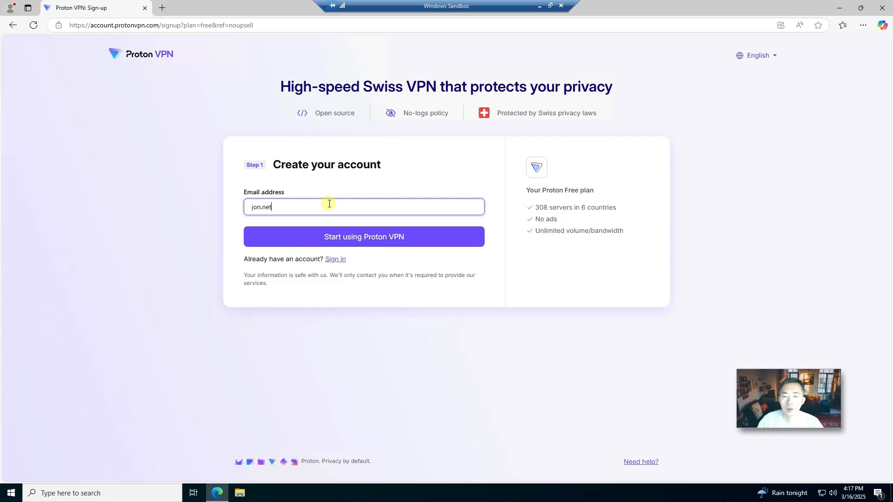
{"action": "left_click", "coordinate": [363, 237]}
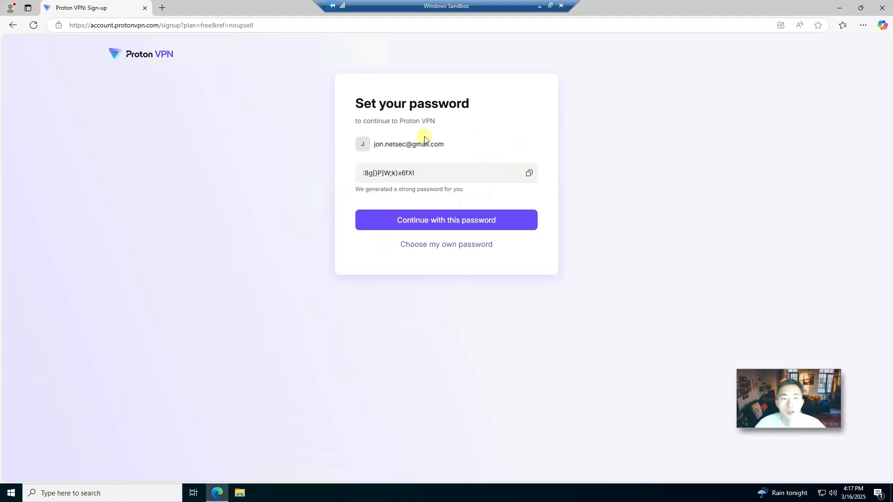
{"action": "mouse_move", "coordinate": [465, 201]}
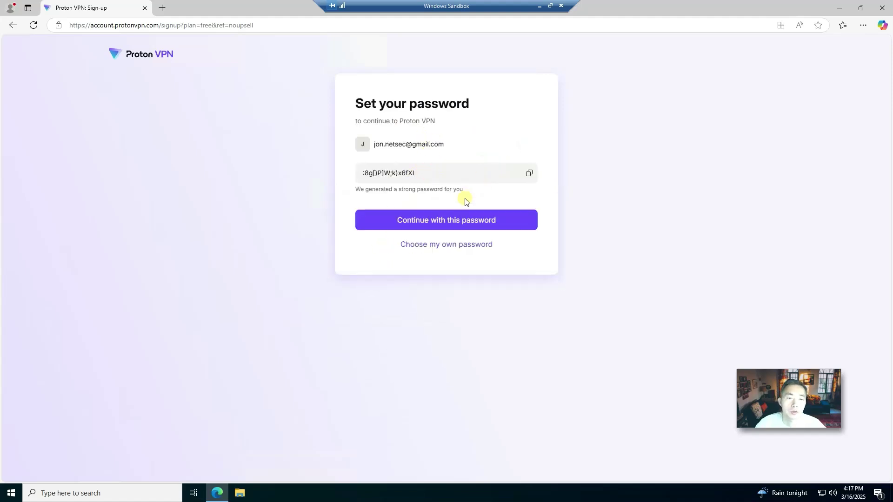
{"action": "left_click", "coordinate": [445, 244]}
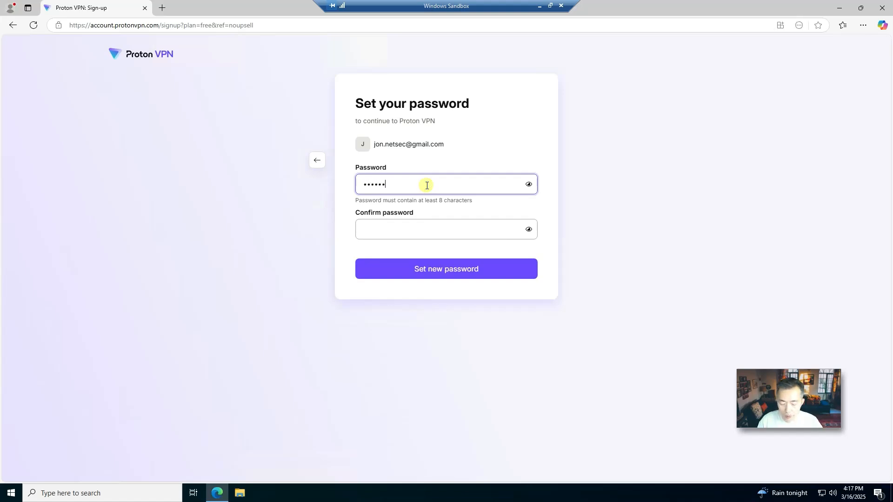
{"action": "left_click", "coordinate": [445, 269]}
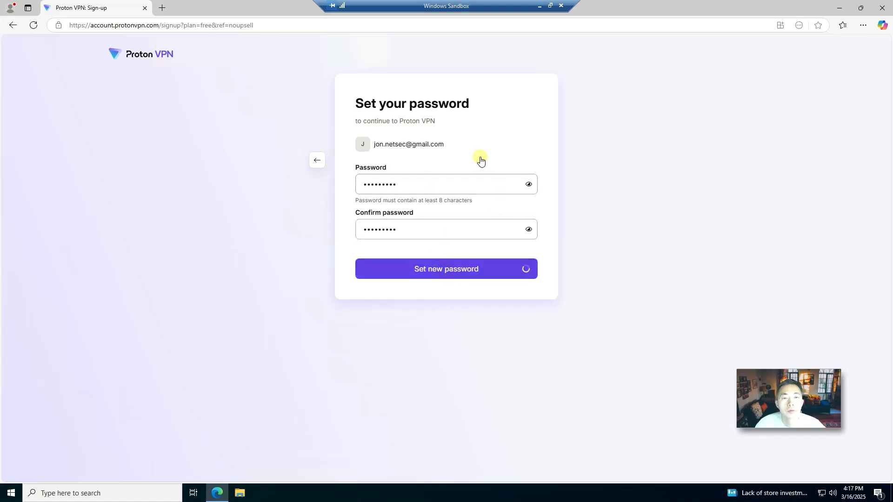
{"action": "left_click", "coordinate": [446, 269]}
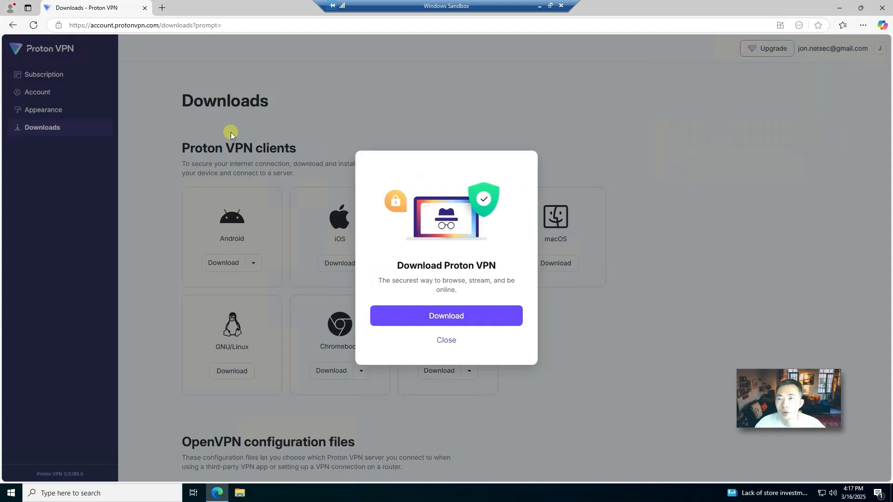
{"action": "mouse_move", "coordinate": [206, 126]}
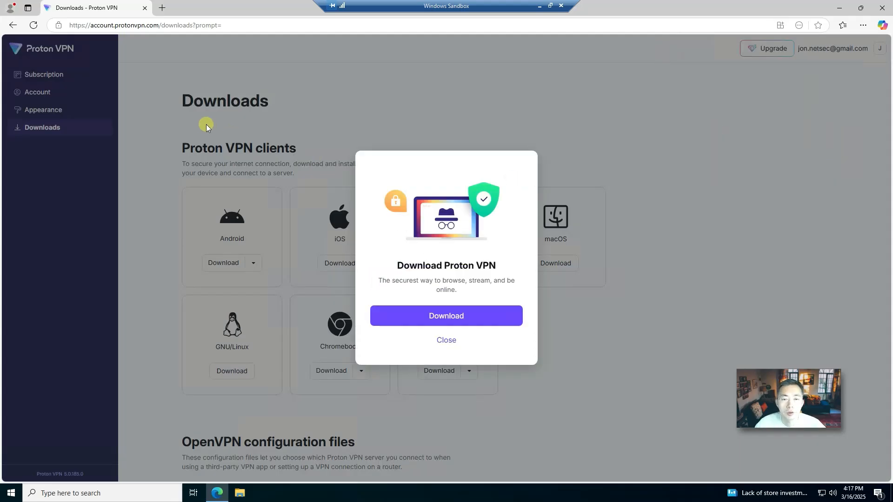
{"action": "mouse_move", "coordinate": [247, 140]}
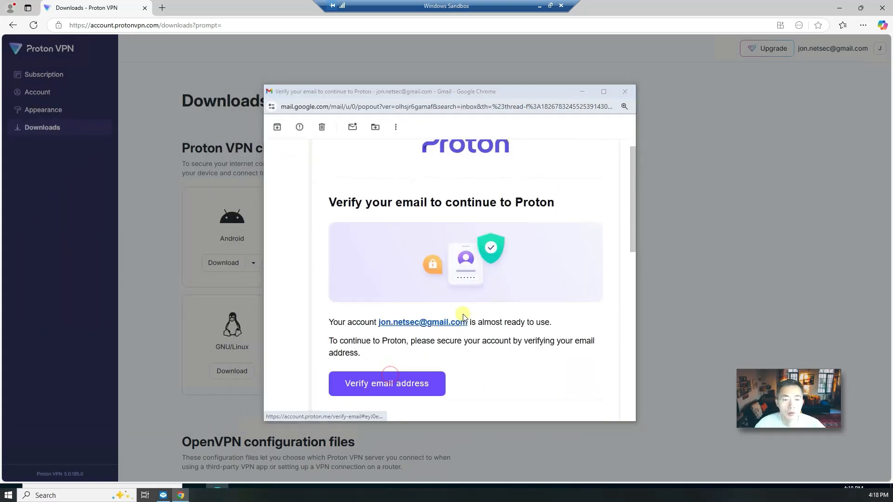
Step: Verify the email address from the Gmail message, close that window, and dismiss the Download Proton VPN dialog
{"action": "left_click", "coordinate": [387, 383]}
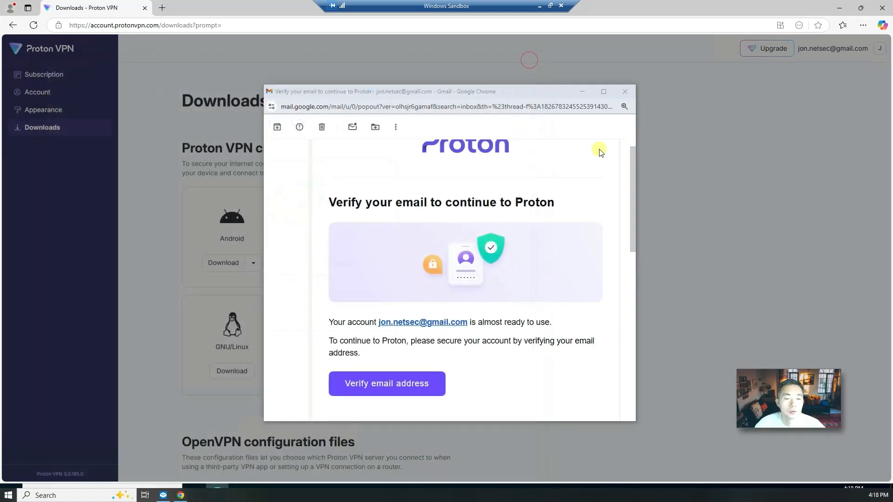
{"action": "left_click", "coordinate": [624, 91]}
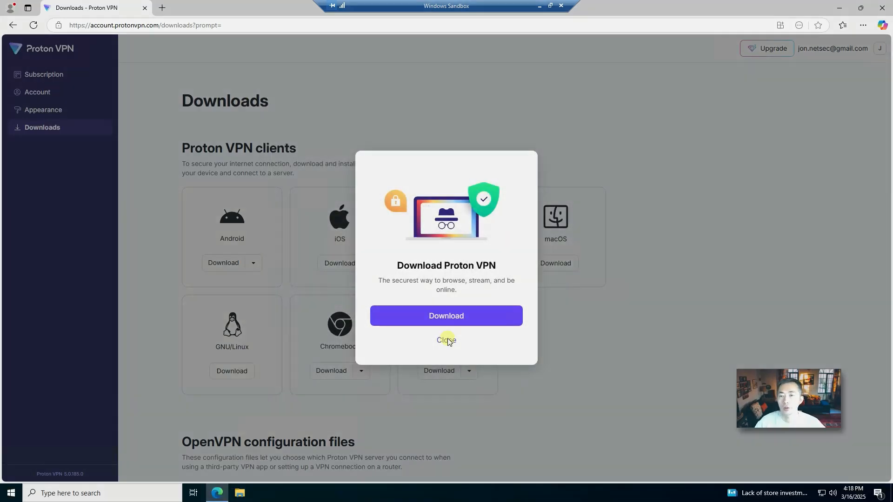
{"action": "left_click", "coordinate": [446, 340]}
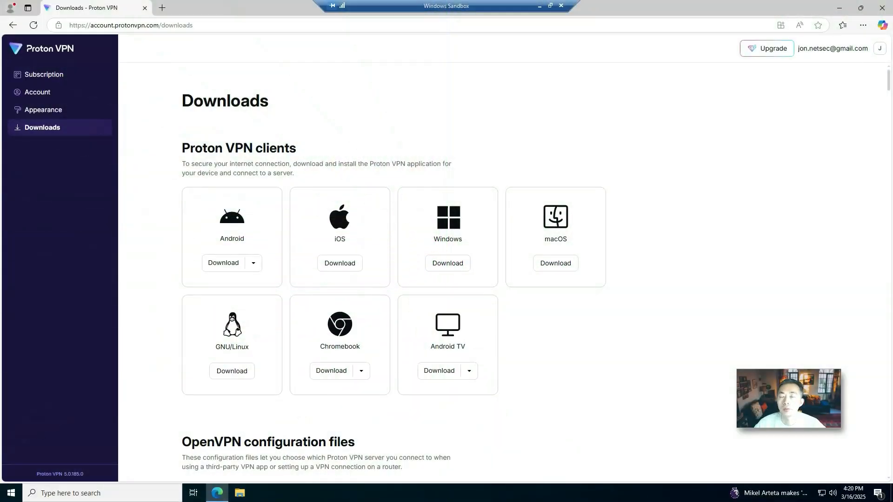
{"action": "mouse_move", "coordinate": [460, 147]}
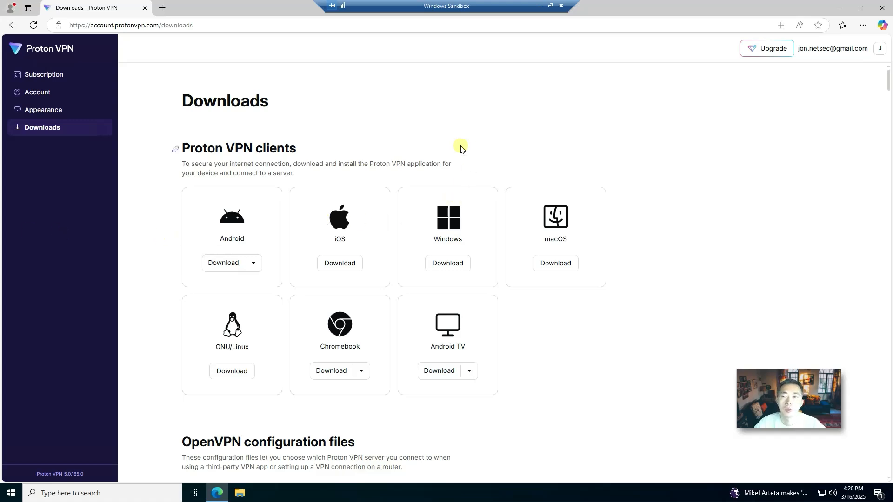
{"action": "mouse_move", "coordinate": [607, 152]}
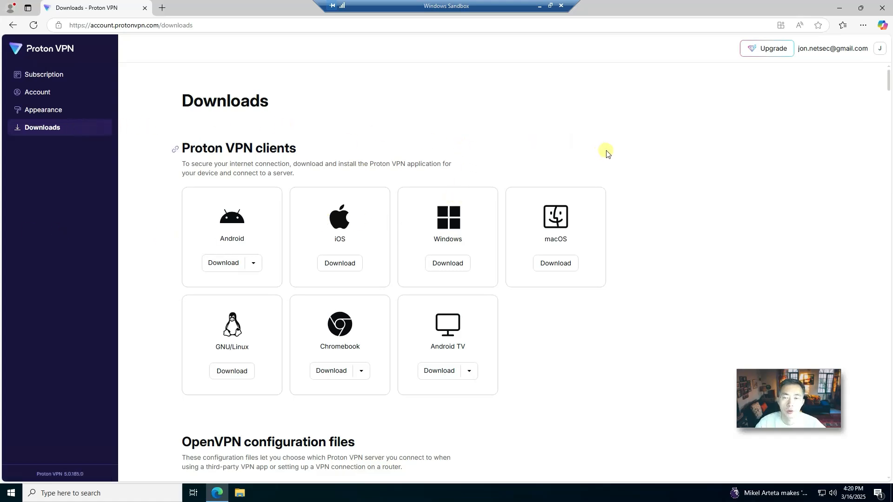
{"action": "mouse_move", "coordinate": [611, 160]}
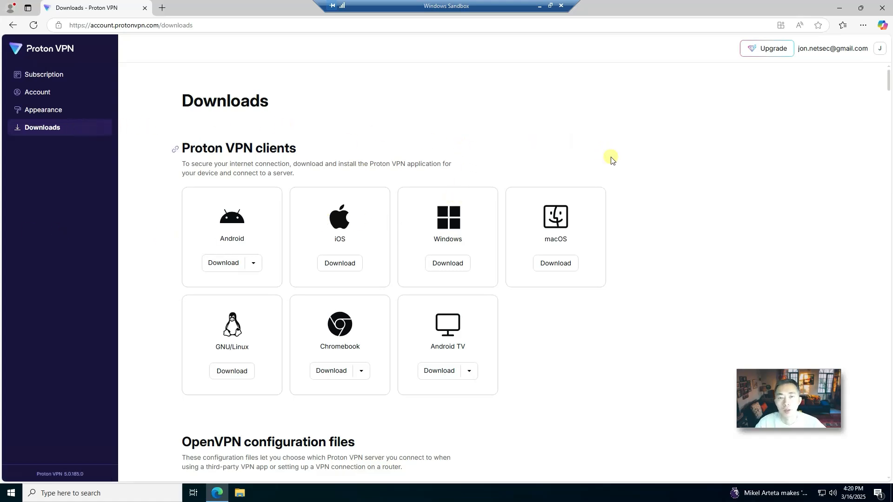
{"action": "mouse_move", "coordinate": [614, 165]}
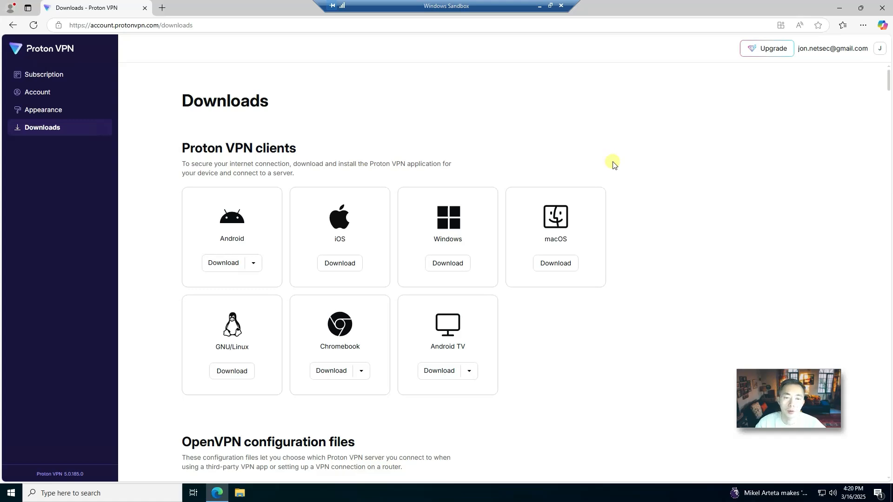
{"action": "mouse_move", "coordinate": [652, 209]}
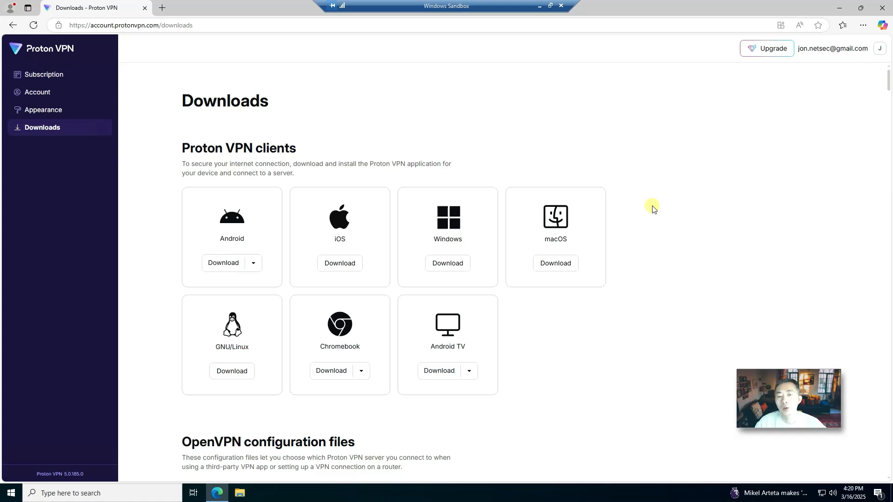
{"action": "mouse_move", "coordinate": [343, 248]}
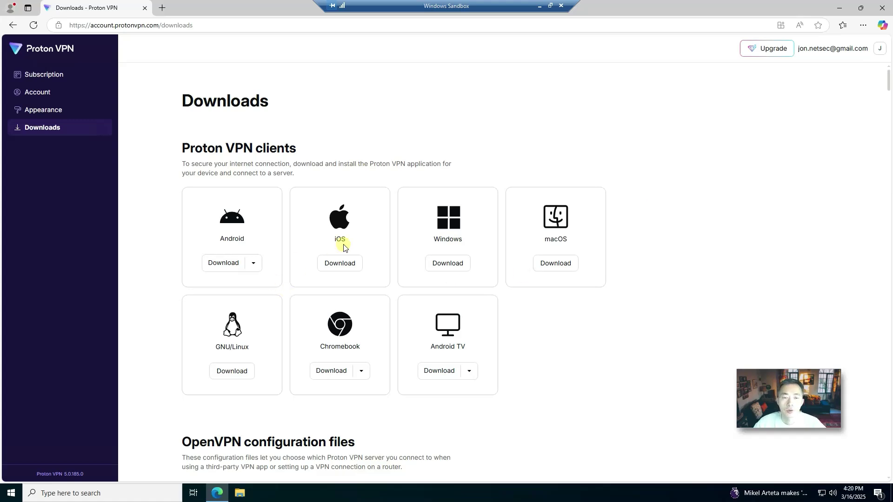
{"action": "mouse_move", "coordinate": [350, 342]}
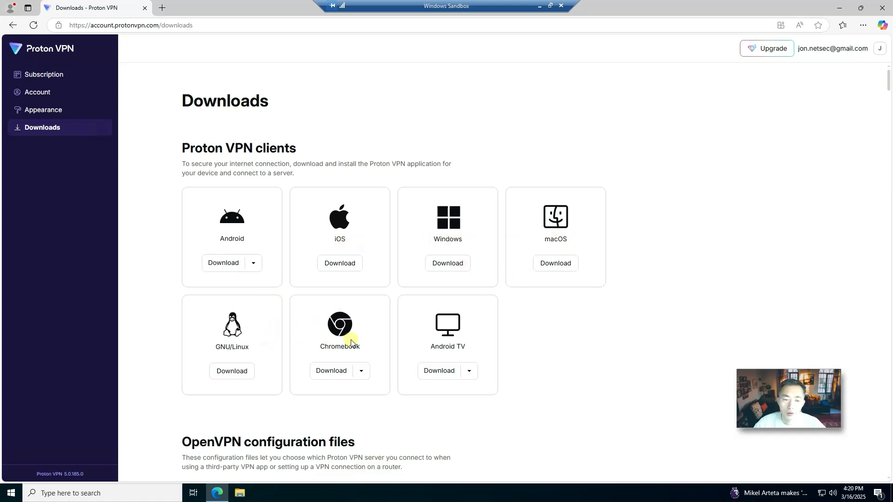
{"action": "scroll", "scroll_direction": "down", "scroll_amount": 3}
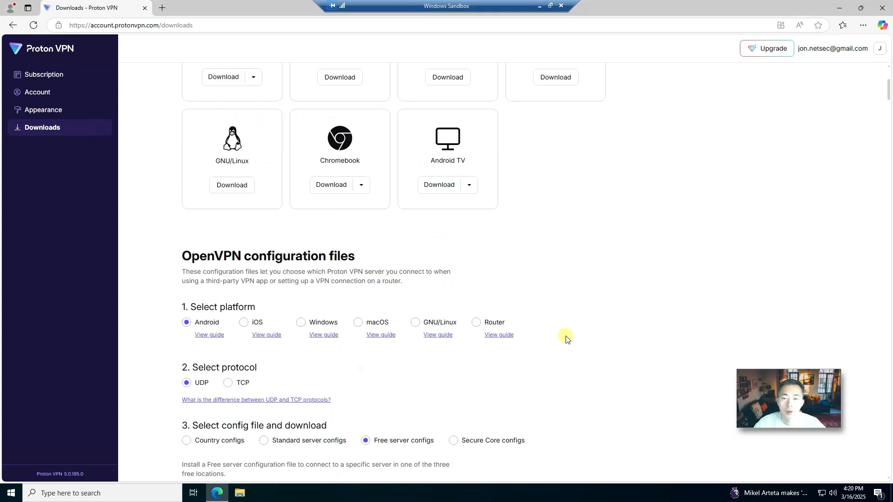
{"action": "mouse_move", "coordinate": [555, 313]}
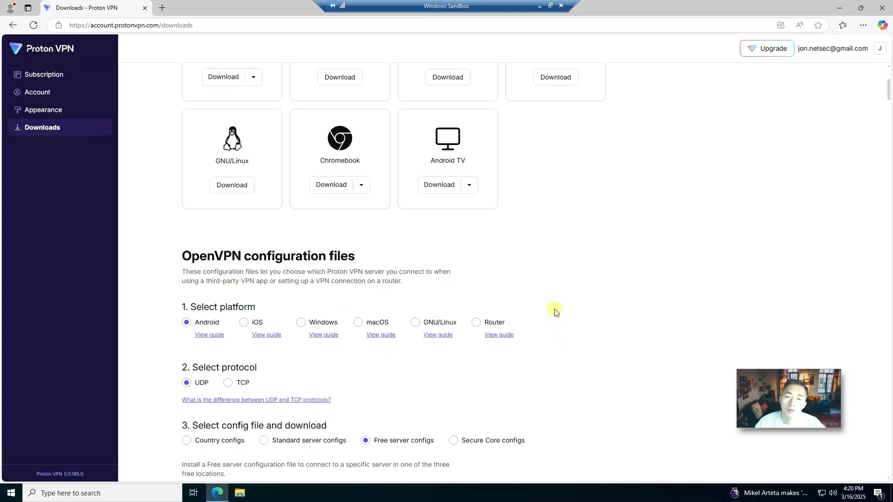
{"action": "scroll", "scroll_direction": "down", "scroll_amount": 3}
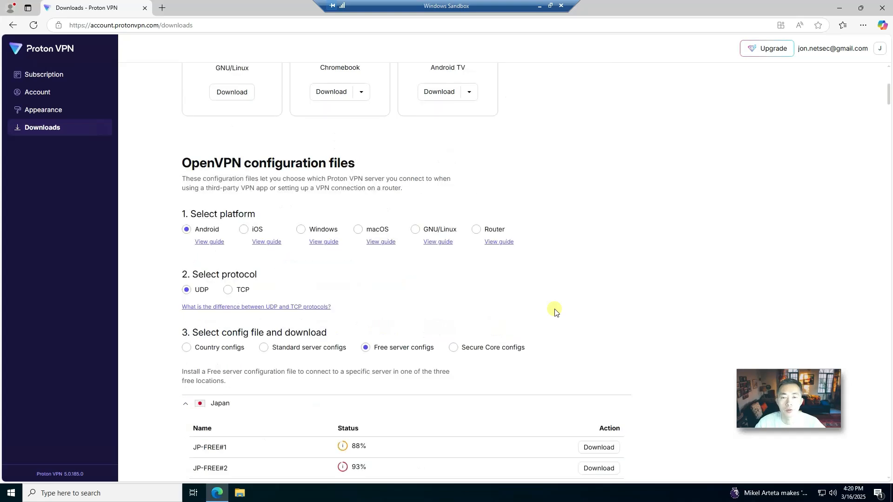
{"action": "scroll", "scroll_direction": "down", "scroll_amount": 3}
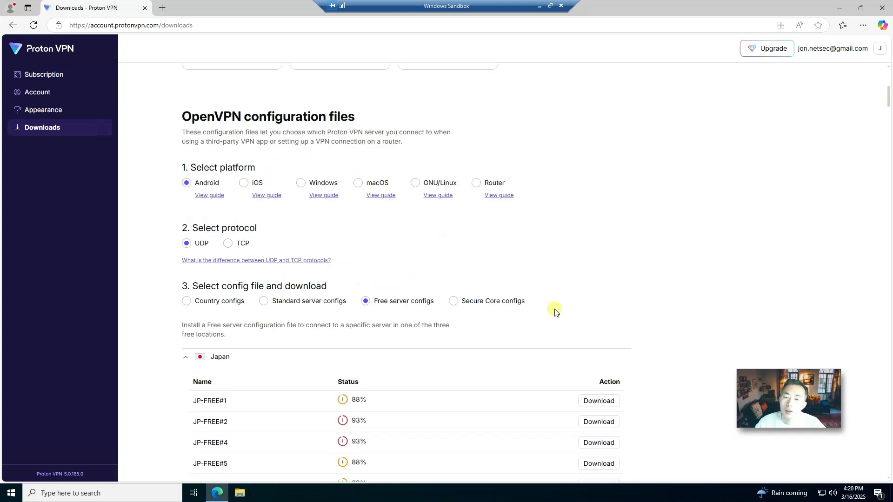
{"action": "scroll", "scroll_direction": "up", "scroll_amount": 3}
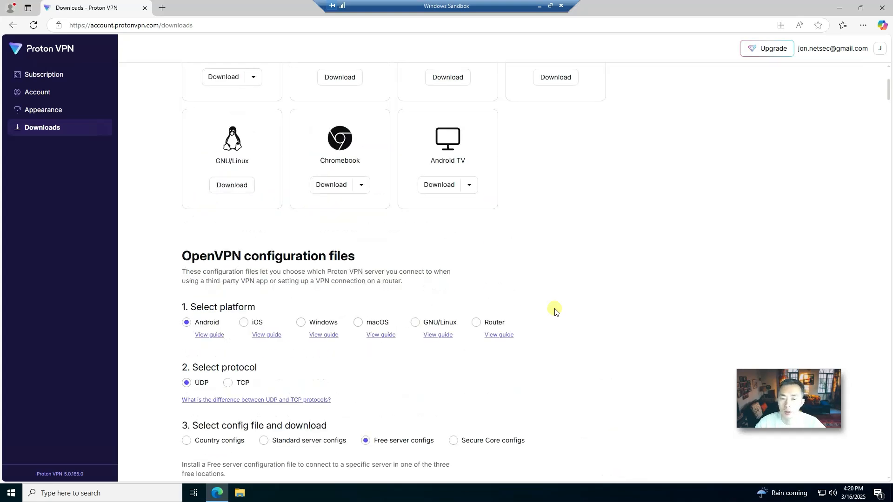
{"action": "scroll", "scroll_direction": "up", "scroll_amount": 3}
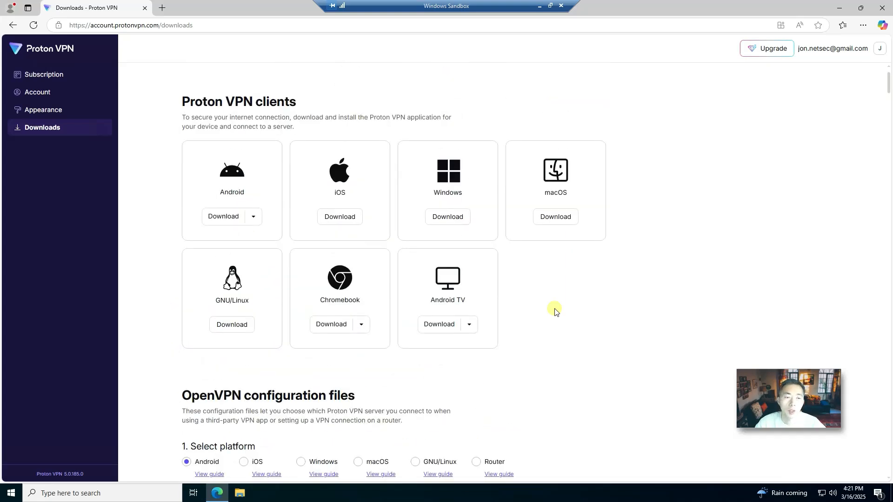
{"action": "mouse_move", "coordinate": [490, 238]}
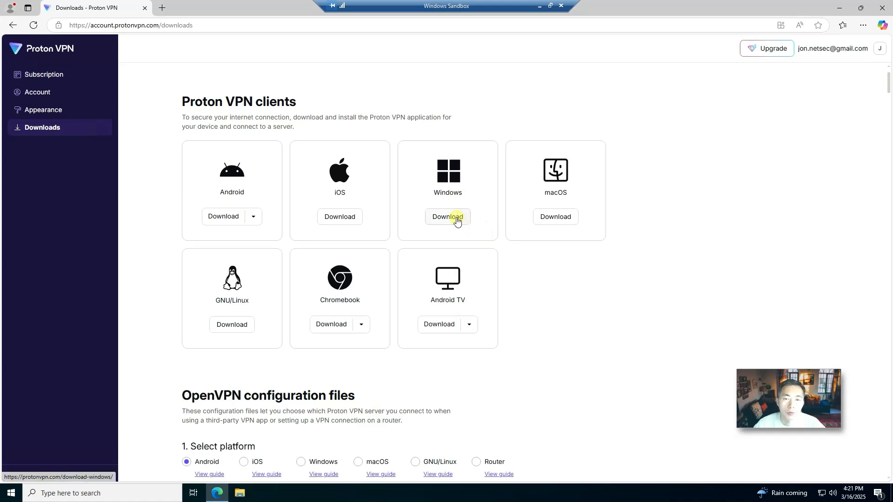
Step: Download the Windows 11/10 (x64) installer ProtonVPN_v3.5.3_x64.exe from the Windows download page
{"action": "left_click", "coordinate": [448, 216]}
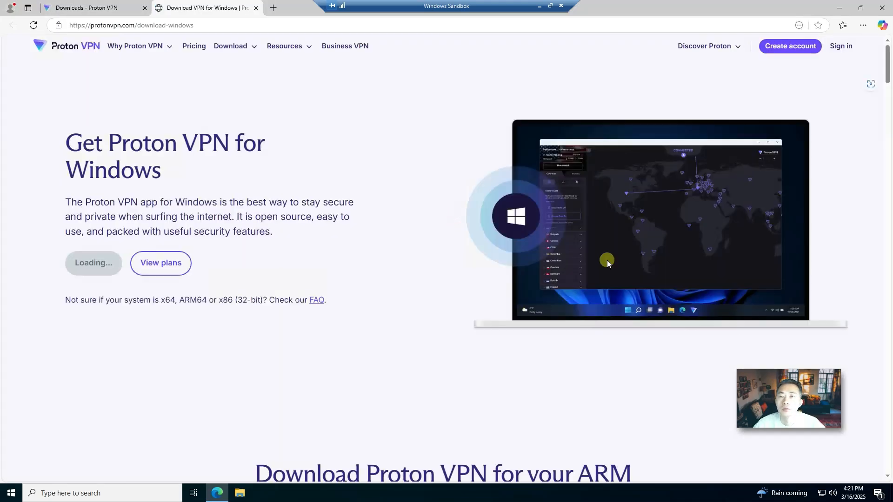
{"action": "left_click", "coordinate": [119, 262]}
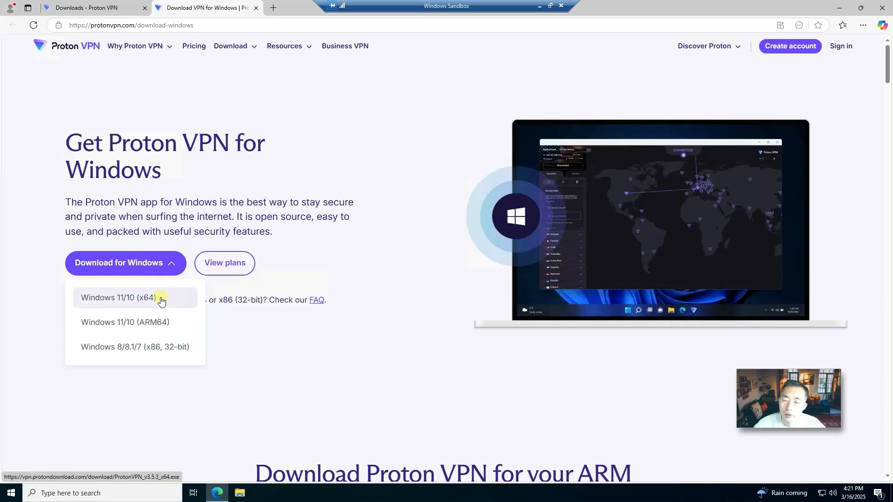
{"action": "mouse_move", "coordinate": [165, 299]}
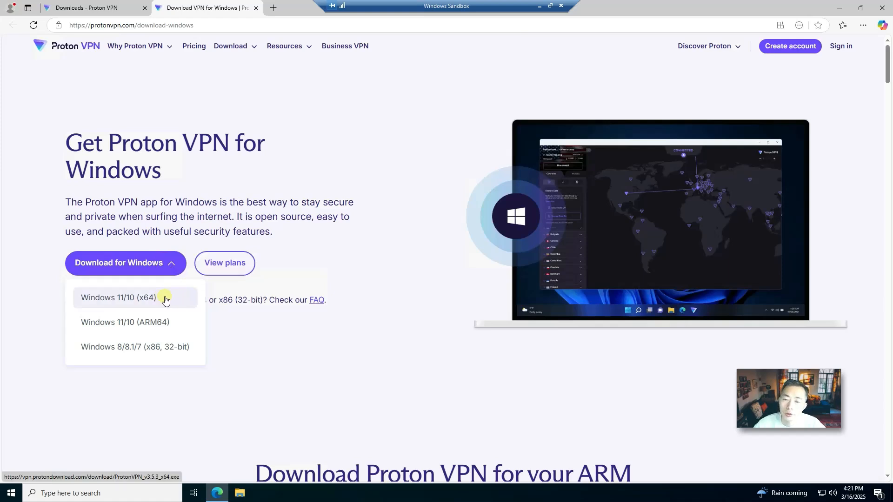
{"action": "mouse_move", "coordinate": [180, 329]}
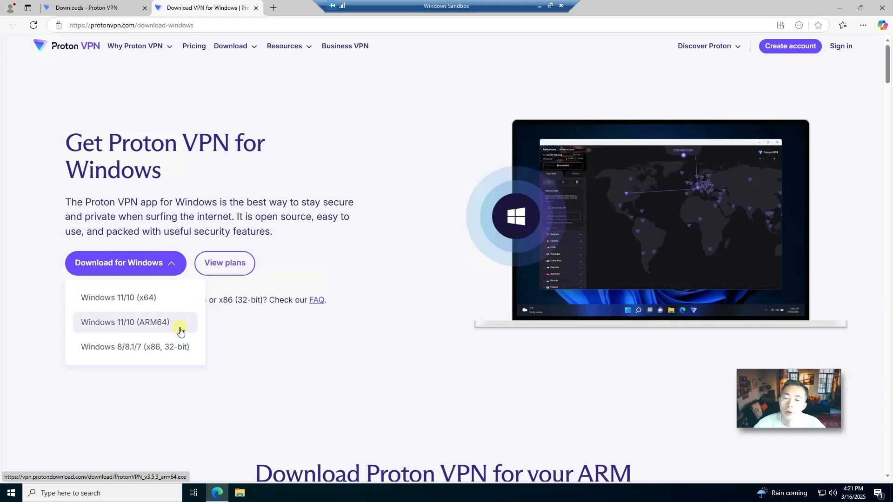
{"action": "mouse_move", "coordinate": [184, 329]}
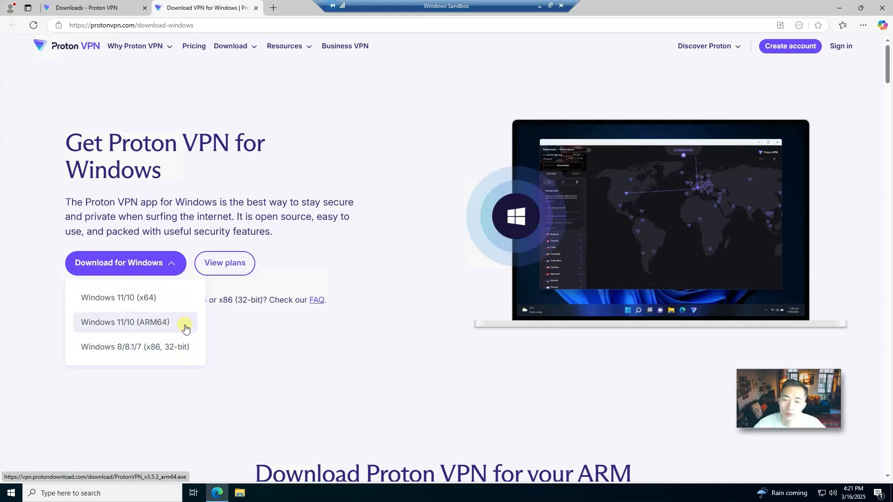
{"action": "mouse_move", "coordinate": [179, 300]}
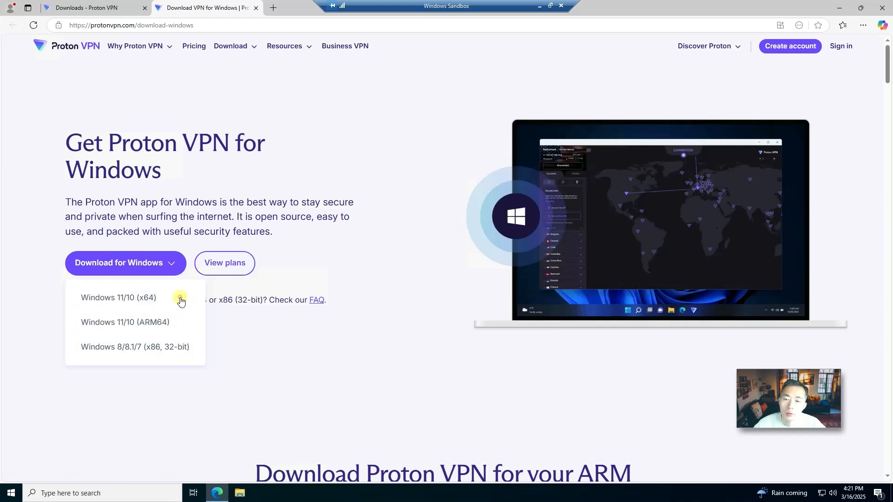
{"action": "left_click", "coordinate": [118, 297]}
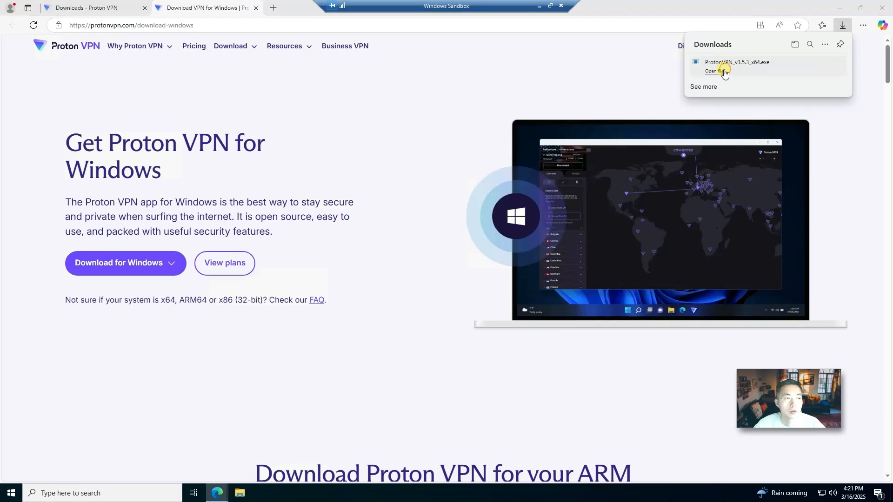
Step: Run the installer with the default shortcut folder, untick Proton Mail, Drive and Pass, and start installation
{"action": "left_click", "coordinate": [714, 71]}
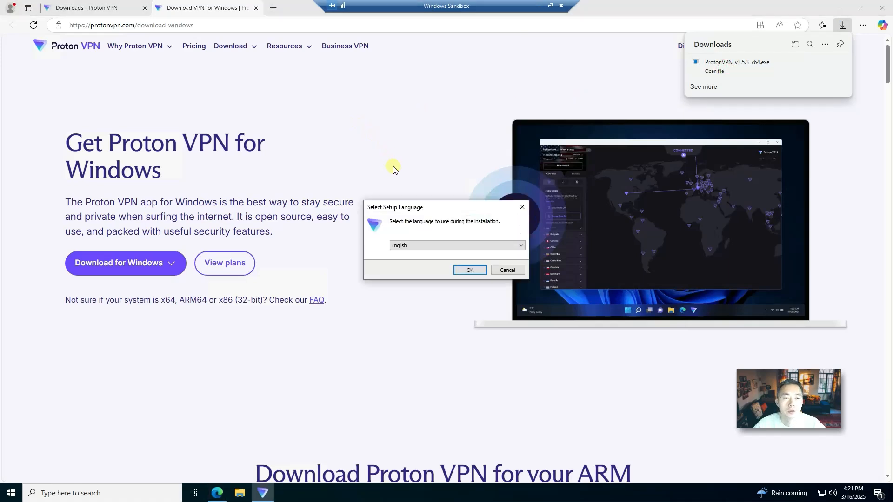
{"action": "mouse_move", "coordinate": [435, 233]}
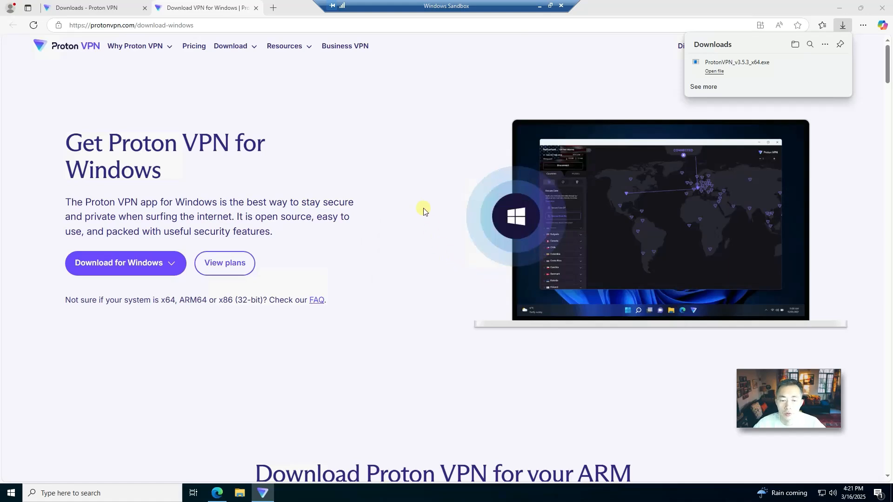
{"action": "left_click", "coordinate": [522, 337]}
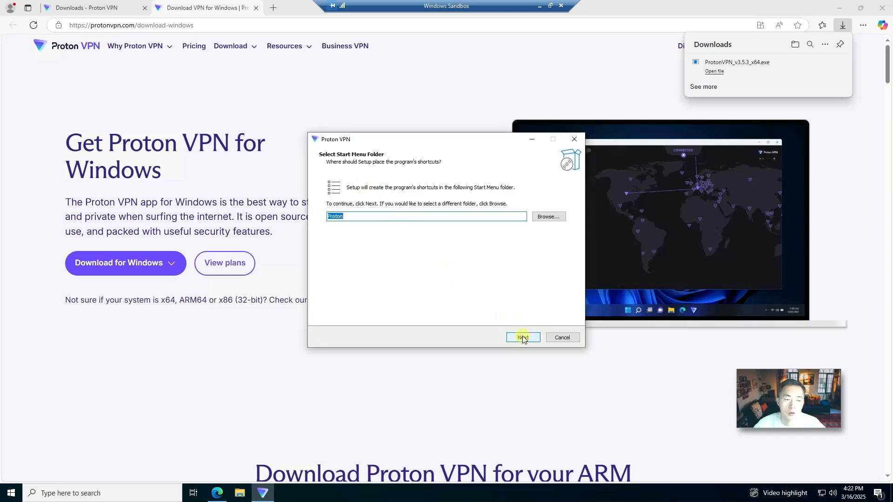
{"action": "left_click", "coordinate": [521, 337]}
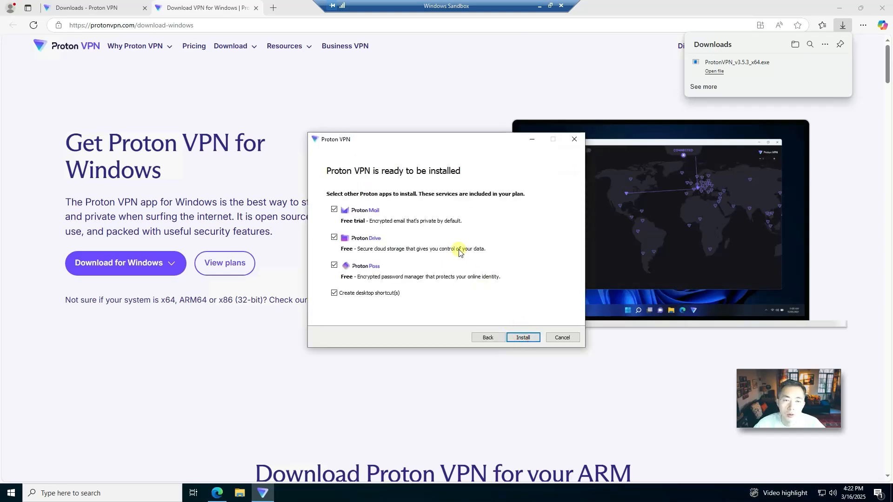
{"action": "mouse_move", "coordinate": [350, 177]}
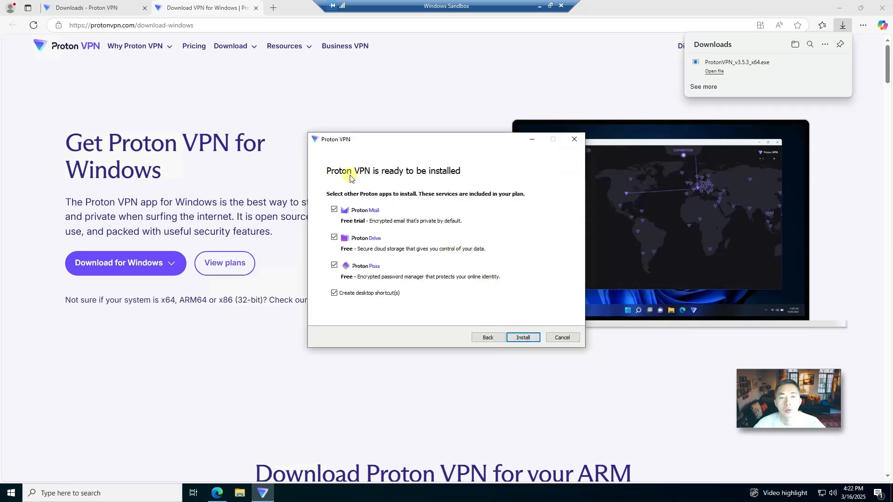
{"action": "mouse_move", "coordinate": [429, 189]}
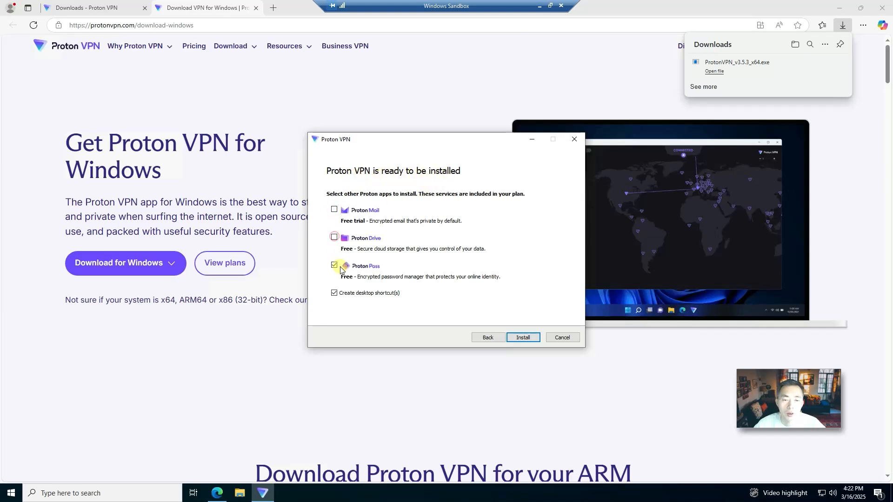
{"action": "left_click", "coordinate": [333, 266]}
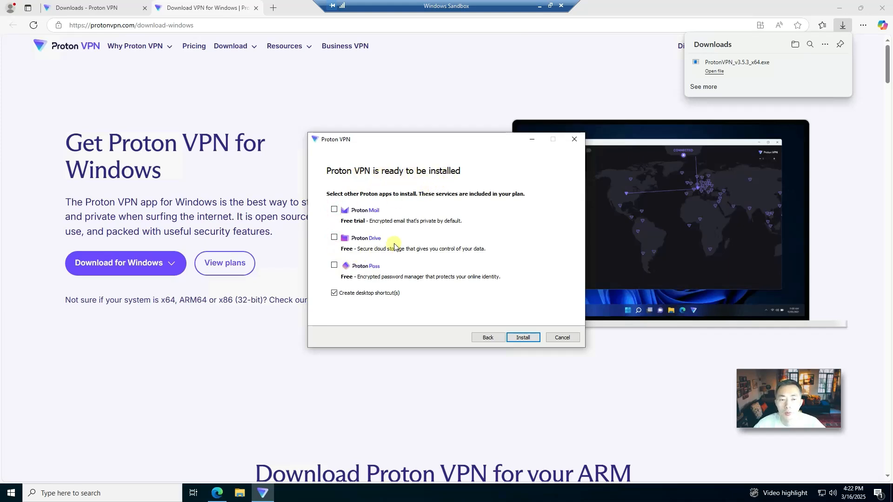
{"action": "mouse_move", "coordinate": [400, 288]}
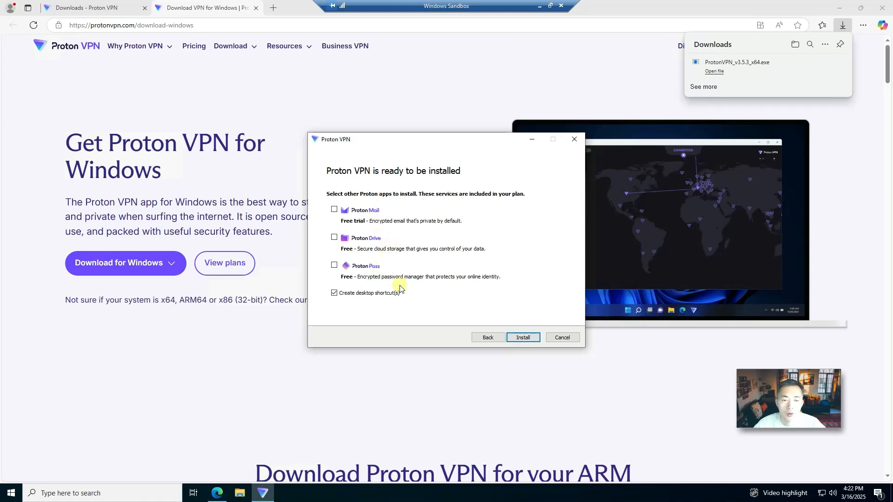
{"action": "mouse_move", "coordinate": [373, 298]}
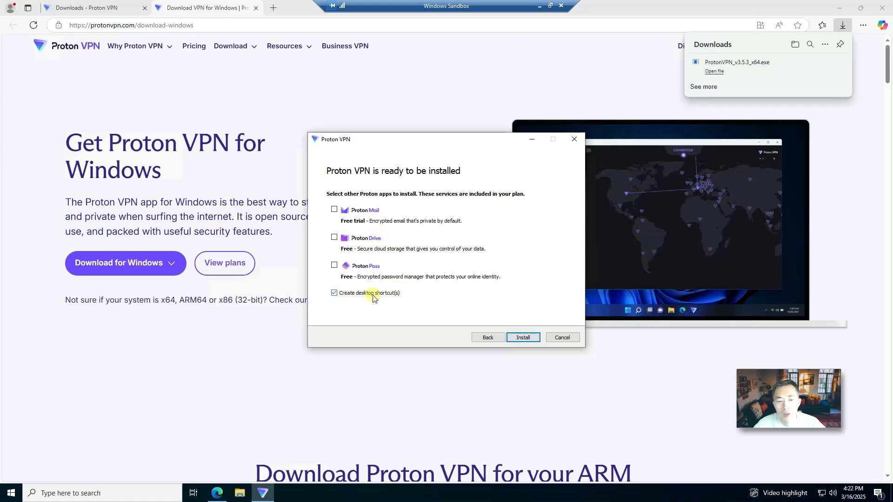
{"action": "left_click", "coordinate": [522, 336]}
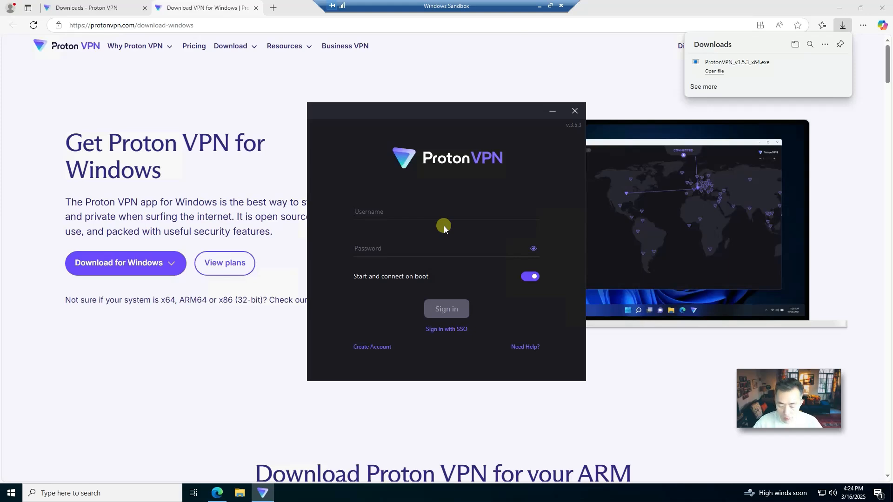
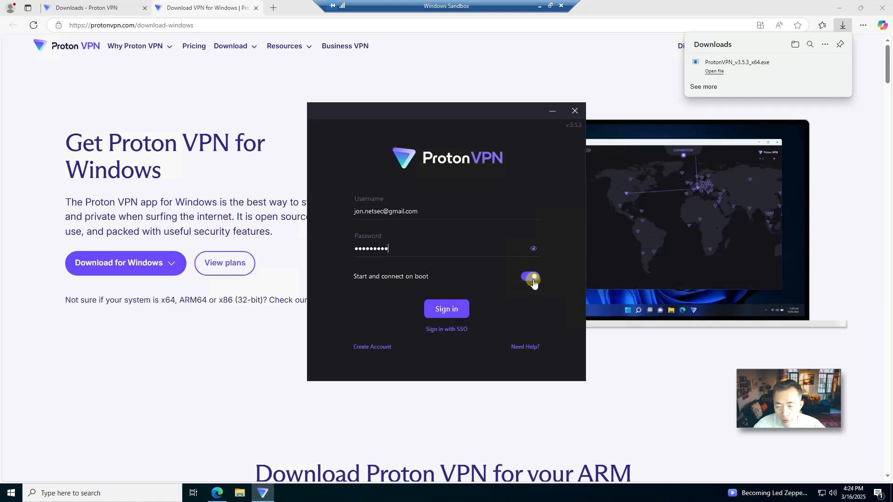
{"action": "left_click", "coordinate": [530, 276]}
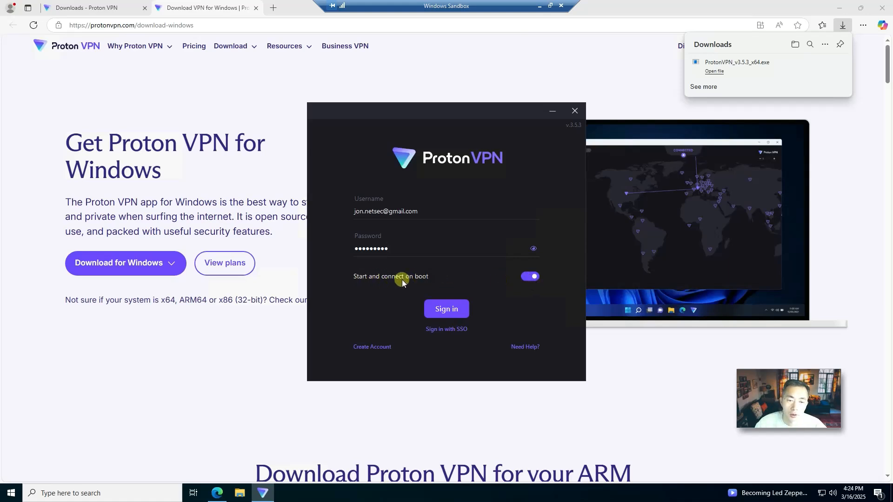
{"action": "left_click", "coordinate": [529, 277]}
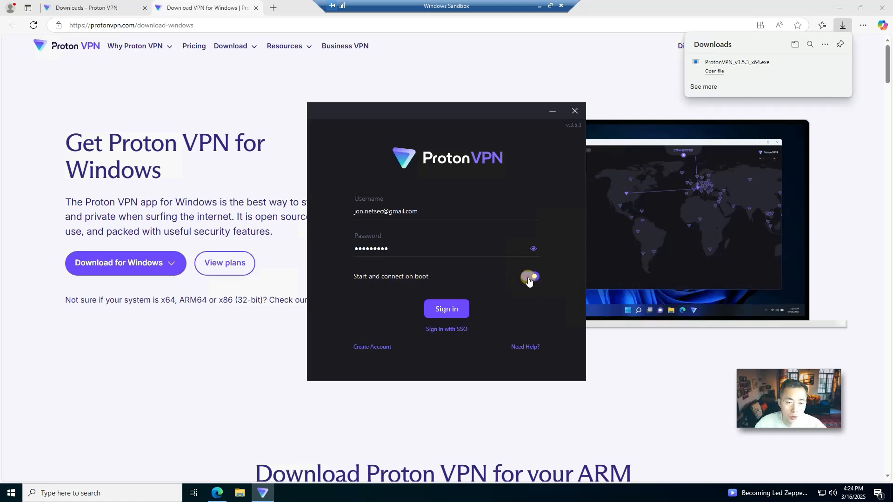
{"action": "left_click", "coordinate": [526, 277]}
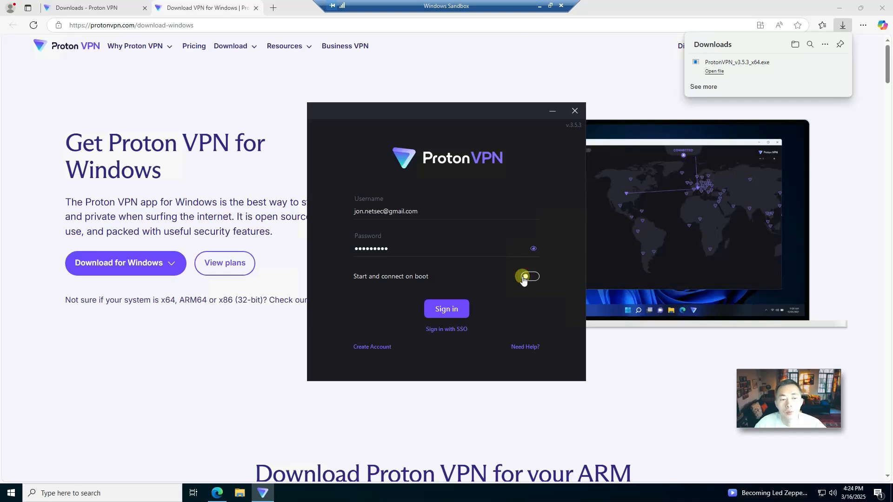
{"action": "left_click", "coordinate": [447, 309]}
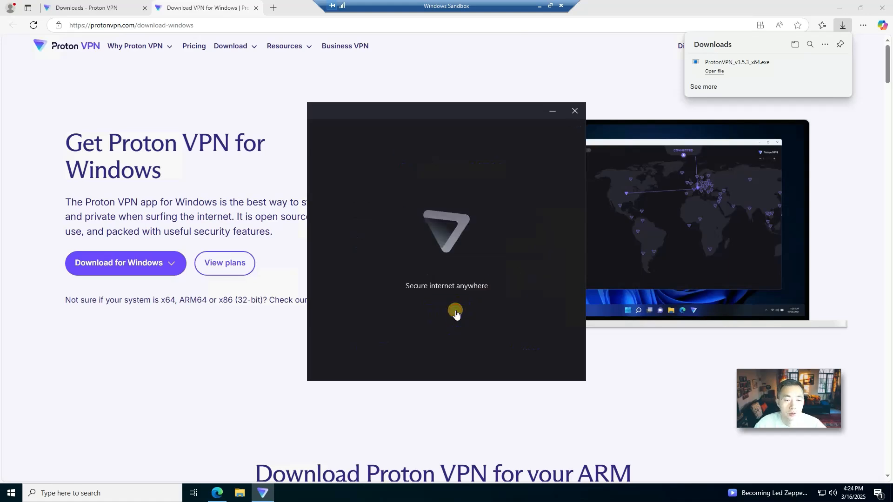
{"action": "mouse_move", "coordinate": [479, 242]}
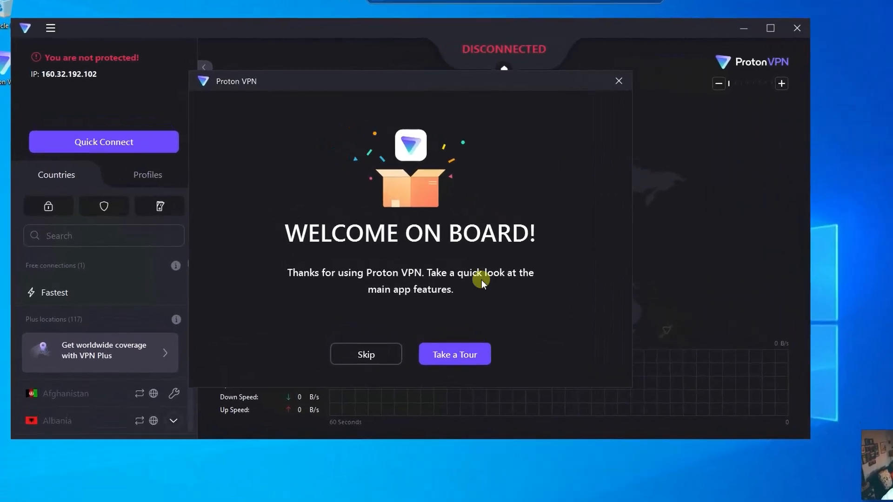
Step: Step through the welcome tour (Profiles, Countries, Quick Settings) and end on the disconnected dashboard
{"action": "left_click", "coordinate": [366, 353]}
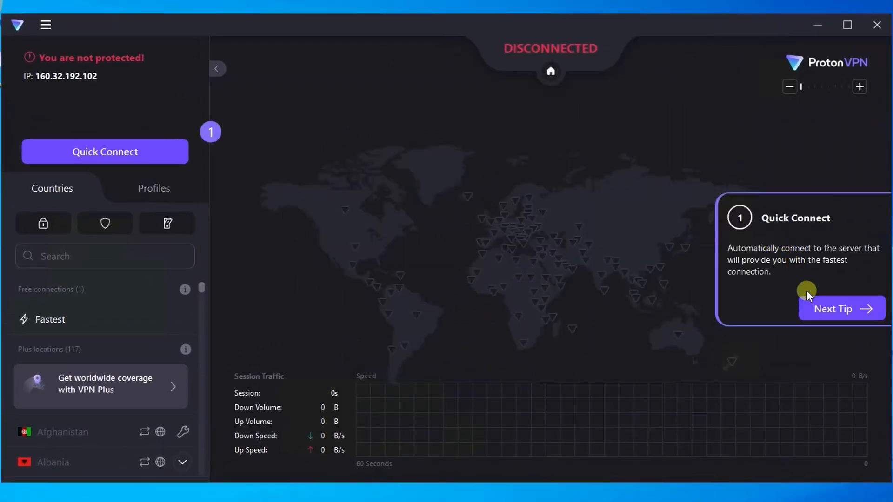
{"action": "left_click", "coordinate": [841, 308]}
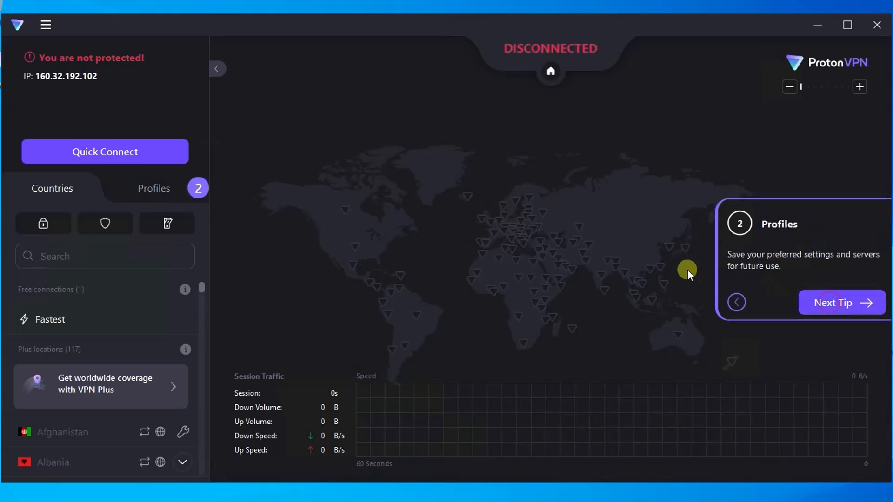
{"action": "mouse_move", "coordinate": [394, 189]}
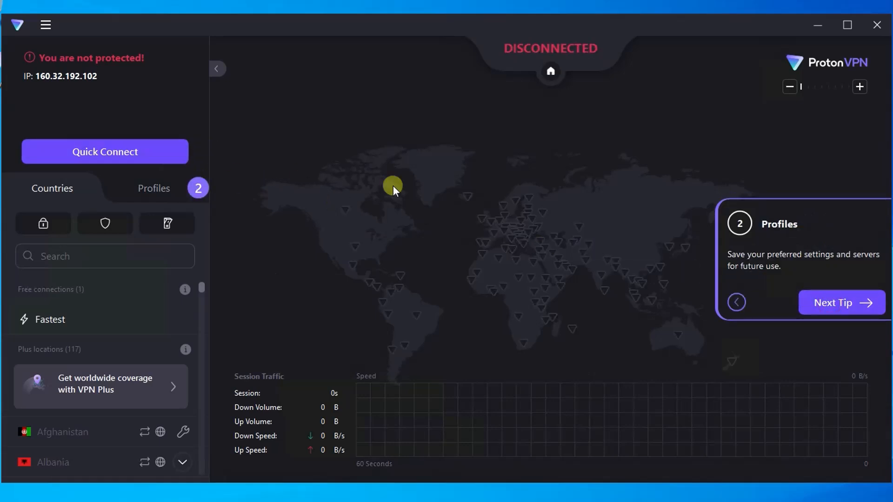
{"action": "left_click", "coordinate": [839, 308]}
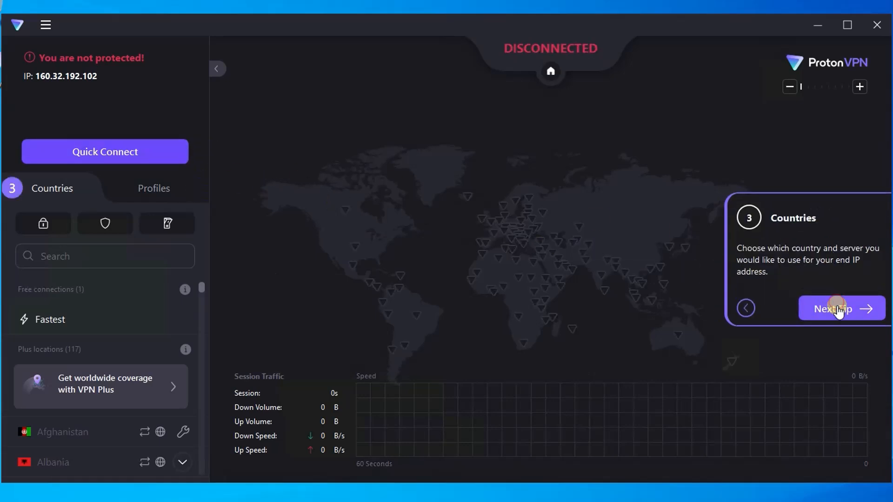
{"action": "mouse_move", "coordinate": [797, 290]}
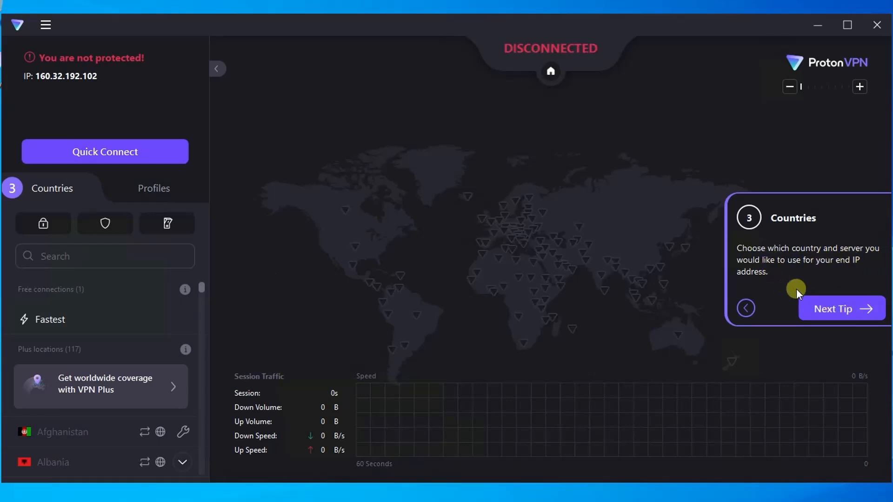
{"action": "left_click", "coordinate": [840, 308]}
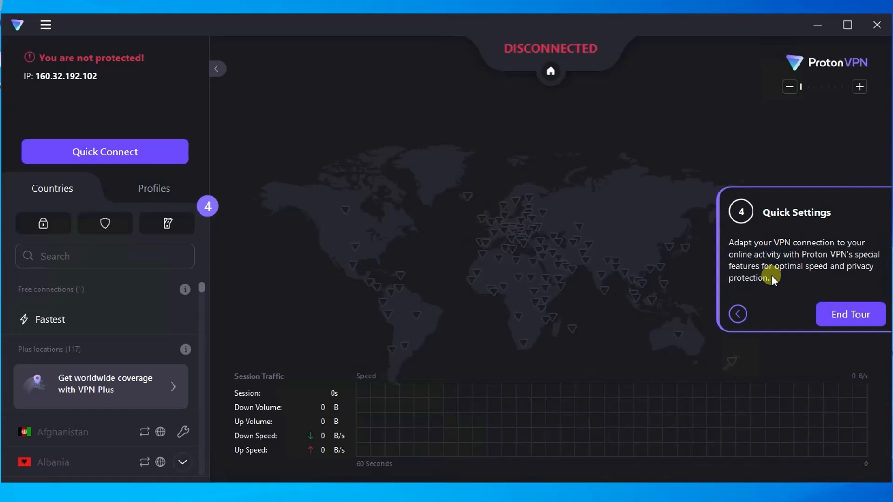
{"action": "left_click", "coordinate": [849, 314]}
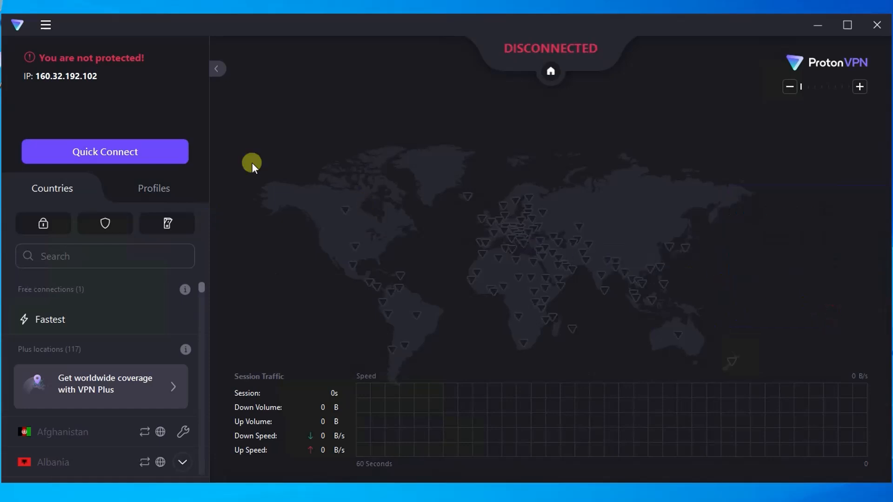
{"action": "mouse_move", "coordinate": [355, 271]}
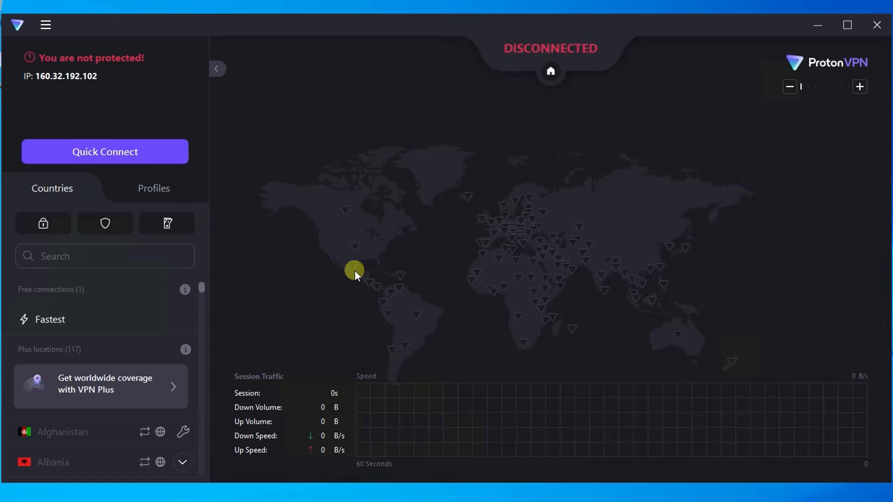
{"action": "mouse_move", "coordinate": [83, 83]}
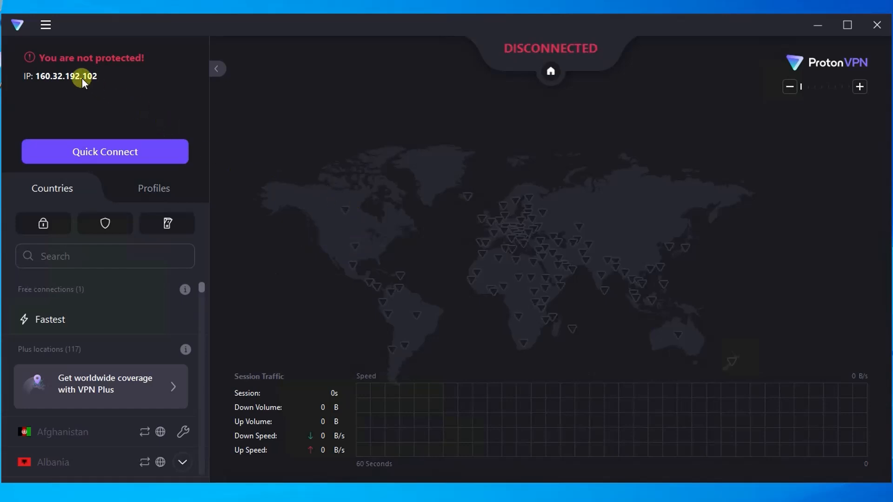
{"action": "mouse_move", "coordinate": [100, 135]}
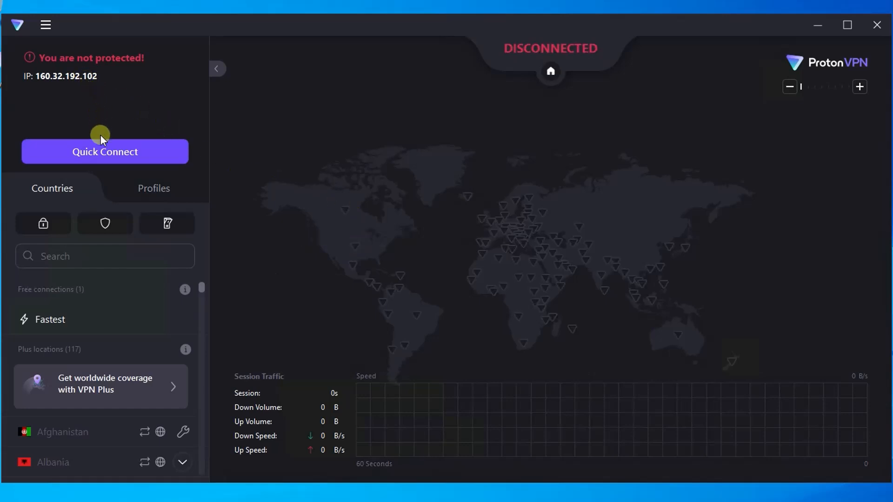
Step: Quick Connect and reconnect via Fastest to land on the free US server US-FREE#105
{"action": "left_click", "coordinate": [105, 151]}
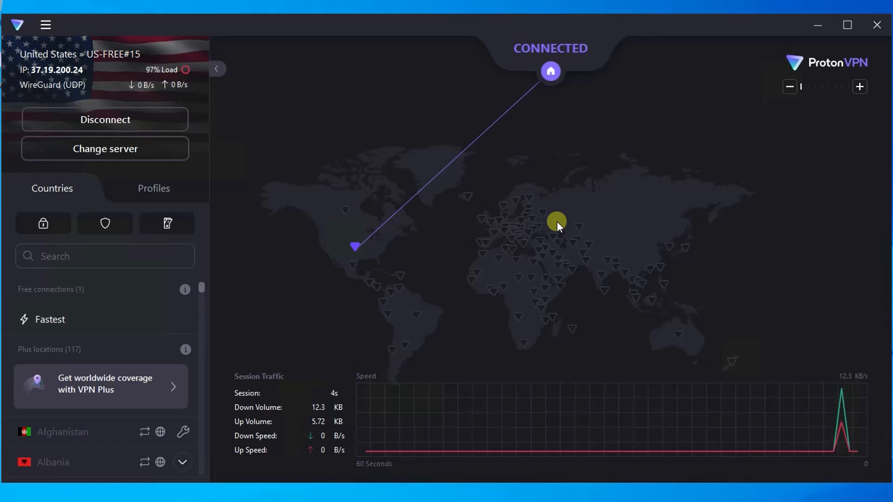
{"action": "mouse_move", "coordinate": [246, 179]}
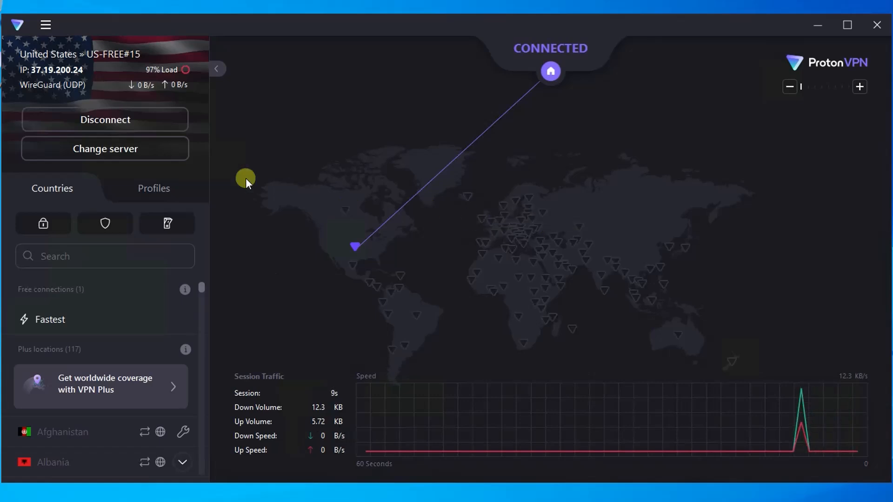
{"action": "mouse_move", "coordinate": [162, 77]}
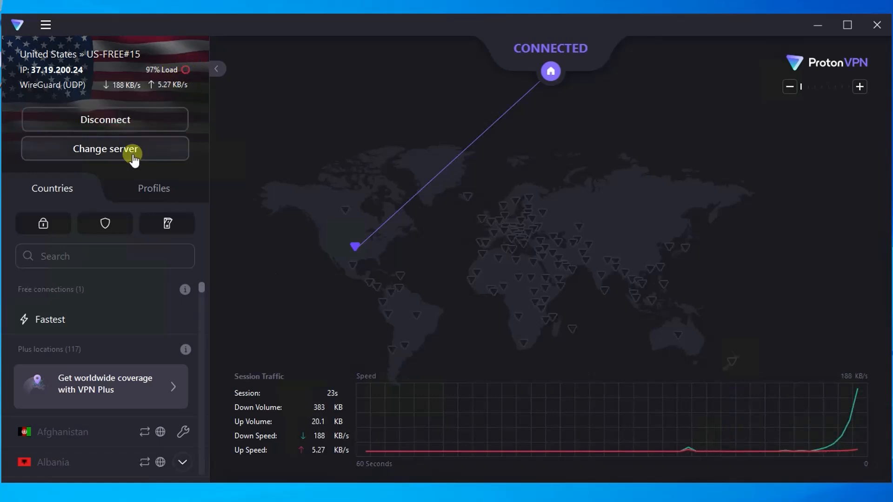
{"action": "mouse_move", "coordinate": [57, 319]}
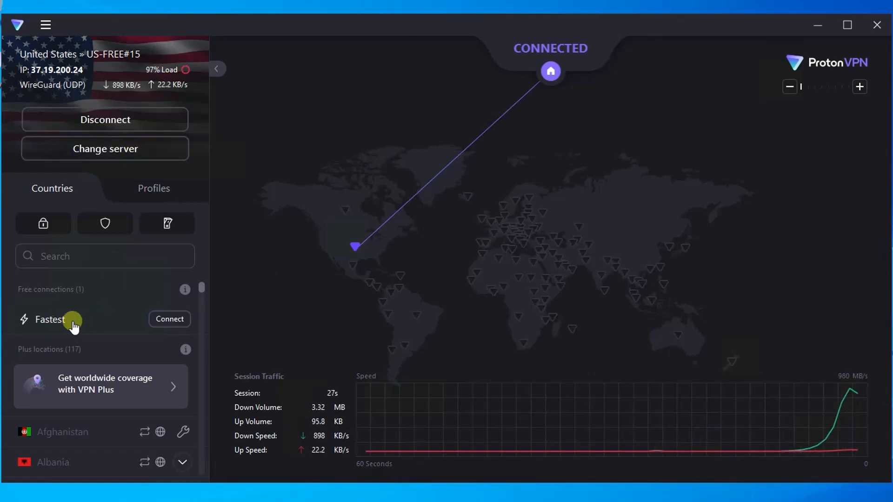
{"action": "left_click", "coordinate": [169, 319]}
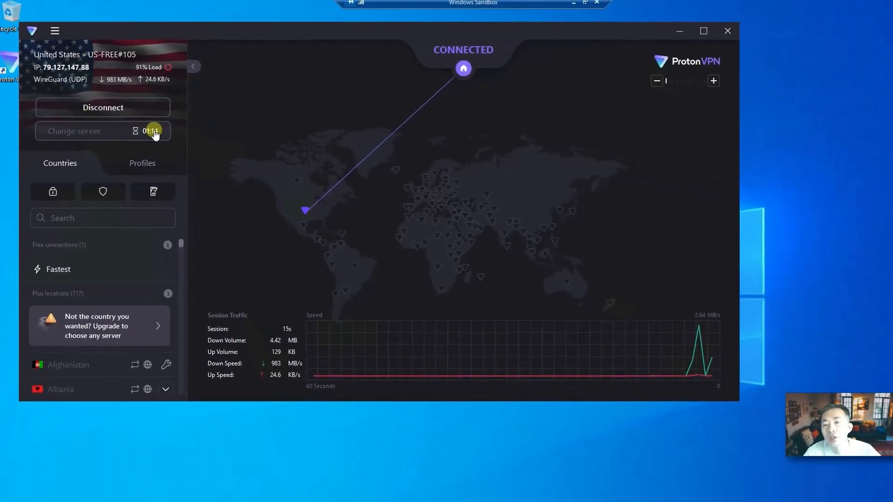
Step: Run a speedtest.net test in Edge over the VPN (84.37 Mbps down, 9.26 Mbps up, 60 ms), then minimize the browser
{"action": "left_click", "coordinate": [661, 37]}
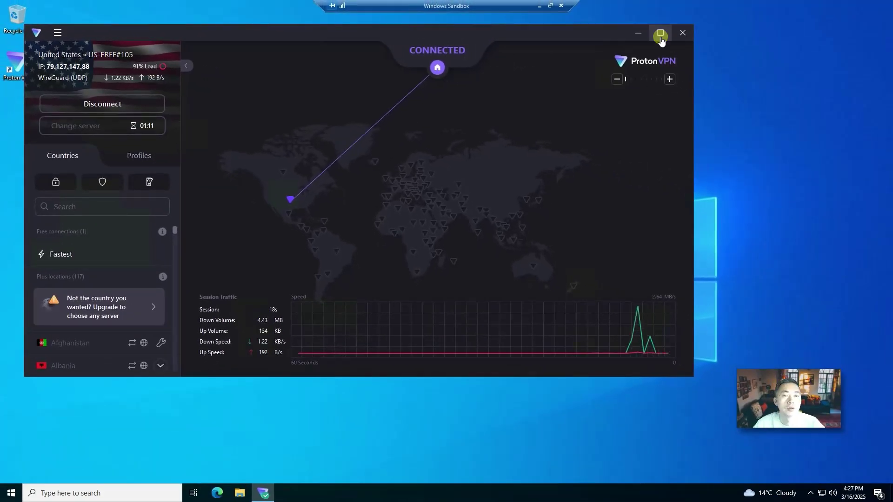
{"action": "left_click", "coordinate": [660, 32]}
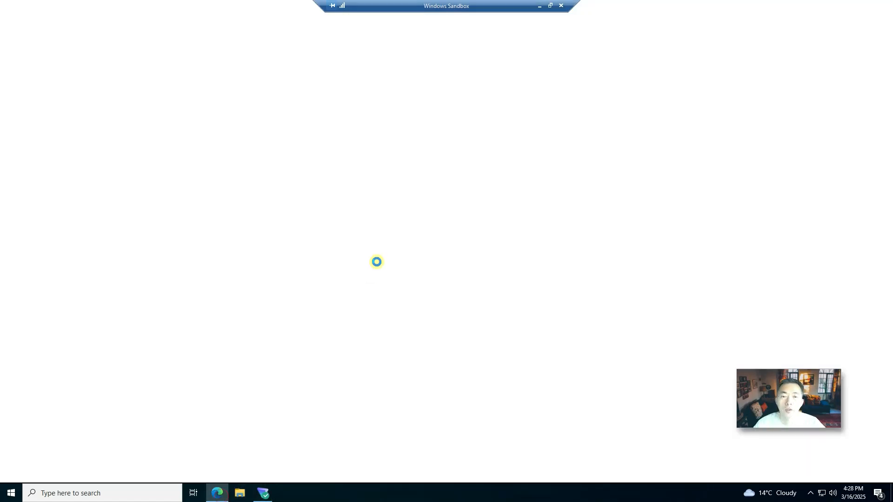
{"action": "type", "text": "s"}
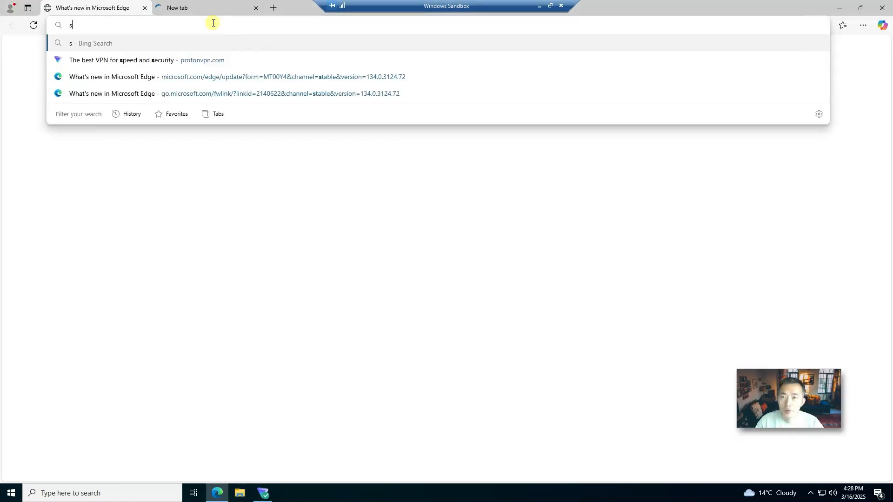
{"action": "type", "text": "peede"}
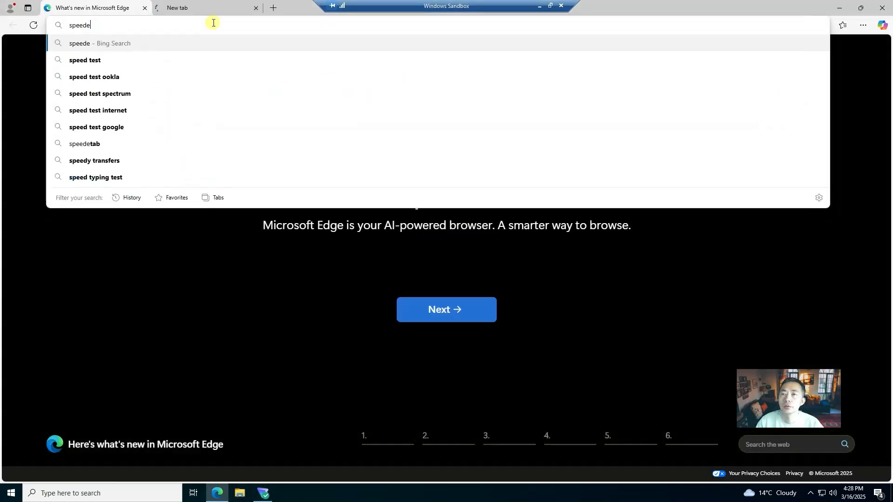
{"action": "left_click", "coordinate": [93, 78]}
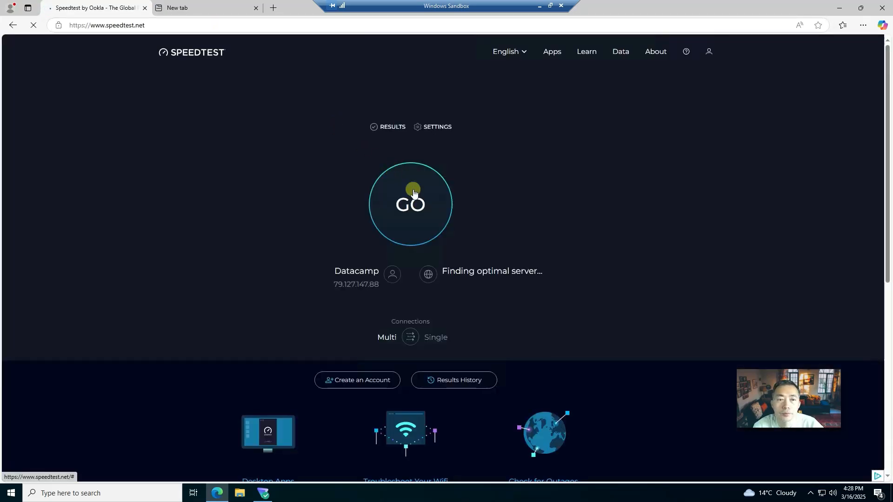
{"action": "left_click", "coordinate": [410, 204]}
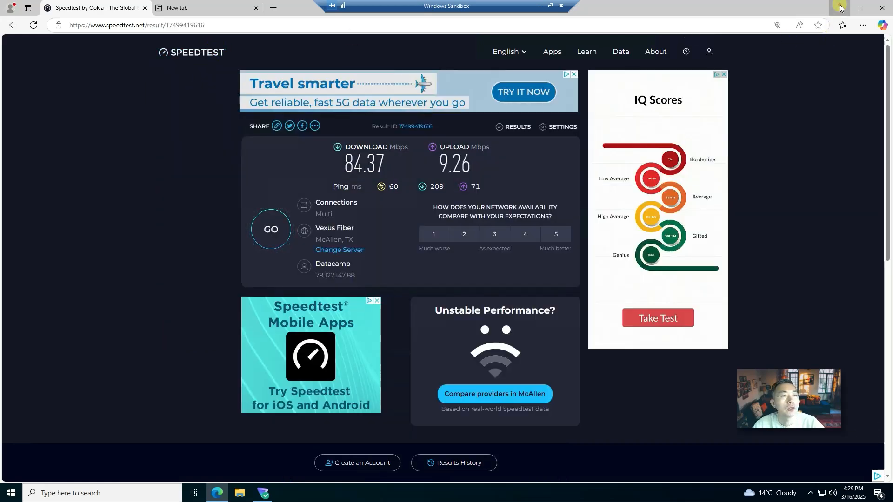
{"action": "left_click", "coordinate": [263, 493]}
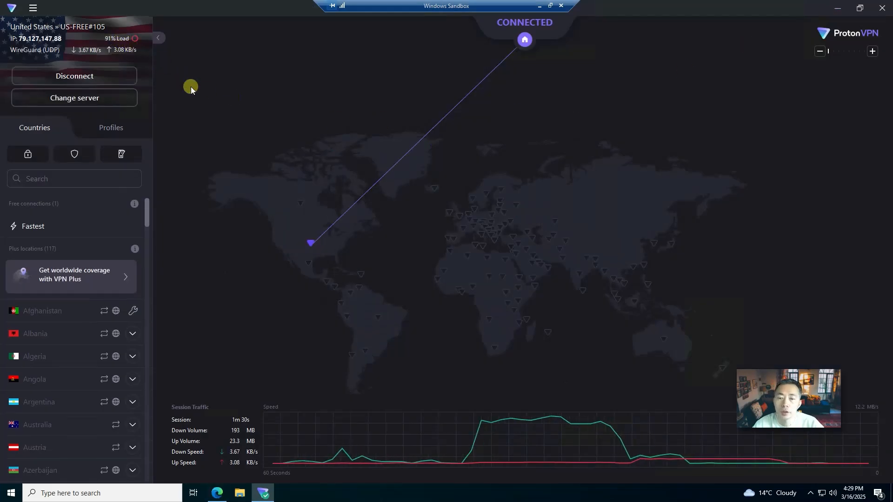
{"action": "mouse_move", "coordinate": [470, 378]}
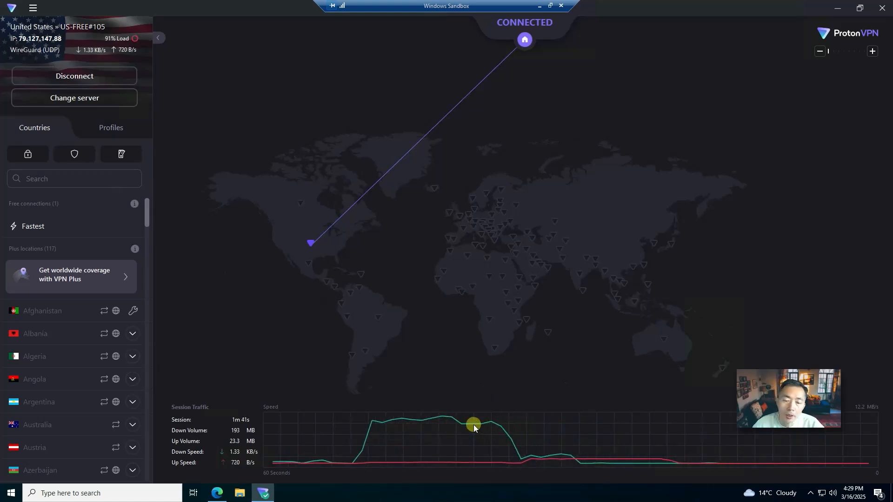
Step: Scroll the Countries list to Eritrea, expand it and pick a server to trigger the VPN Plus upgrade prompt
{"action": "scroll", "scroll_direction": "down", "scroll_amount": 3}
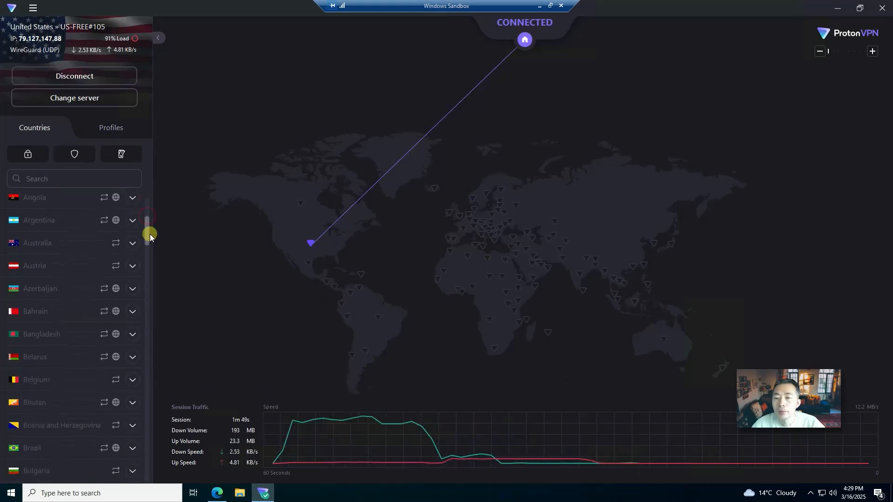
{"action": "scroll", "scroll_direction": "down", "scroll_amount": 3}
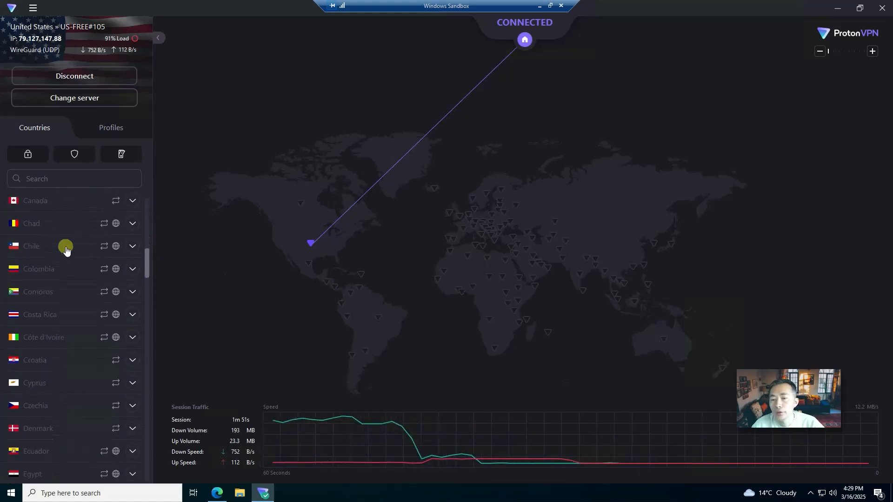
{"action": "scroll", "scroll_direction": "down", "scroll_amount": 3}
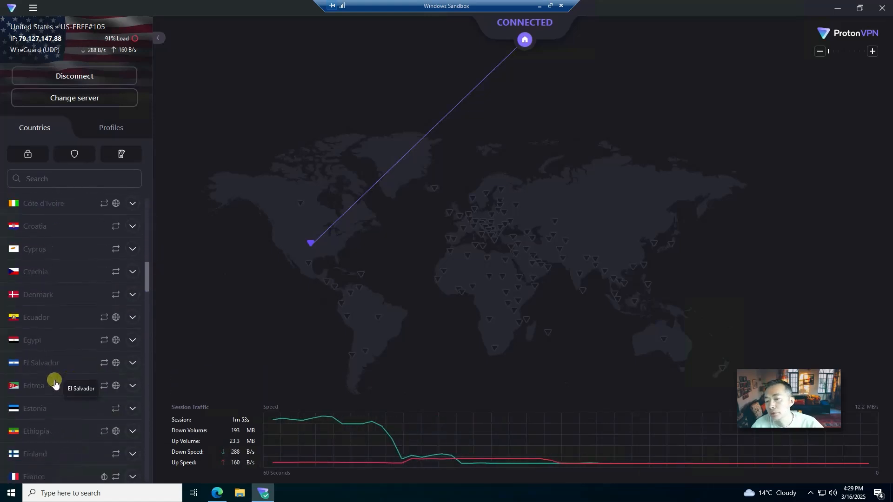
{"action": "scroll", "scroll_direction": "down", "scroll_amount": 3}
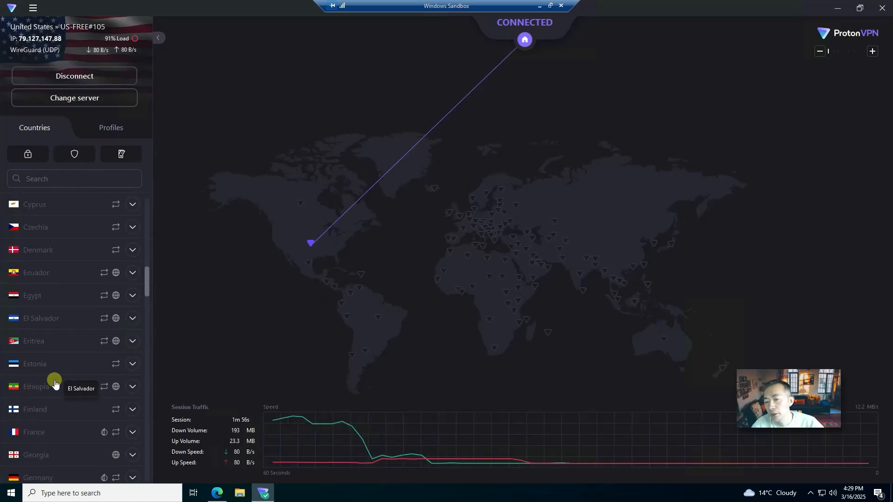
{"action": "left_click", "coordinate": [131, 341]}
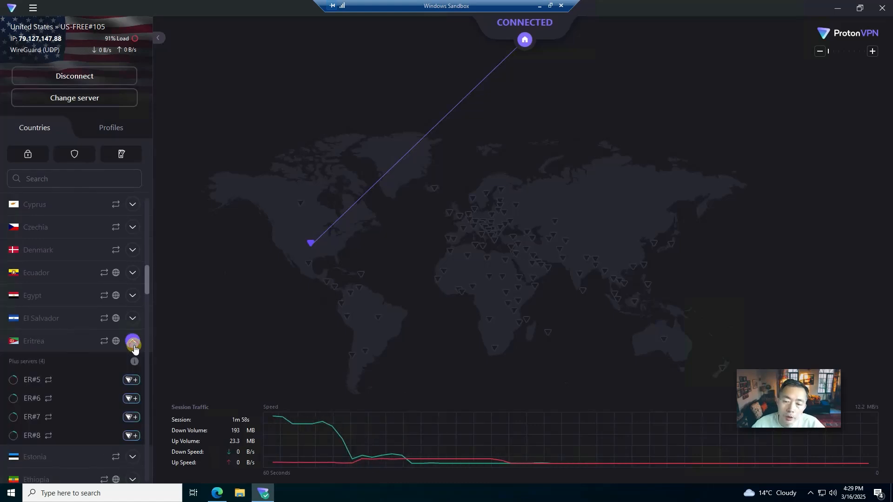
{"action": "left_click", "coordinate": [136, 379]}
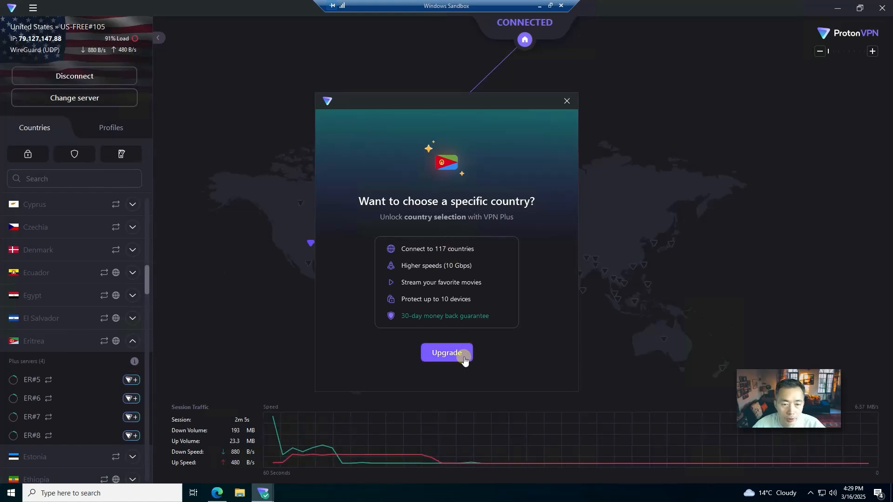
{"action": "mouse_move", "coordinate": [422, 265]}
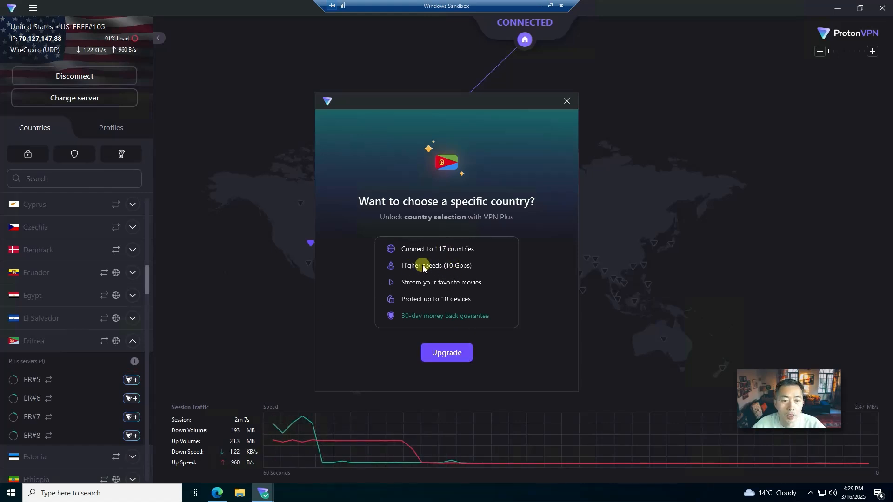
{"action": "mouse_move", "coordinate": [424, 252]}
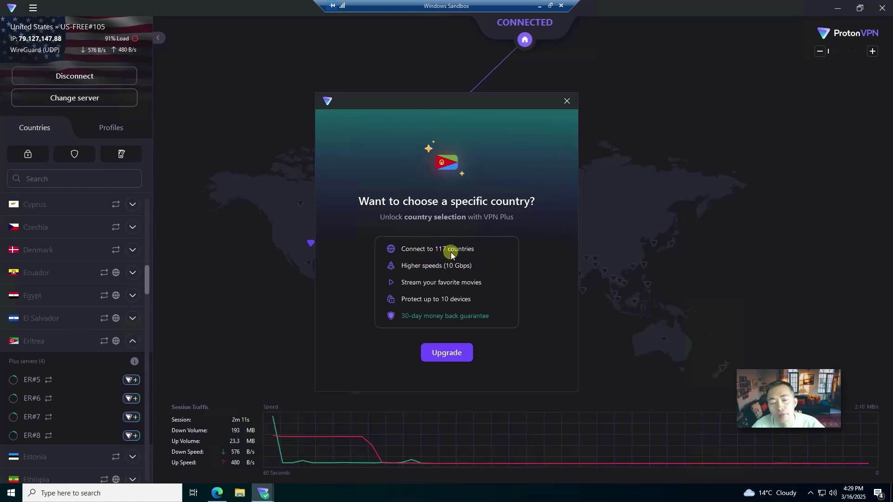
{"action": "mouse_move", "coordinate": [455, 305]}
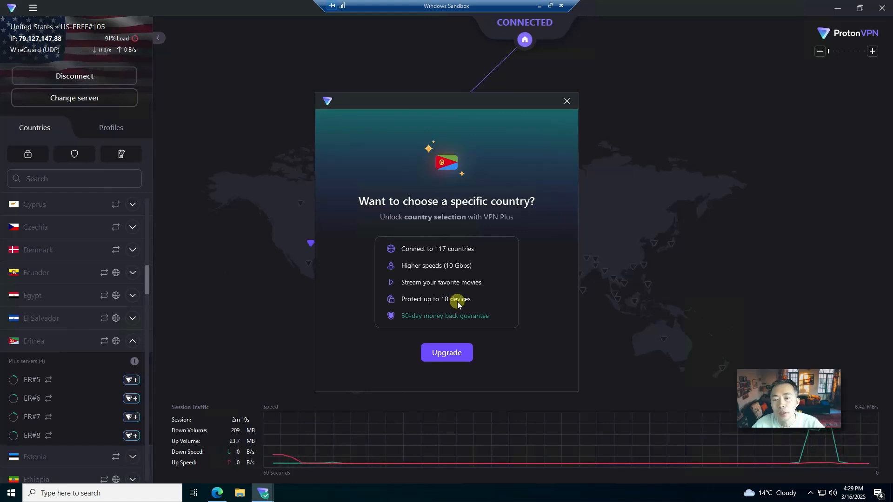
{"action": "mouse_move", "coordinate": [491, 239]}
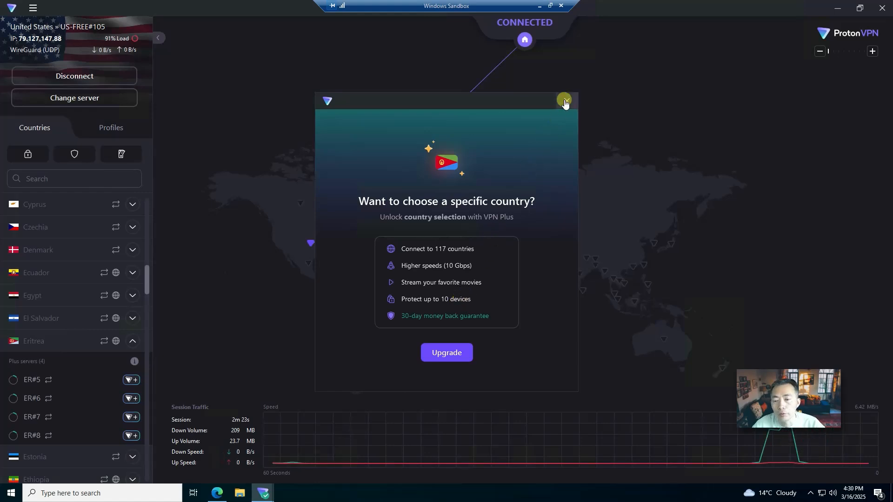
Step: Dismiss the upgrade prompt and open Settings, scrolling through the Language list on the General tab
{"action": "left_click", "coordinate": [564, 100]}
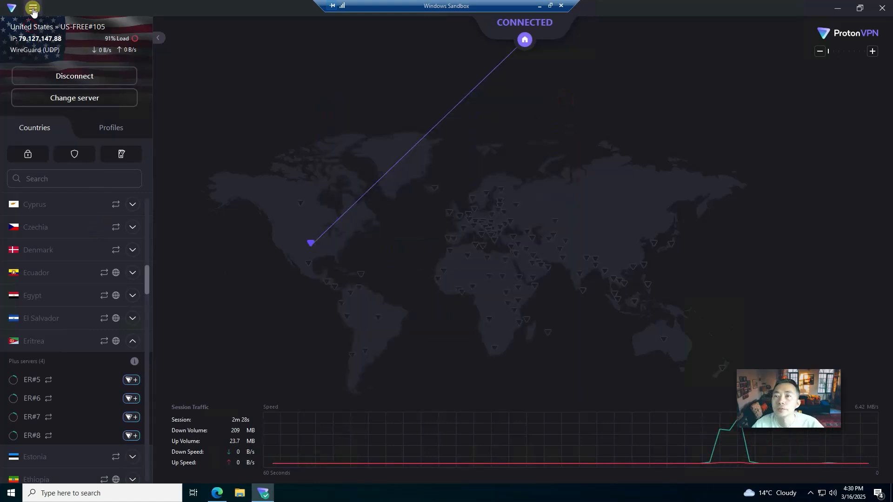
{"action": "left_click", "coordinate": [32, 8]}
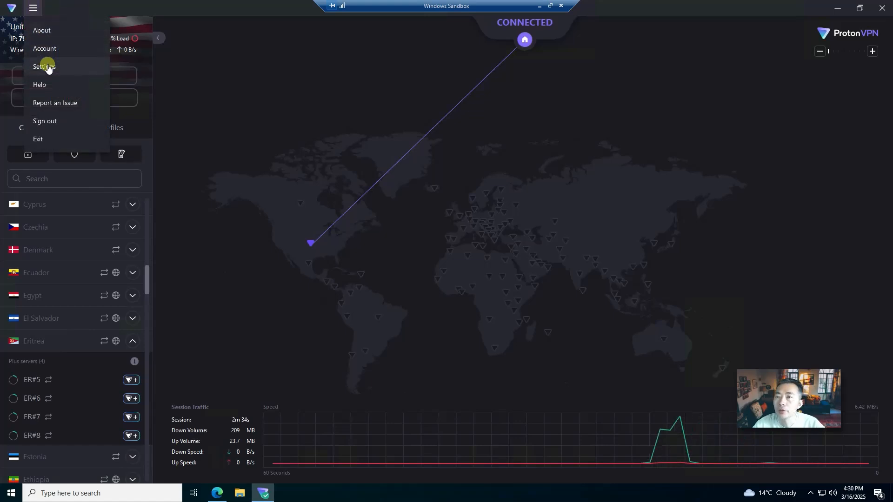
{"action": "left_click", "coordinate": [44, 67]}
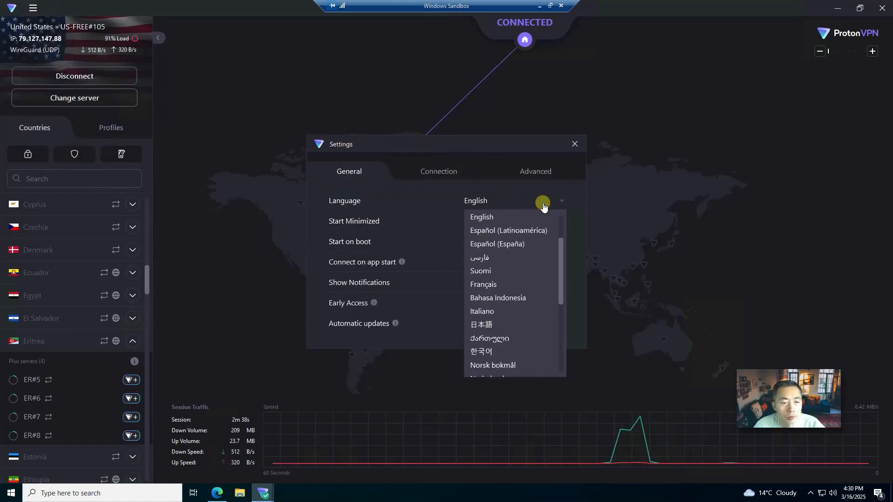
{"action": "scroll", "scroll_direction": "down", "scroll_amount": 3}
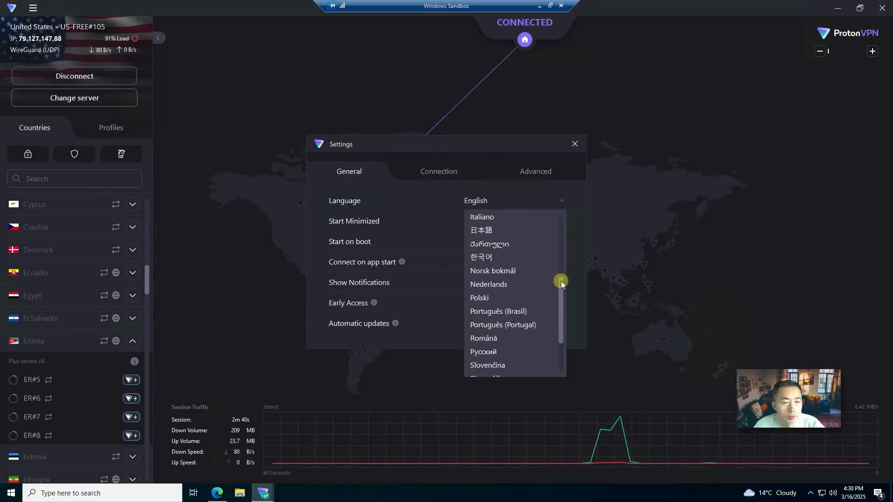
Step: In the Connection settings, set the Protocol dropdown to Stealth
{"action": "left_click", "coordinate": [438, 171]}
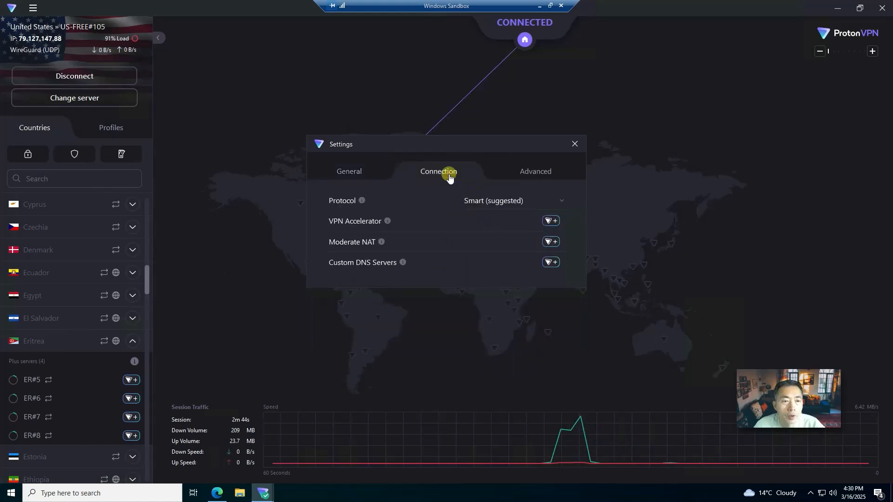
{"action": "left_click", "coordinate": [496, 201]}
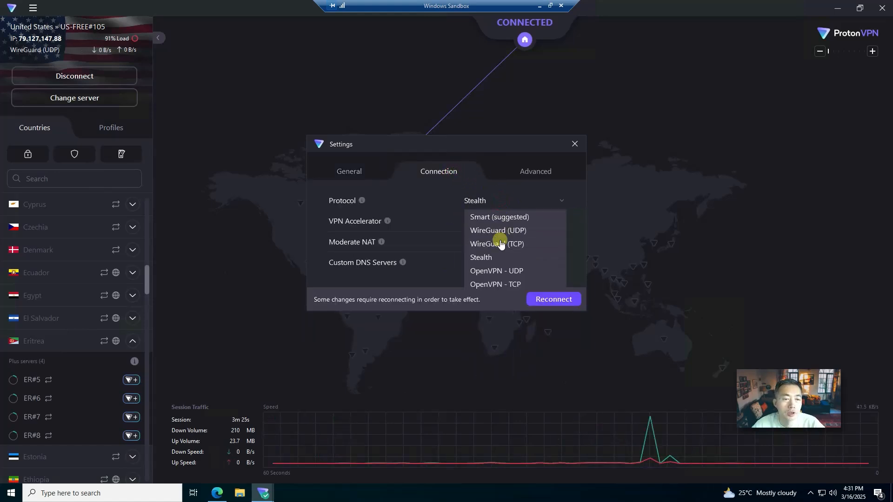
{"action": "mouse_move", "coordinate": [501, 261]}
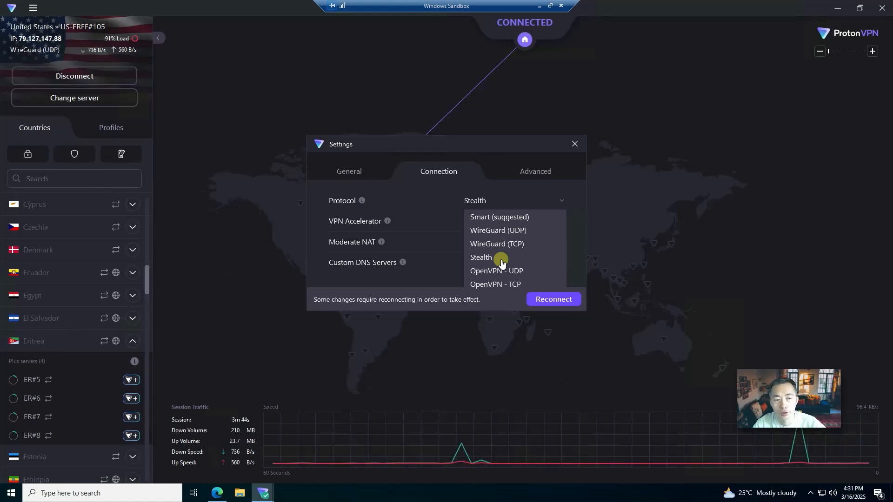
{"action": "mouse_move", "coordinate": [571, 193]}
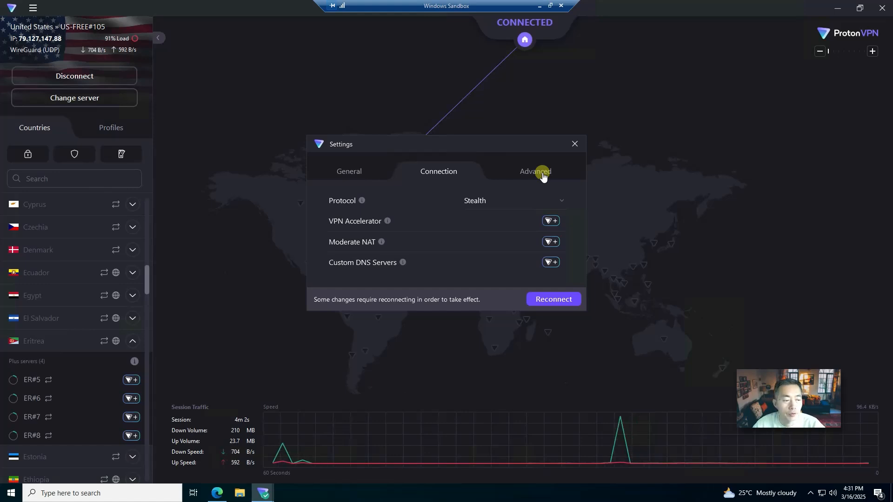
Step: View the Advanced and General settings, then set the Connection protocol back to Smart (suggested)
{"action": "left_click", "coordinate": [534, 171]}
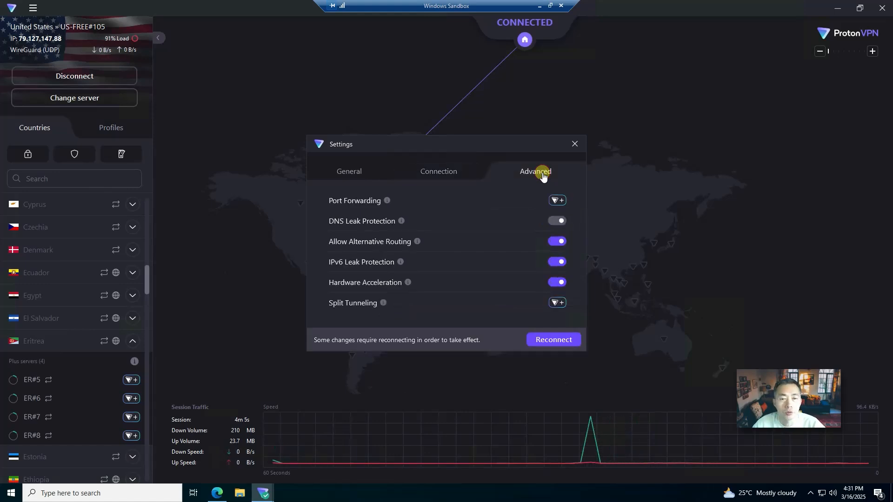
{"action": "mouse_move", "coordinate": [432, 202]}
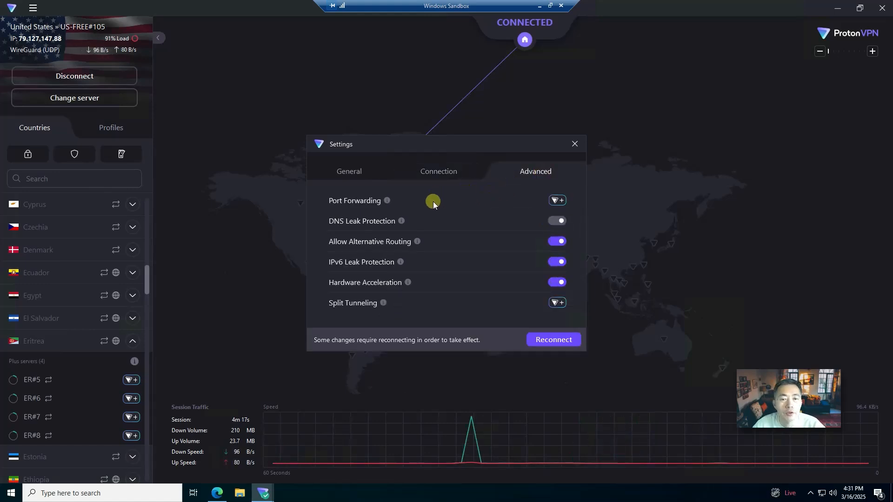
{"action": "mouse_move", "coordinate": [557, 200]}
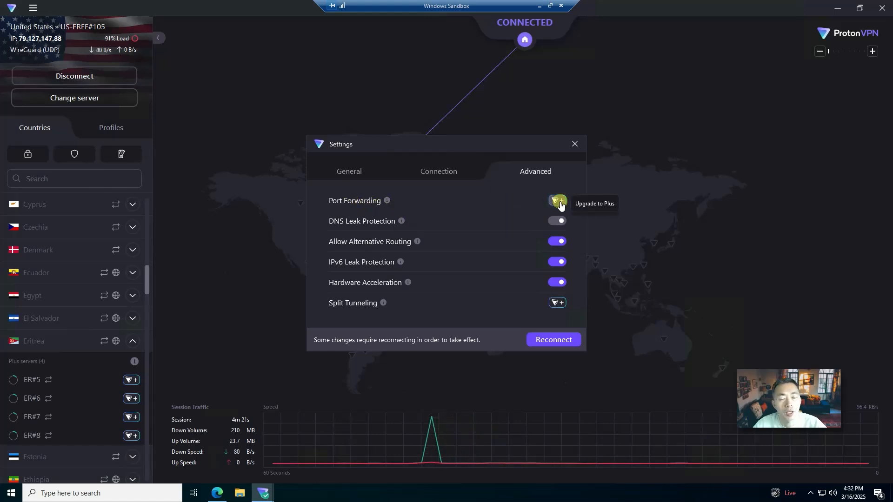
{"action": "mouse_move", "coordinate": [573, 309]}
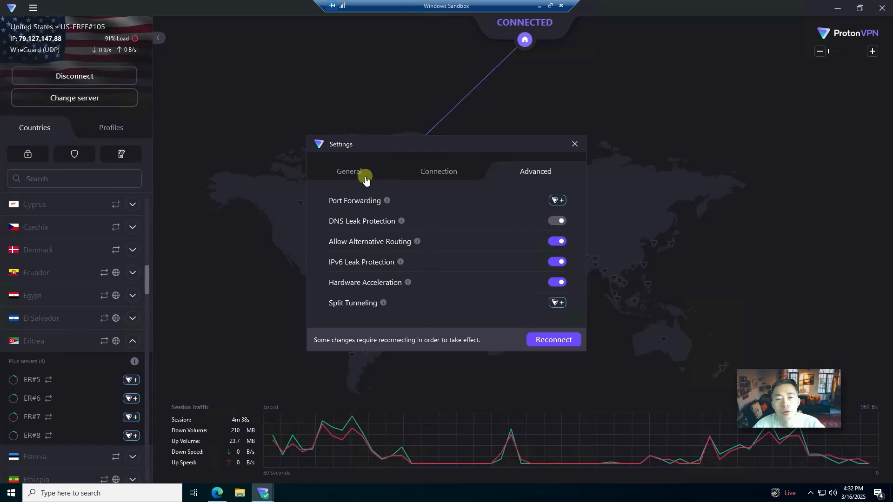
{"action": "left_click", "coordinate": [349, 171]}
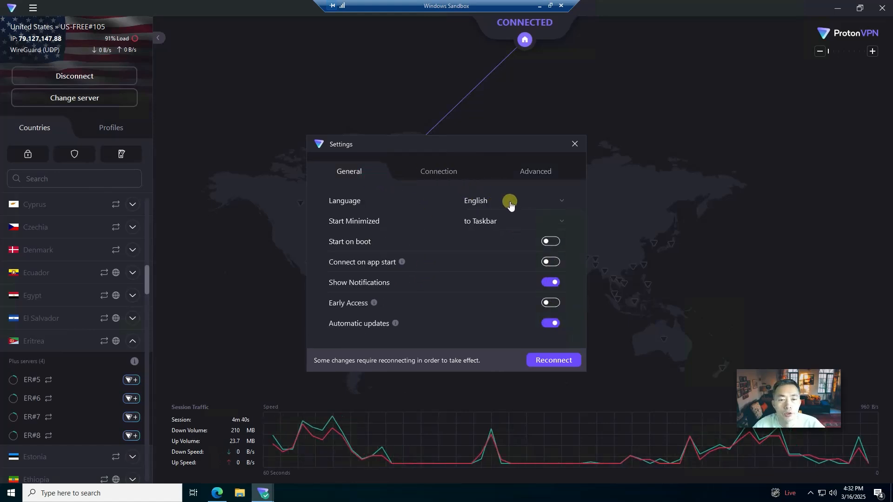
{"action": "left_click", "coordinate": [438, 171]}
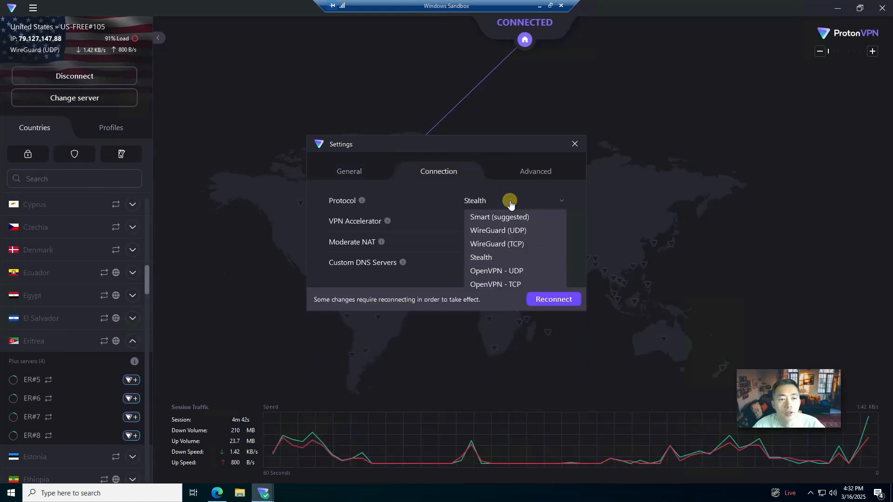
{"action": "left_click", "coordinate": [498, 217]}
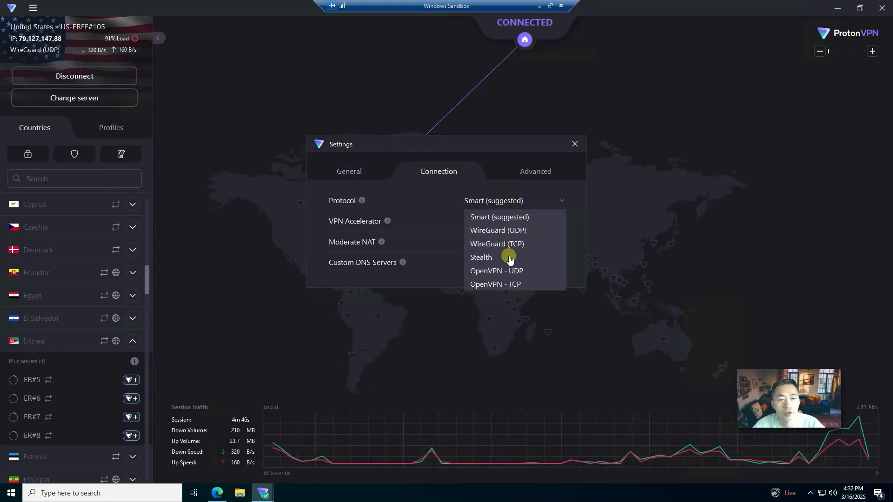
{"action": "mouse_move", "coordinate": [510, 221]}
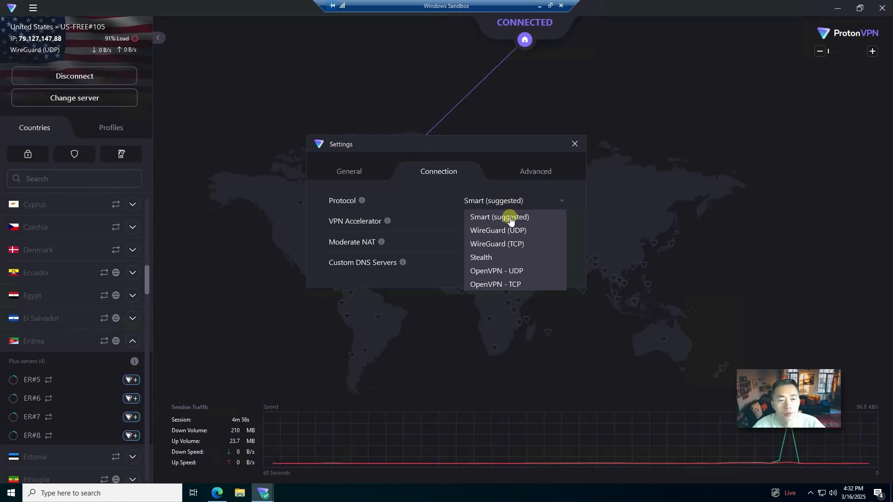
{"action": "mouse_move", "coordinate": [507, 258]}
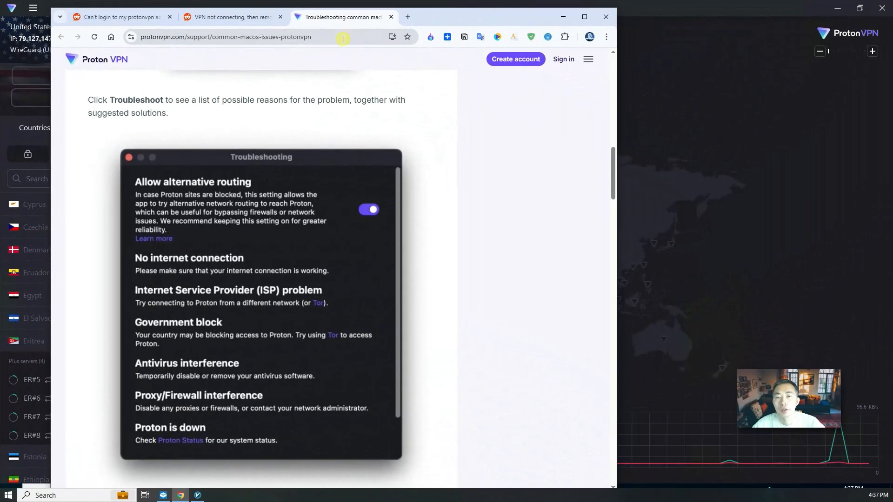
{"action": "mouse_move", "coordinate": [371, 142]}
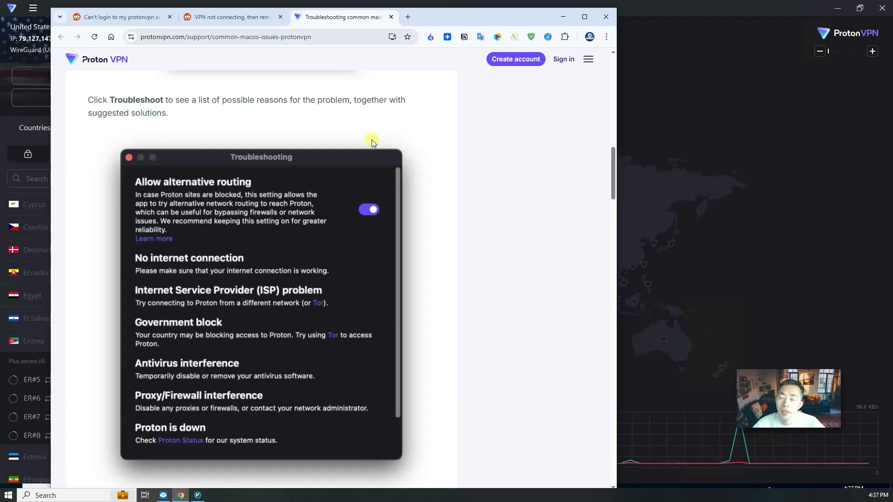
{"action": "mouse_move", "coordinate": [367, 138]}
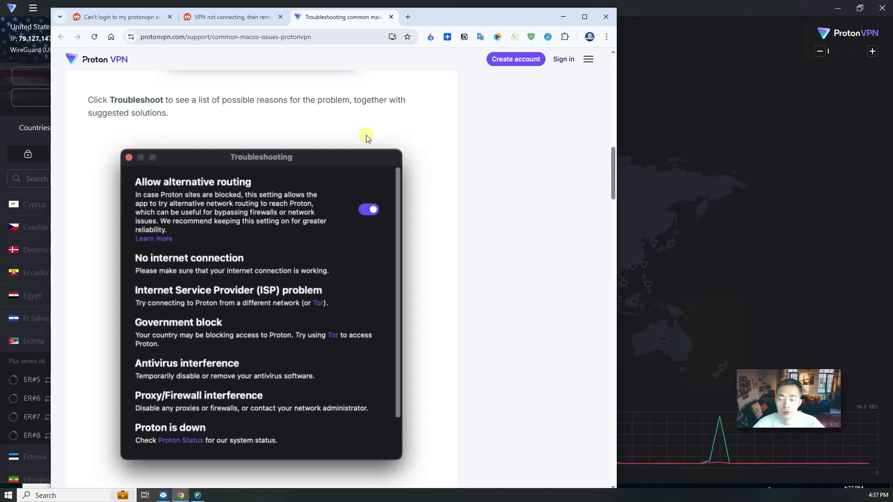
{"action": "mouse_move", "coordinate": [325, 118]}
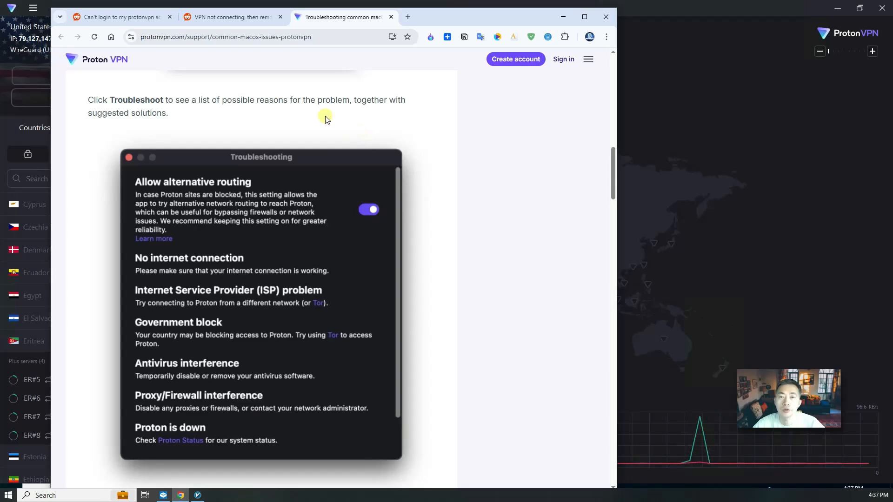
Step: Switch through the Reddit tabs, landing on the 'Can't login to my protonvpn' thread
{"action": "left_click", "coordinate": [230, 17]}
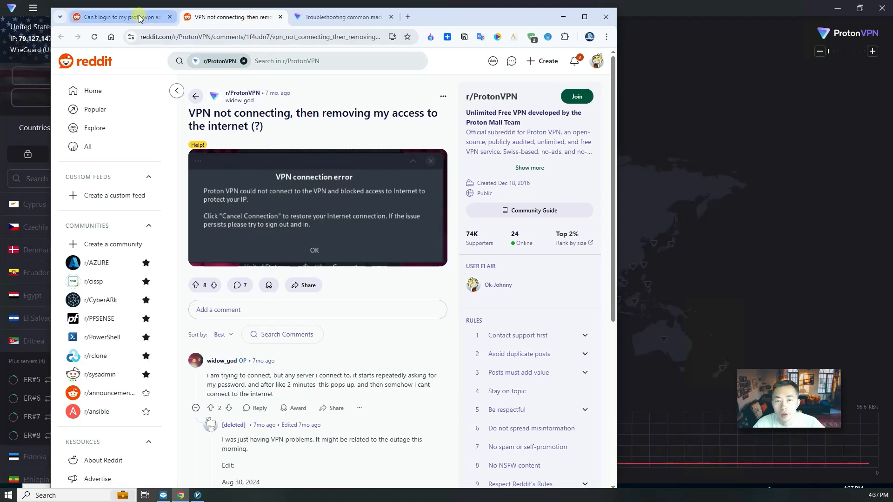
{"action": "left_click", "coordinate": [117, 17]}
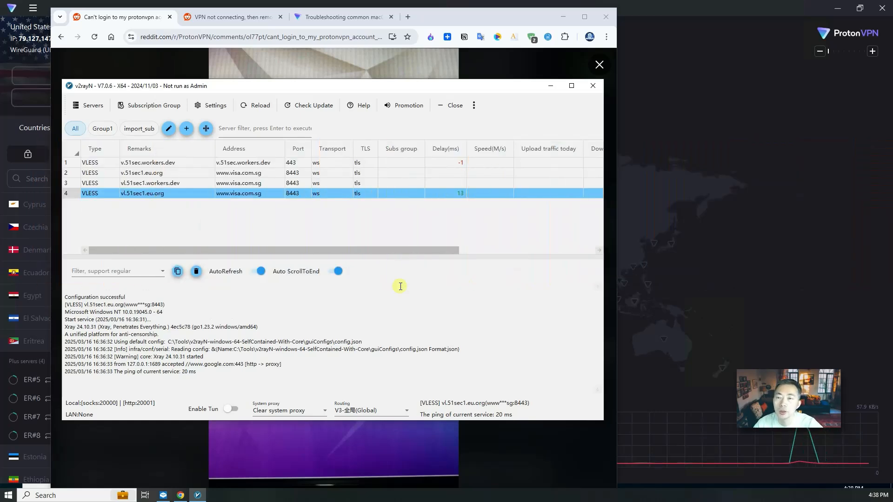
{"action": "mouse_move", "coordinate": [397, 219]}
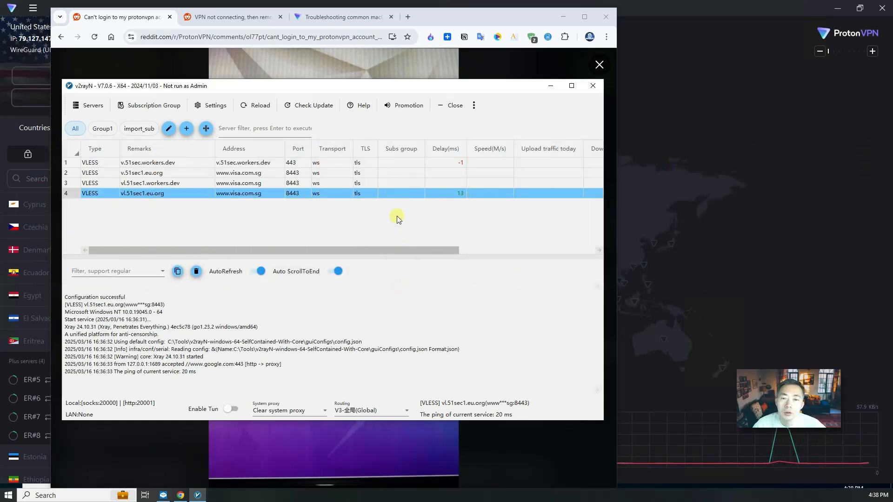
{"action": "mouse_move", "coordinate": [322, 222]}
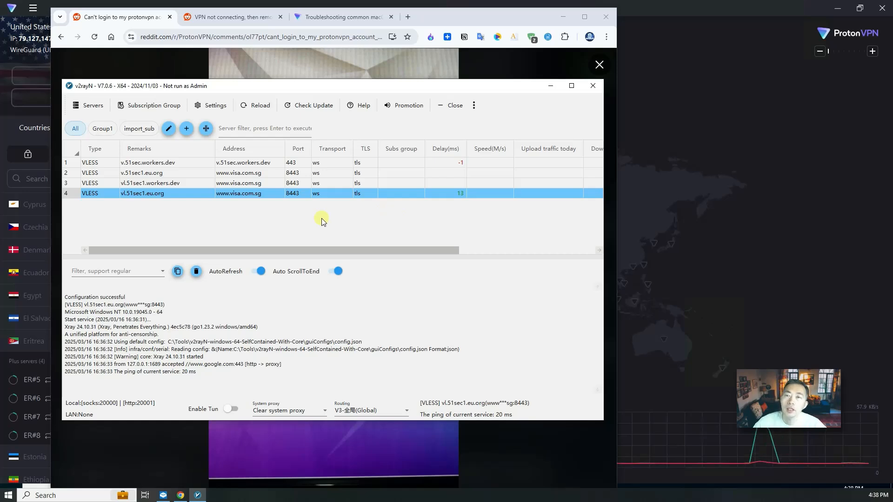
{"action": "mouse_move", "coordinate": [247, 224]}
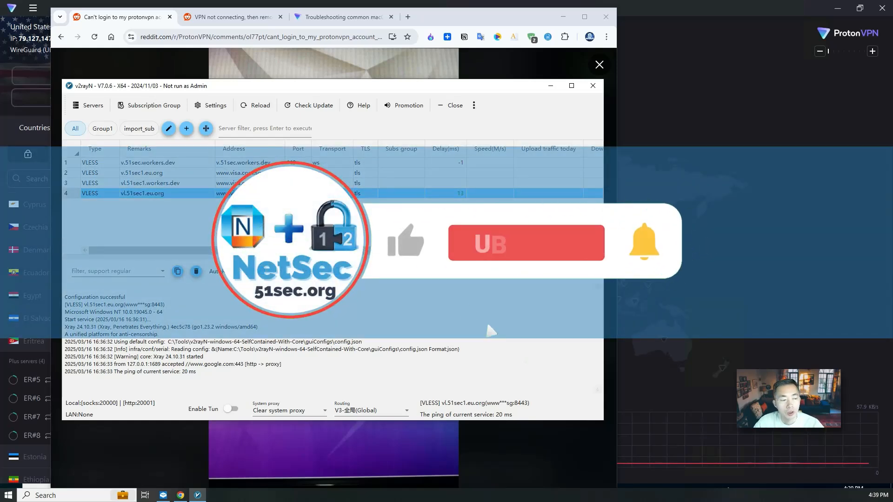
{"action": "mouse_move", "coordinate": [495, 268]}
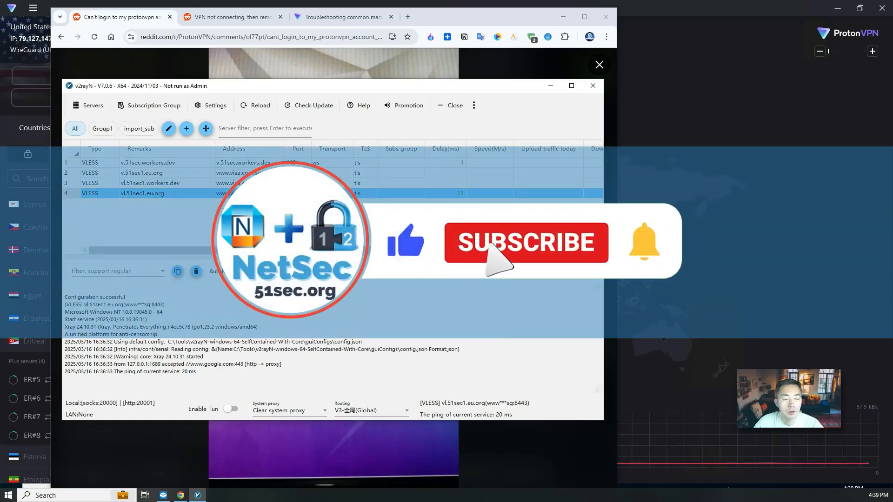
{"action": "left_click", "coordinate": [524, 242]}
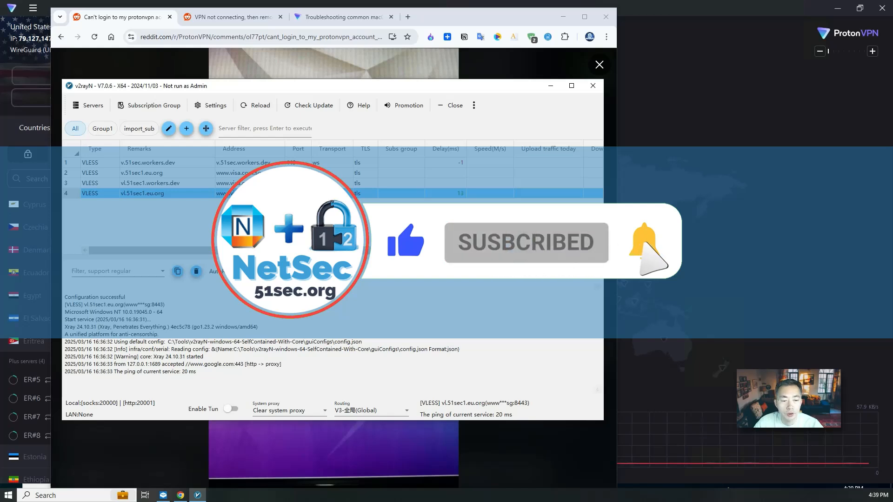